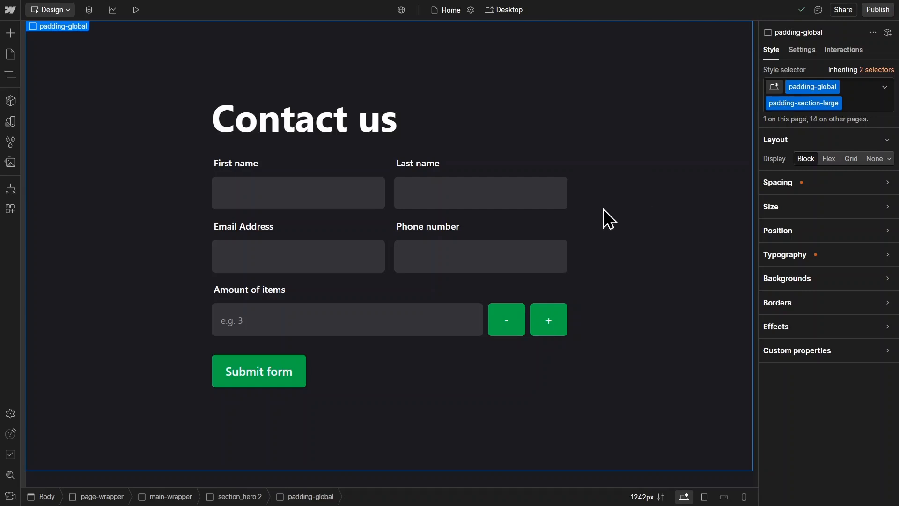
{"action": "mouse_move", "coordinate": [610, 225]}
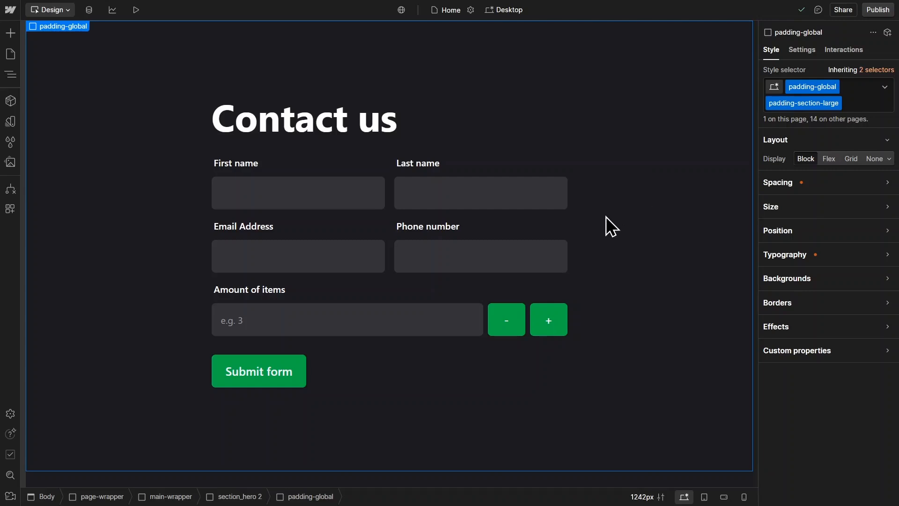
{"action": "mouse_move", "coordinate": [638, 257]}
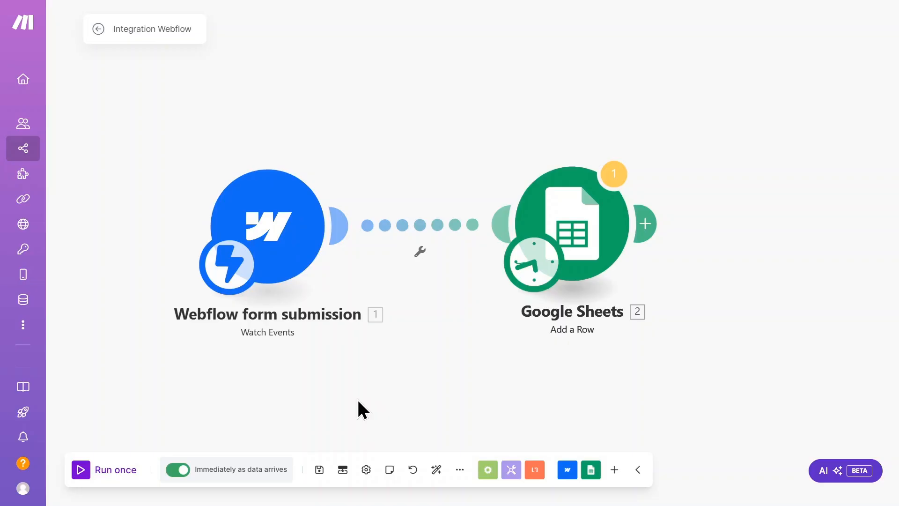
{"action": "mouse_move", "coordinate": [361, 404]}
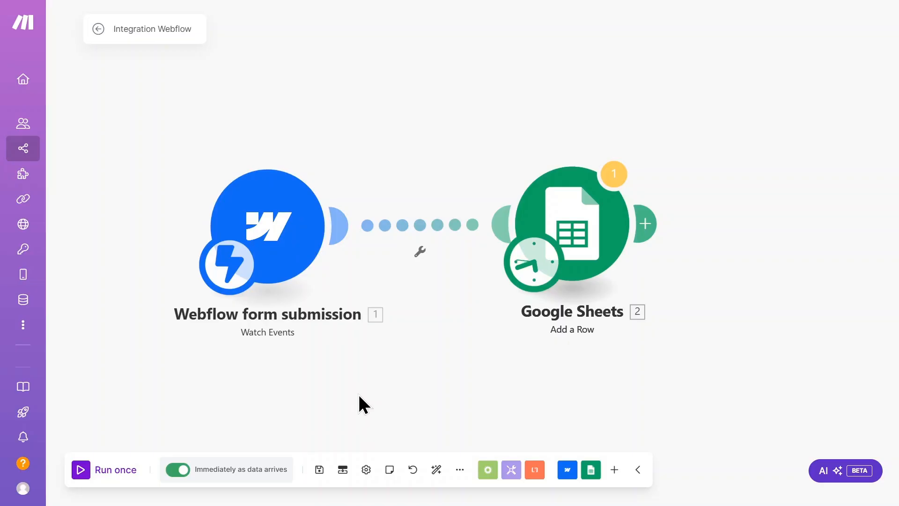
{"action": "mouse_move", "coordinate": [277, 257]}
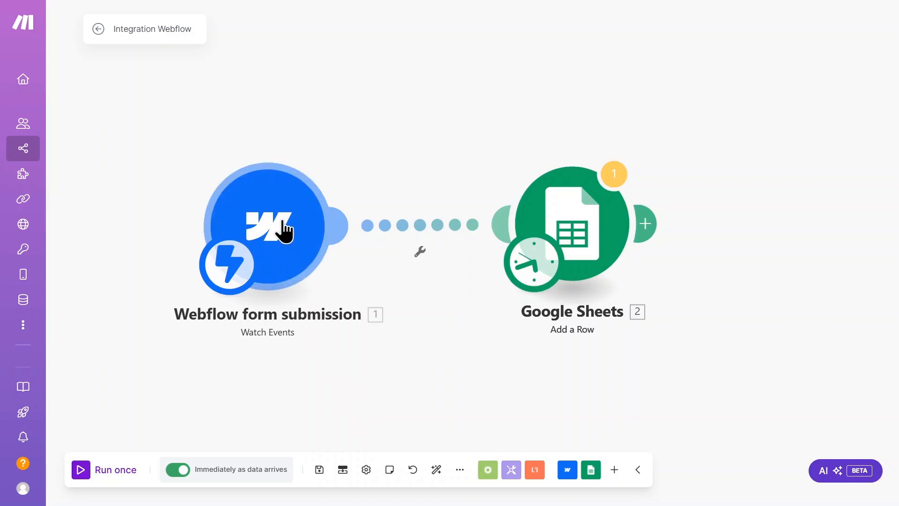
{"action": "mouse_move", "coordinate": [256, 243]}
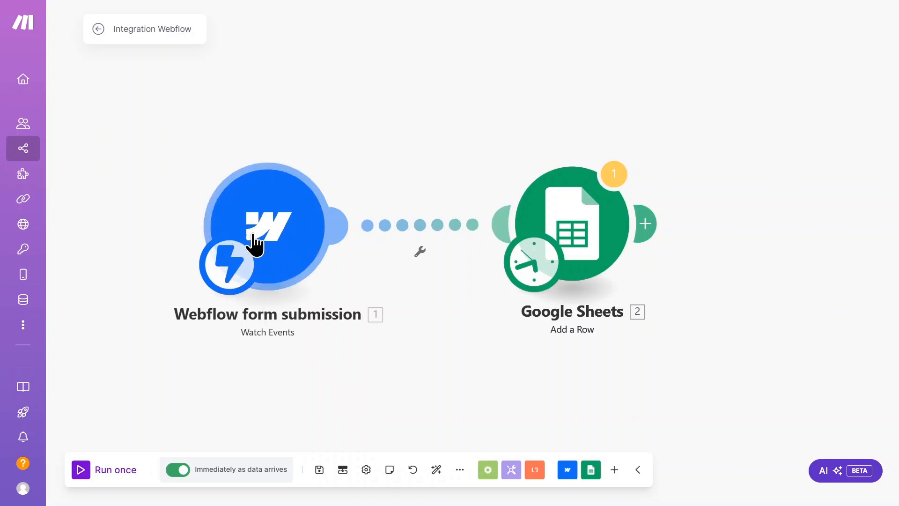
{"action": "mouse_move", "coordinate": [281, 252]}
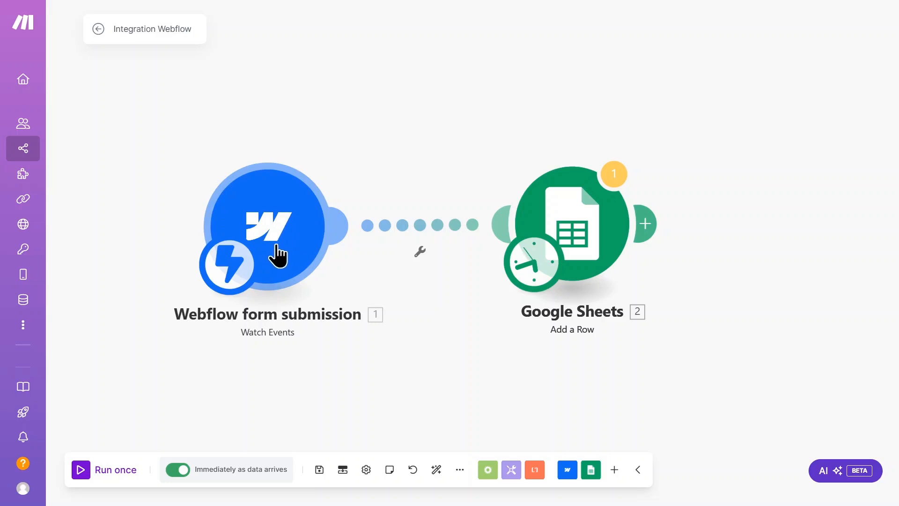
{"action": "mouse_move", "coordinate": [300, 244]}
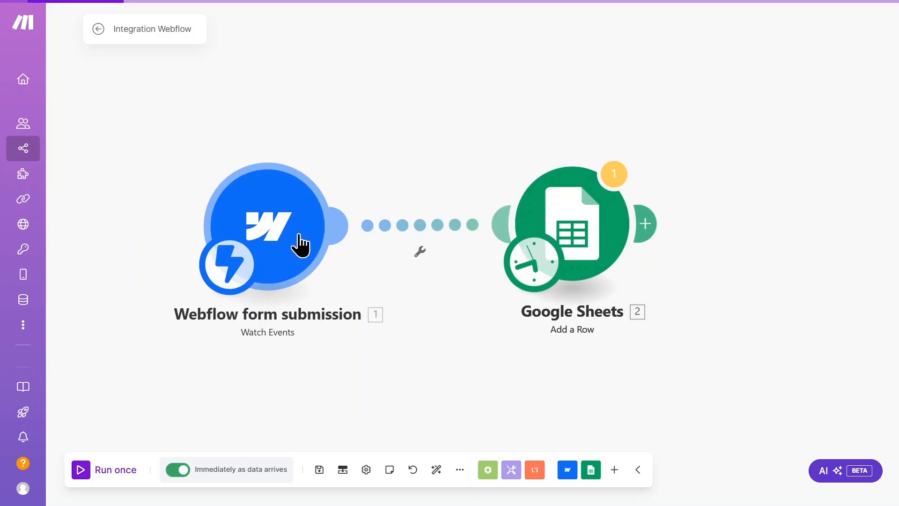
{"action": "mouse_move", "coordinate": [470, 252]}
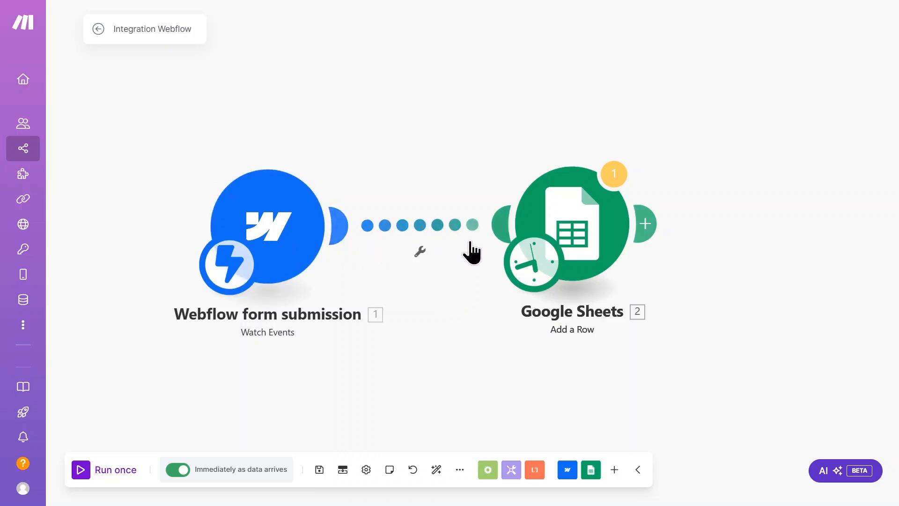
{"action": "mouse_move", "coordinate": [599, 227]}
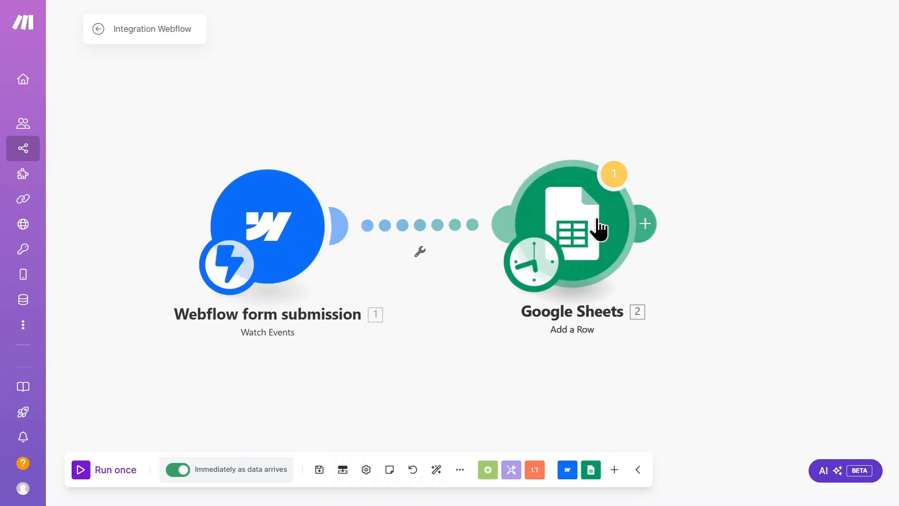
{"action": "mouse_move", "coordinate": [596, 232]}
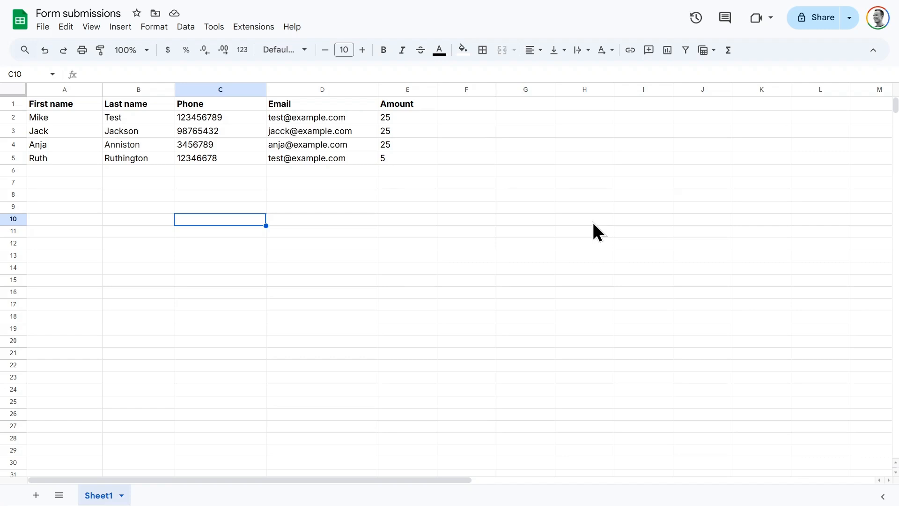
{"action": "mouse_move", "coordinate": [177, 207]}
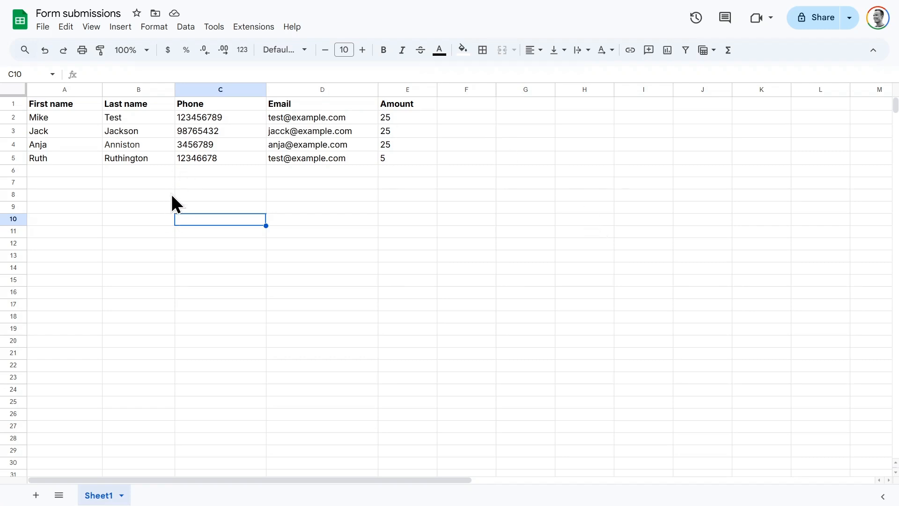
{"action": "mouse_move", "coordinate": [143, 109]}
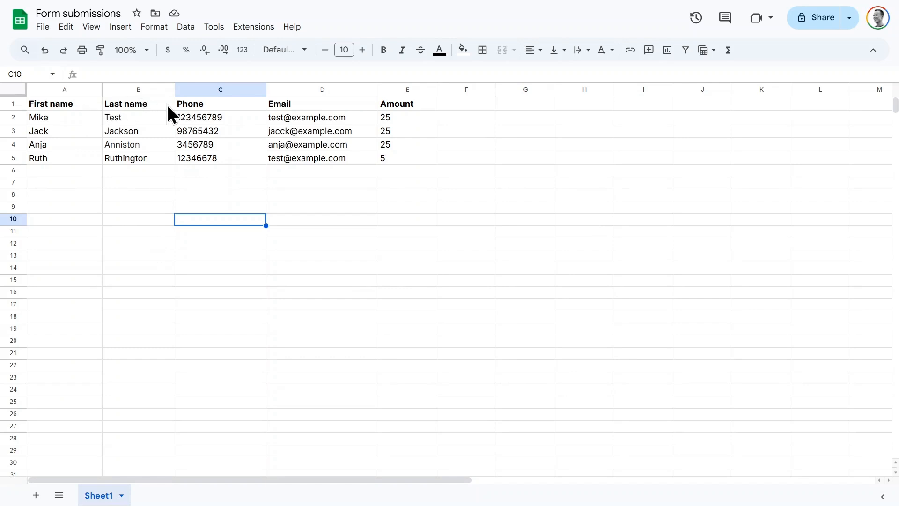
{"action": "mouse_move", "coordinate": [174, 187]}
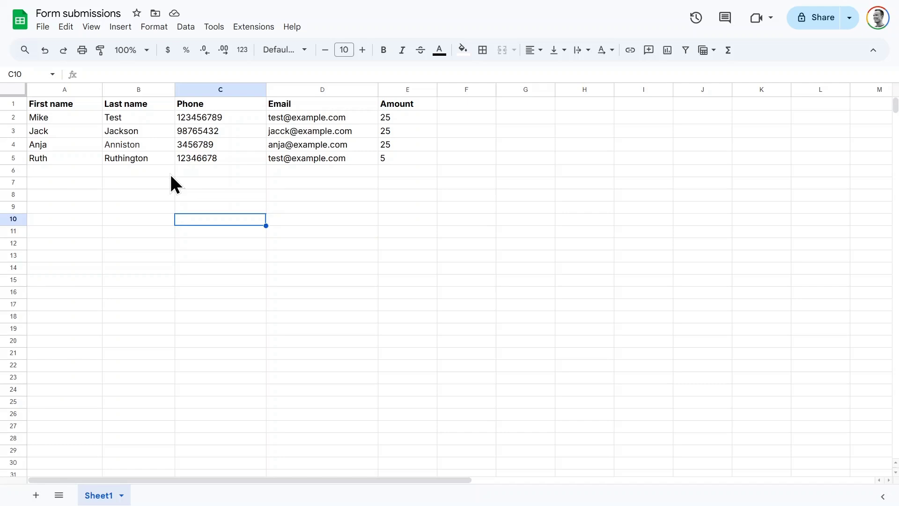
Step: Compare the four Form submissions rows with the Webflow contact form, then switch to Make
{"action": "left_click", "coordinate": [137, 171]}
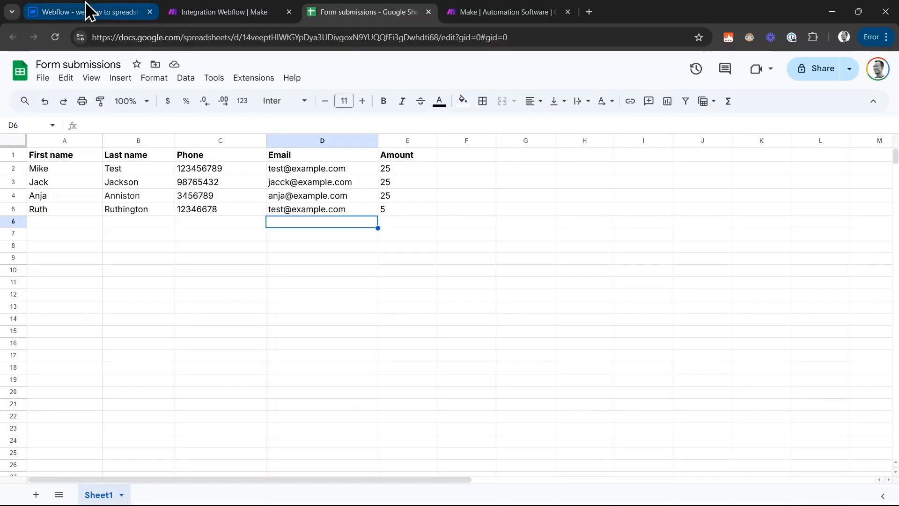
{"action": "left_click", "coordinate": [86, 12]}
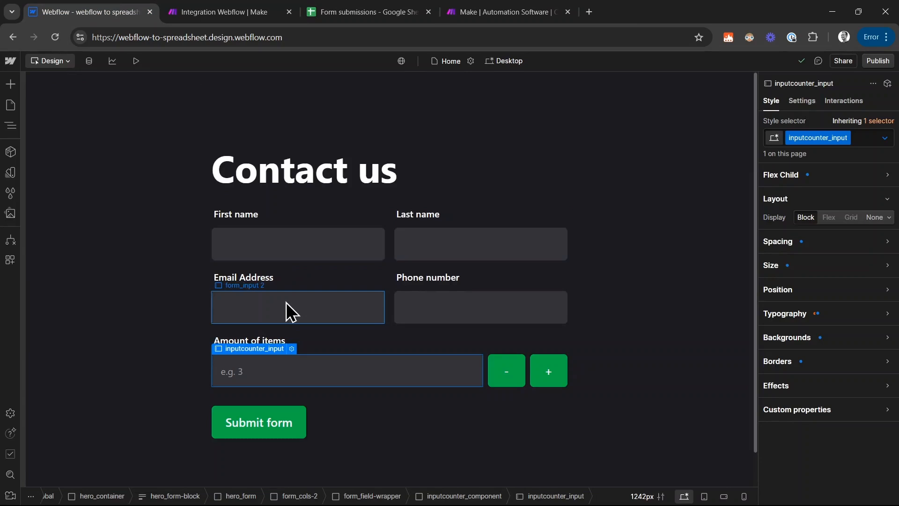
{"action": "mouse_move", "coordinate": [361, 373]}
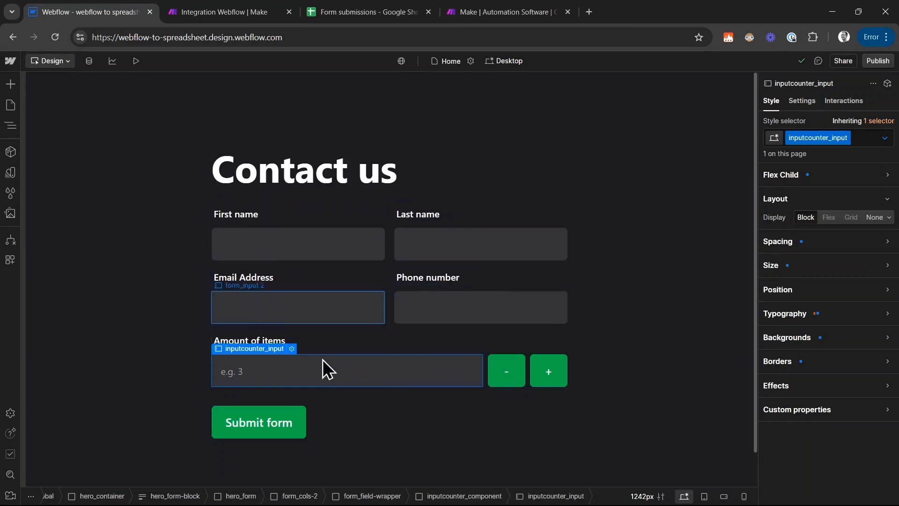
{"action": "left_click", "coordinate": [367, 11]}
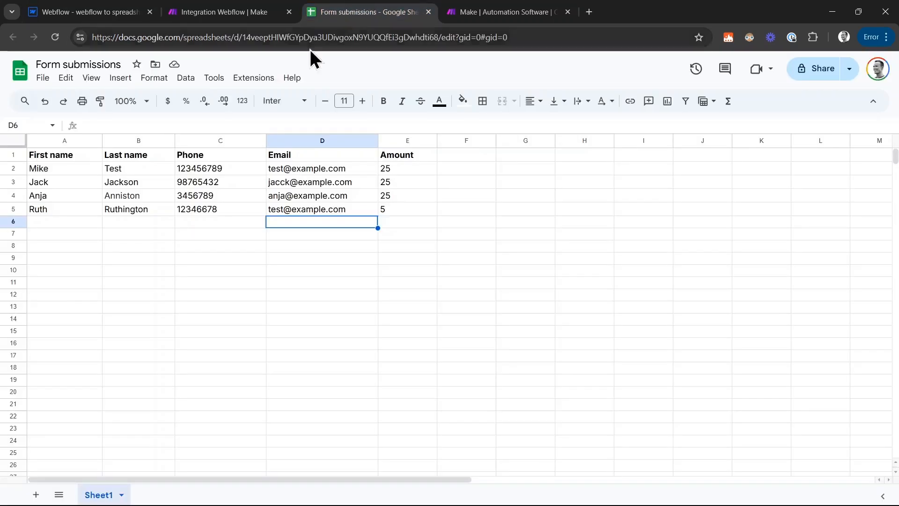
{"action": "mouse_move", "coordinate": [174, 176]}
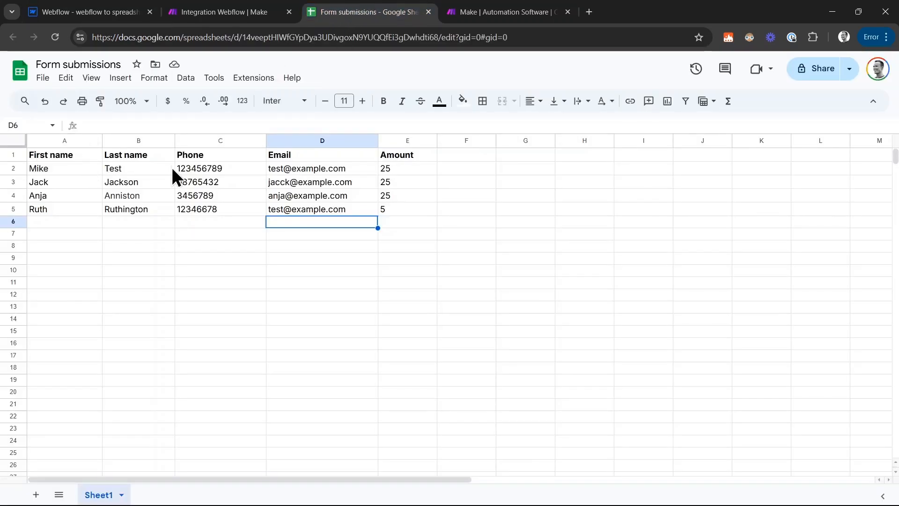
{"action": "left_click", "coordinate": [507, 11]}
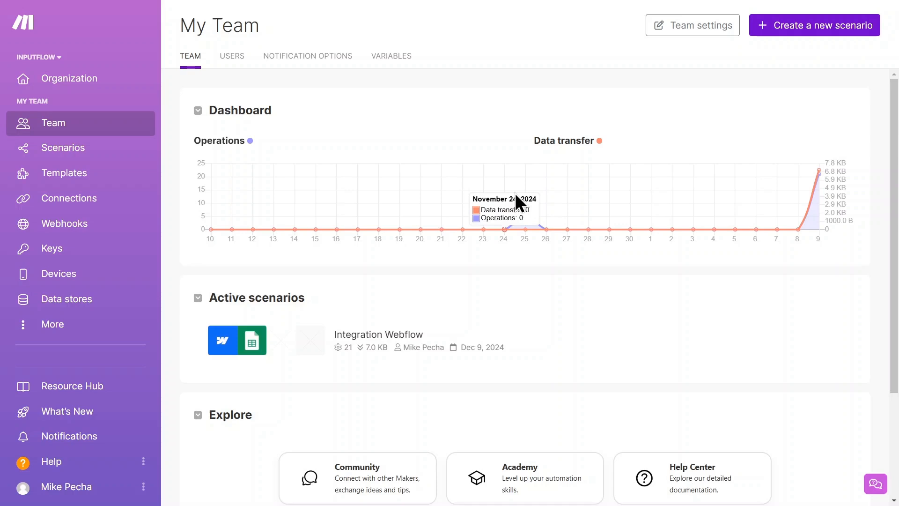
{"action": "mouse_move", "coordinate": [192, 197]}
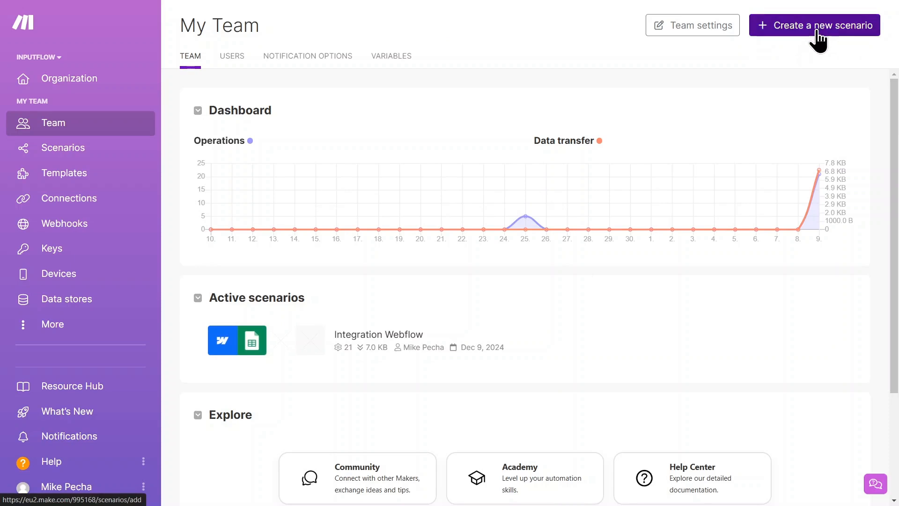
Step: Create a new scenario from the My Team page
{"action": "left_click", "coordinate": [814, 25]}
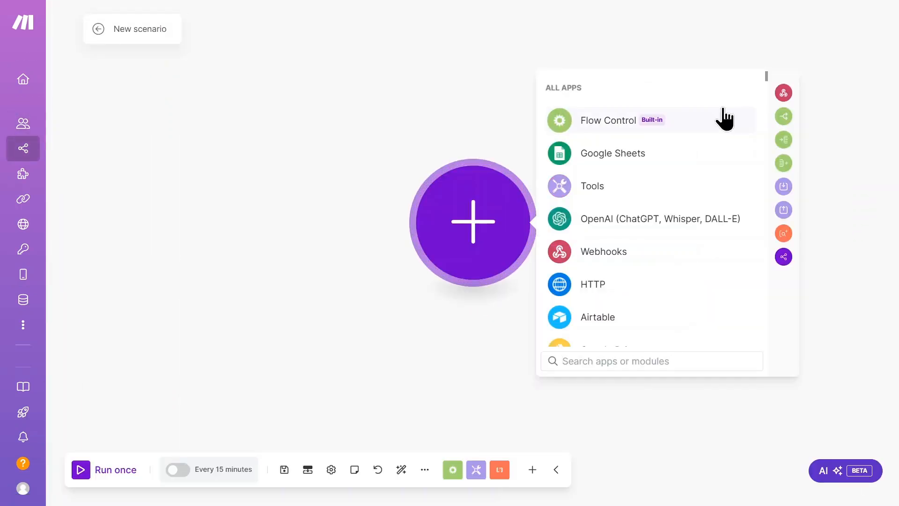
{"action": "mouse_move", "coordinate": [622, 384]}
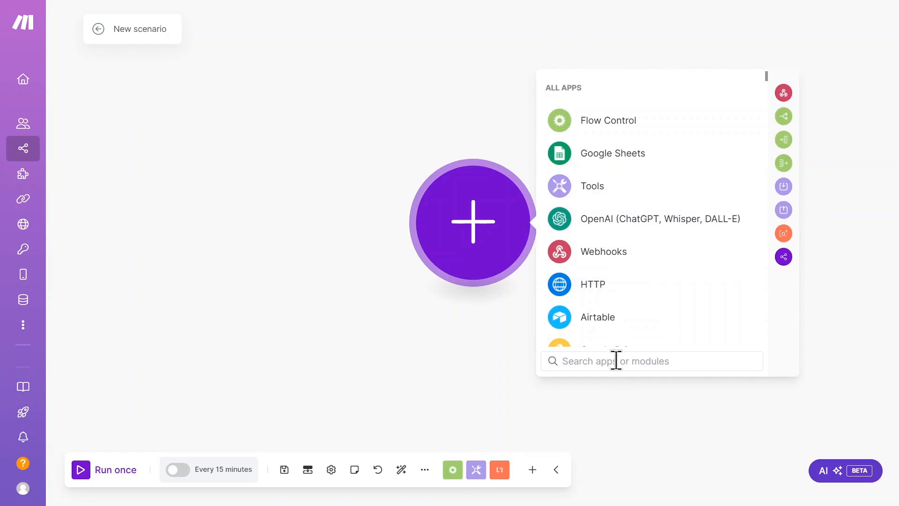
Step: Search for 'webflow' and pick Webflow to list its modules, including Watch Events
{"action": "type", "text": "we"}
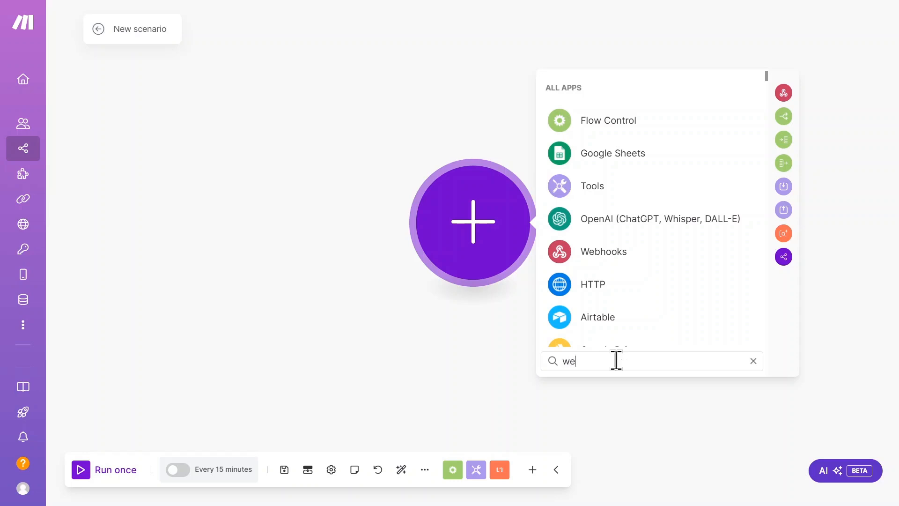
{"action": "type", "text": "bflow"}
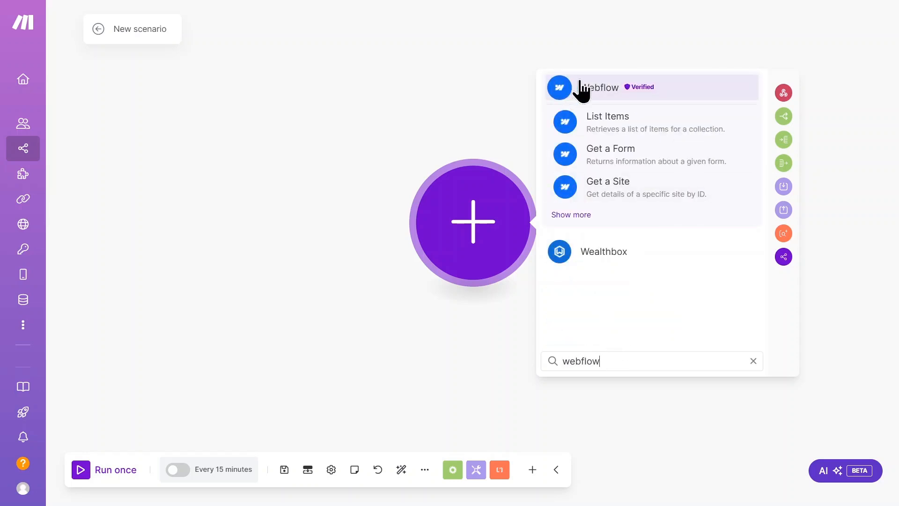
{"action": "left_click", "coordinate": [596, 87]}
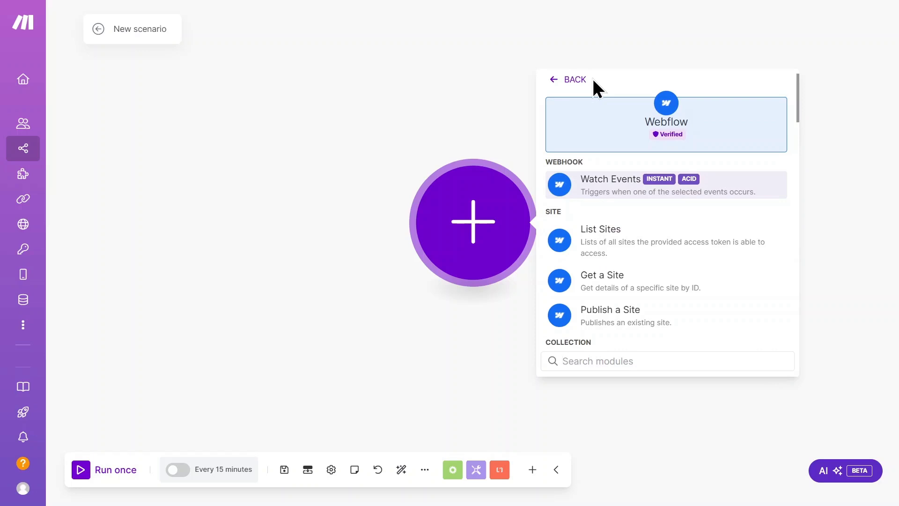
{"action": "mouse_move", "coordinate": [606, 172]}
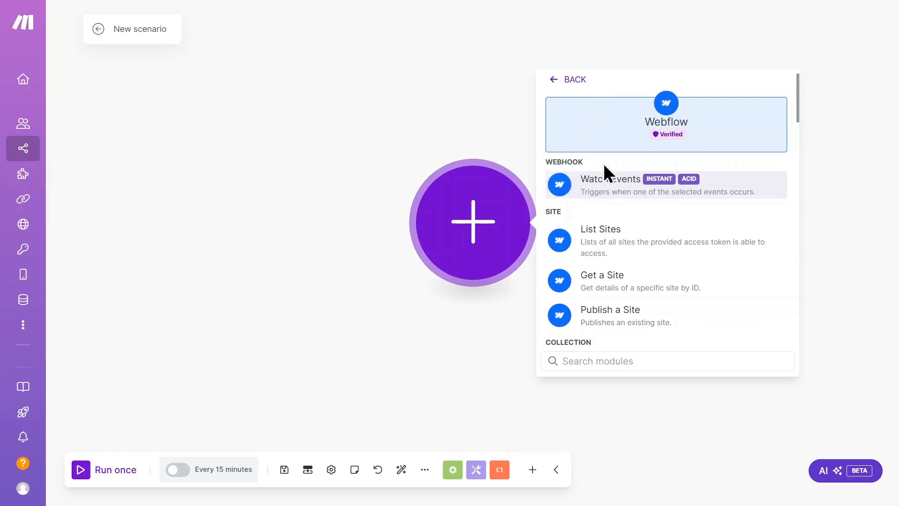
{"action": "mouse_move", "coordinate": [682, 192]}
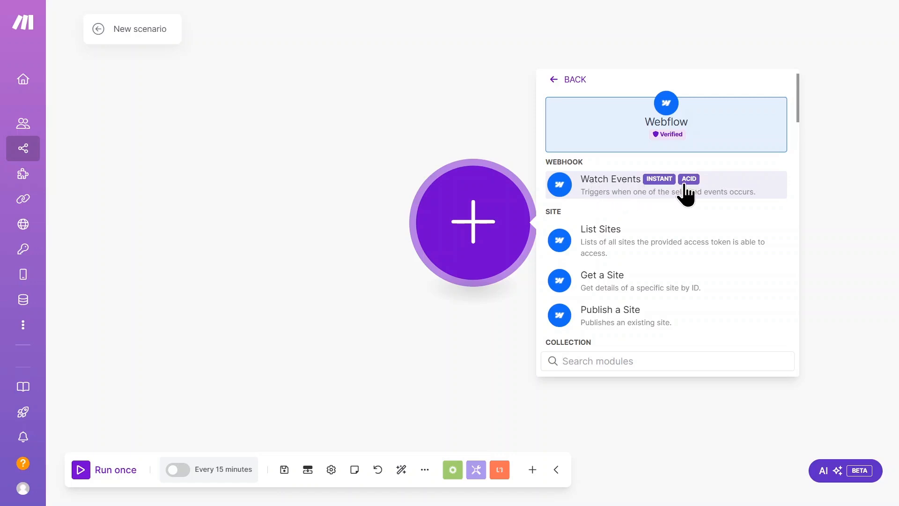
{"action": "mouse_move", "coordinate": [687, 202]}
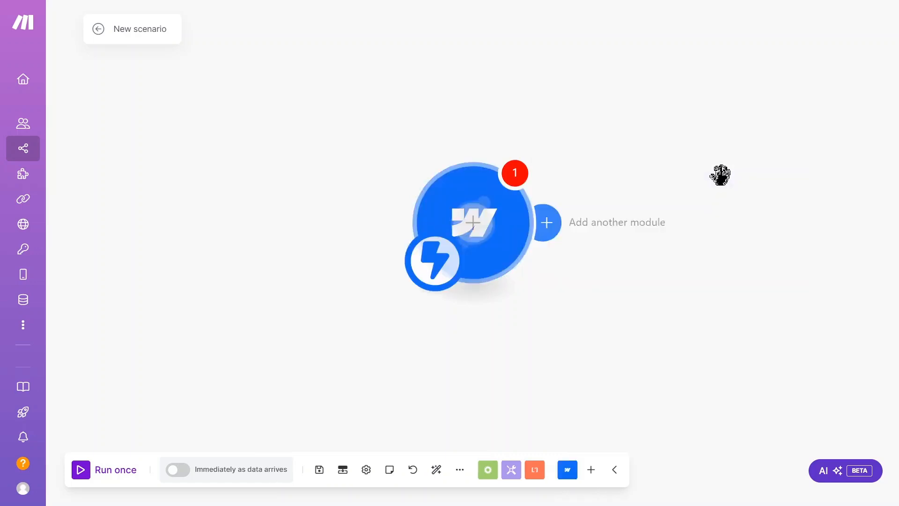
Step: Create a webhook with a new Webflow v2 connection and authorize the Webflow app
{"action": "left_click", "coordinate": [471, 223]}
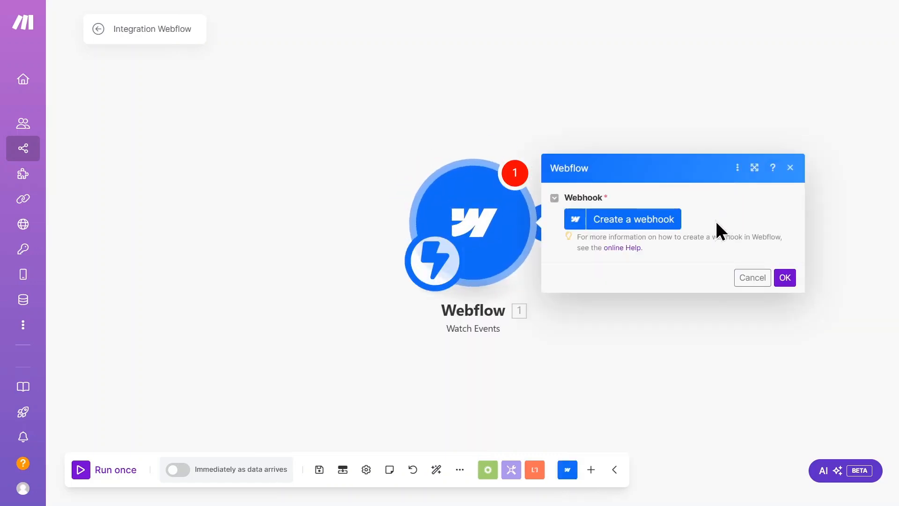
{"action": "mouse_move", "coordinate": [637, 224]}
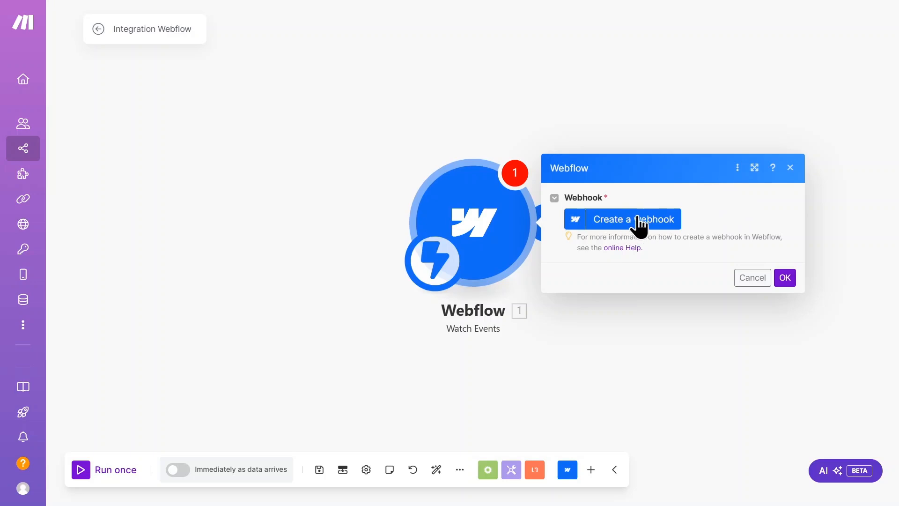
{"action": "mouse_move", "coordinate": [660, 226]}
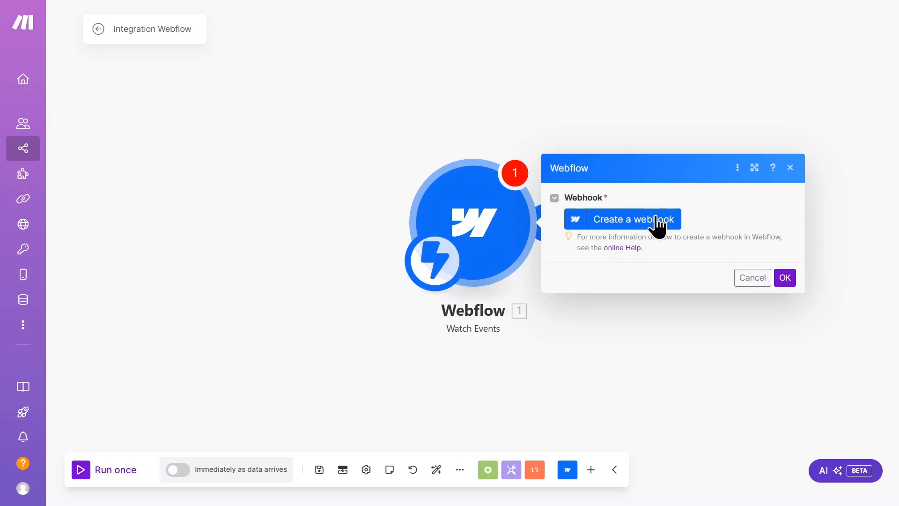
{"action": "left_click", "coordinate": [630, 219]}
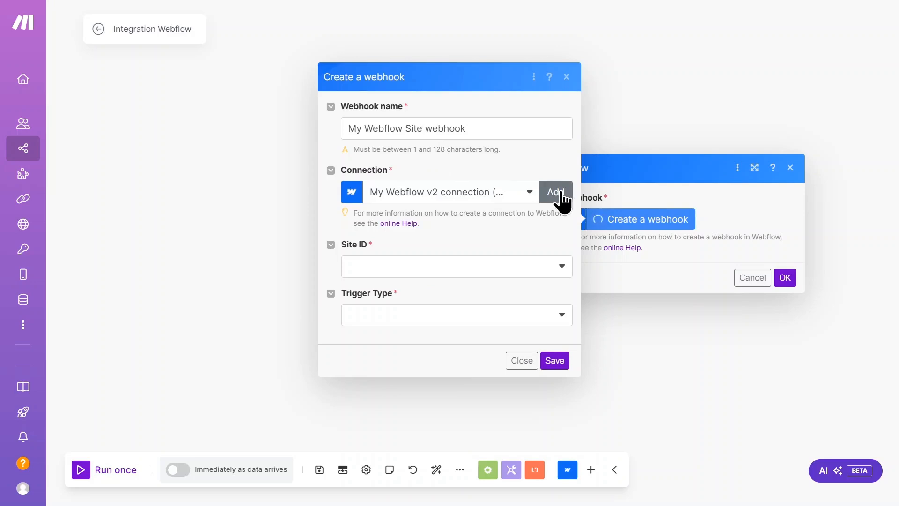
{"action": "left_click", "coordinate": [555, 191]}
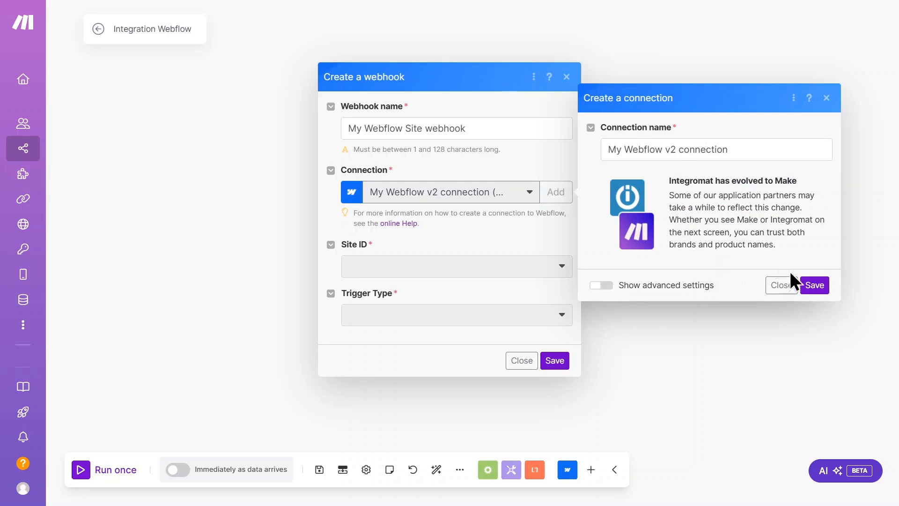
{"action": "left_click", "coordinate": [813, 285]}
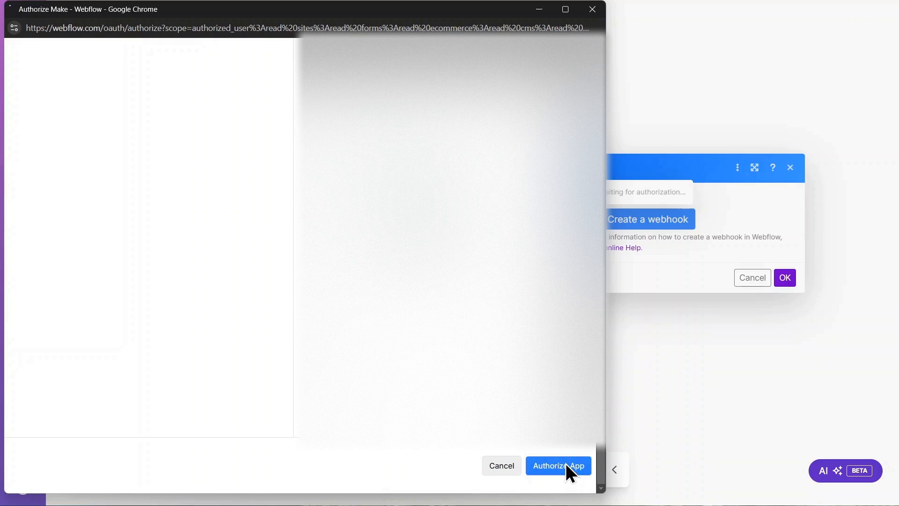
{"action": "left_click", "coordinate": [557, 465]}
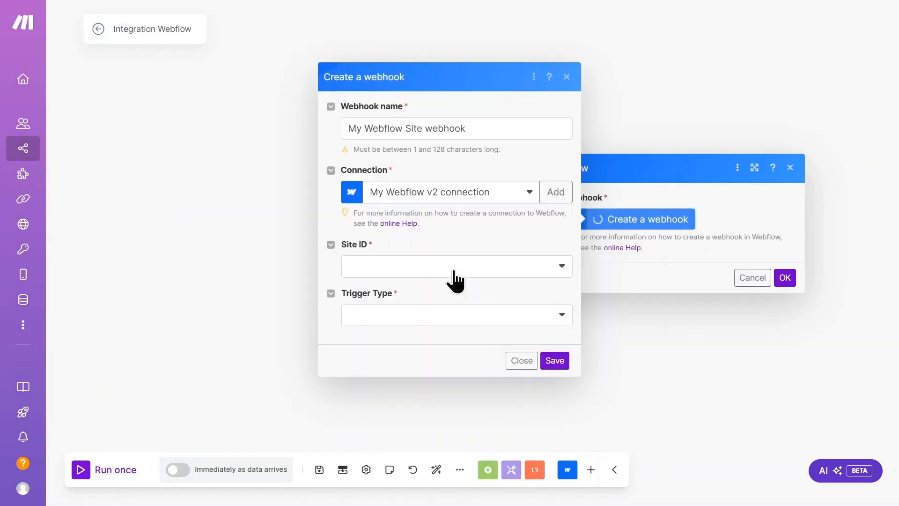
Step: Set the webhook to site 'webflow to spreadsheet' with trigger type Form Submission, and save
{"action": "left_click", "coordinate": [456, 265]}
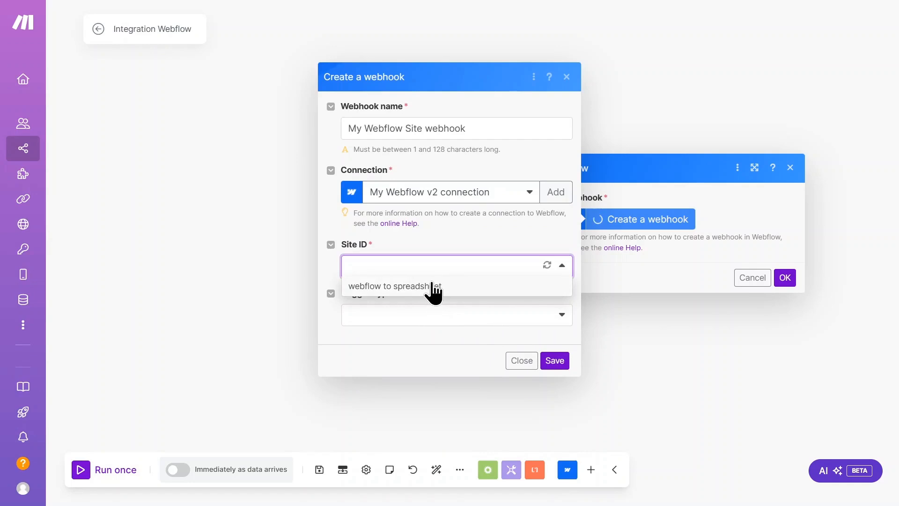
{"action": "left_click", "coordinate": [395, 286]}
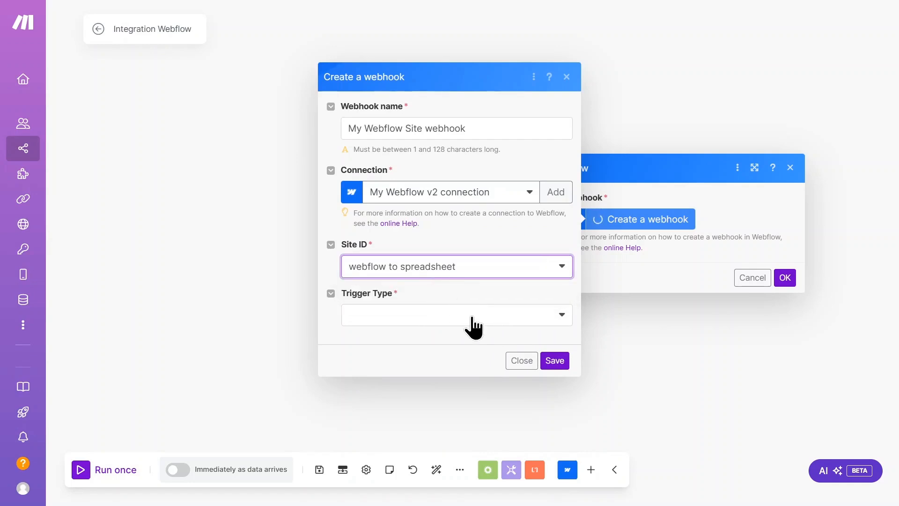
{"action": "left_click", "coordinate": [455, 315]}
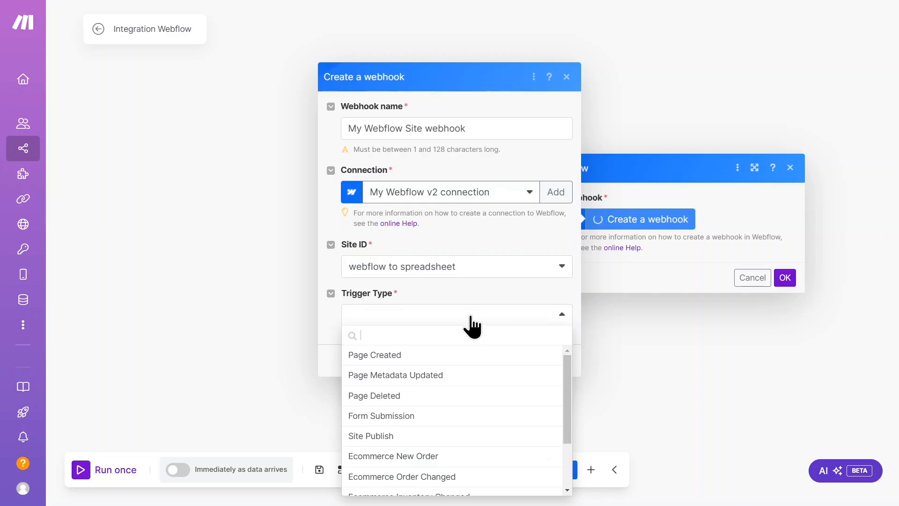
{"action": "type", "text": "form"}
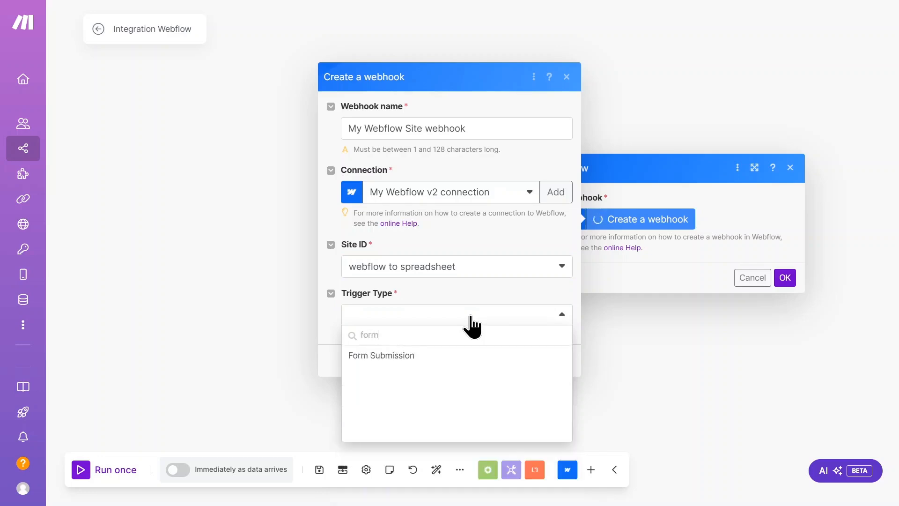
{"action": "left_click", "coordinate": [381, 355]}
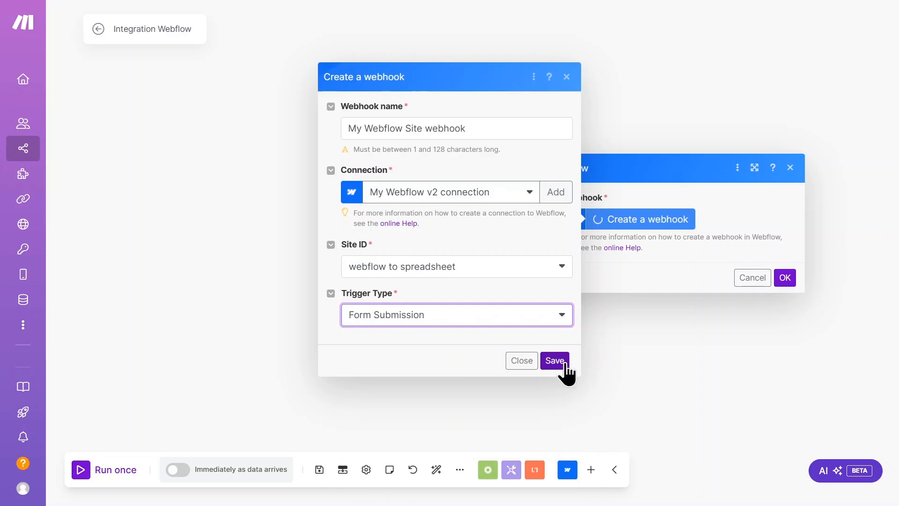
{"action": "mouse_move", "coordinate": [478, 345]}
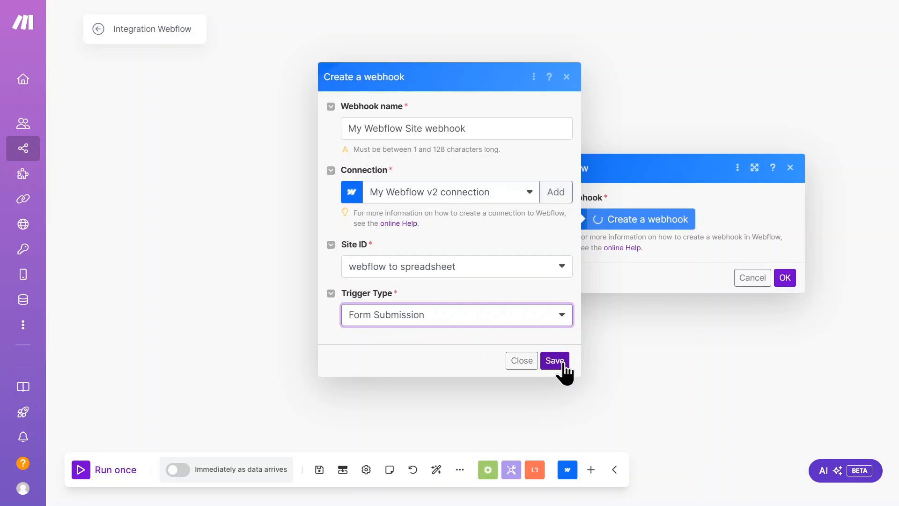
{"action": "left_click", "coordinate": [554, 360]}
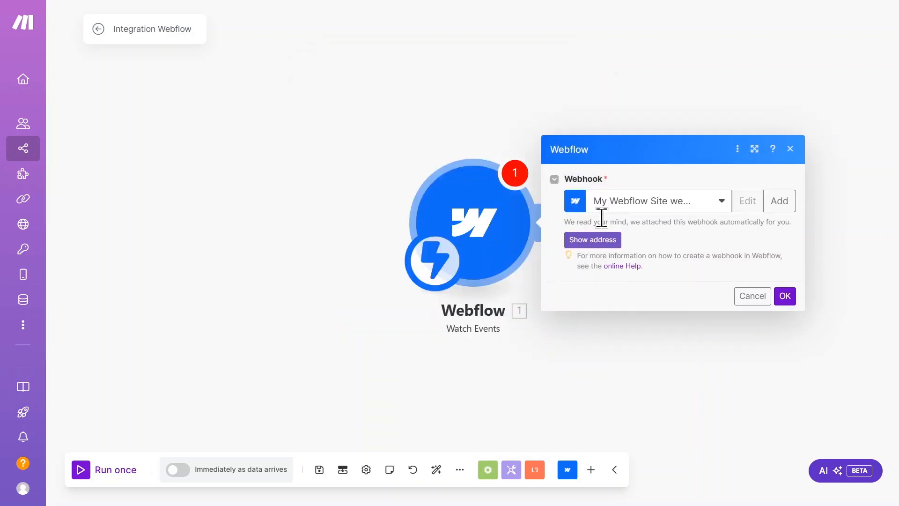
{"action": "mouse_move", "coordinate": [817, 289]}
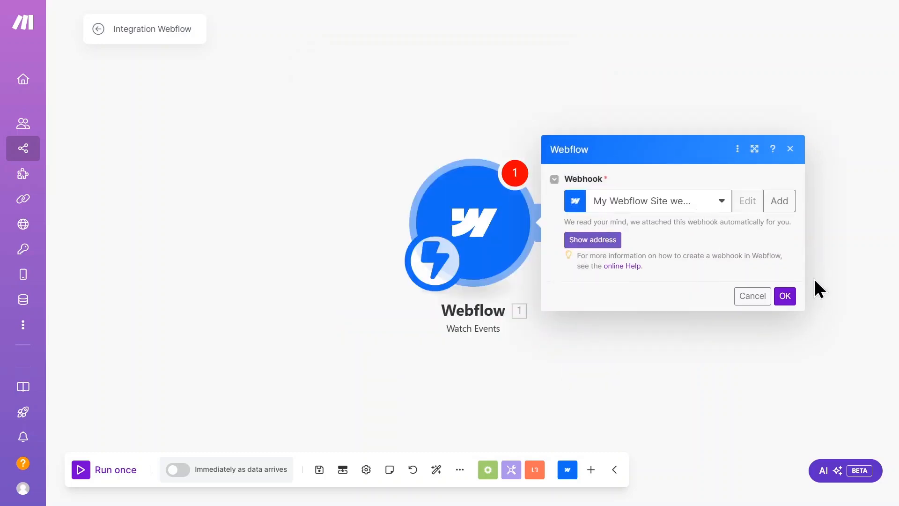
{"action": "left_click", "coordinate": [785, 296]}
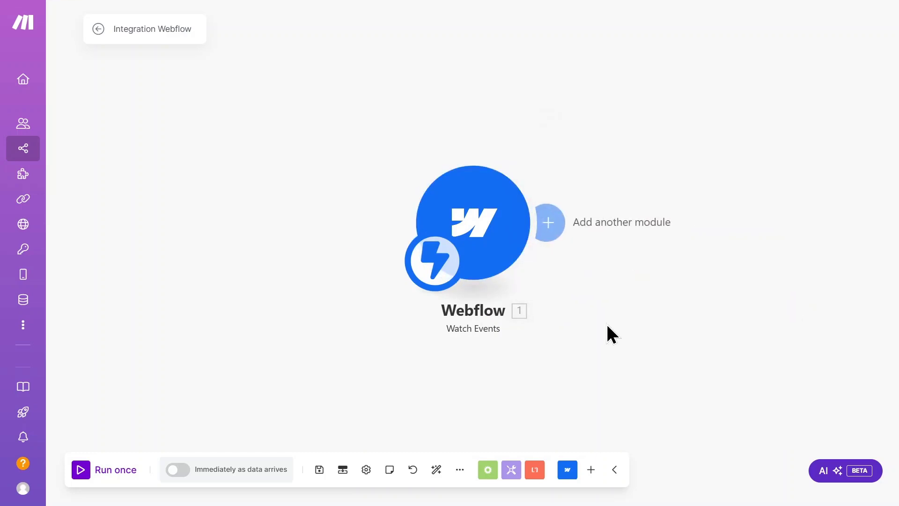
{"action": "mouse_move", "coordinate": [617, 355]}
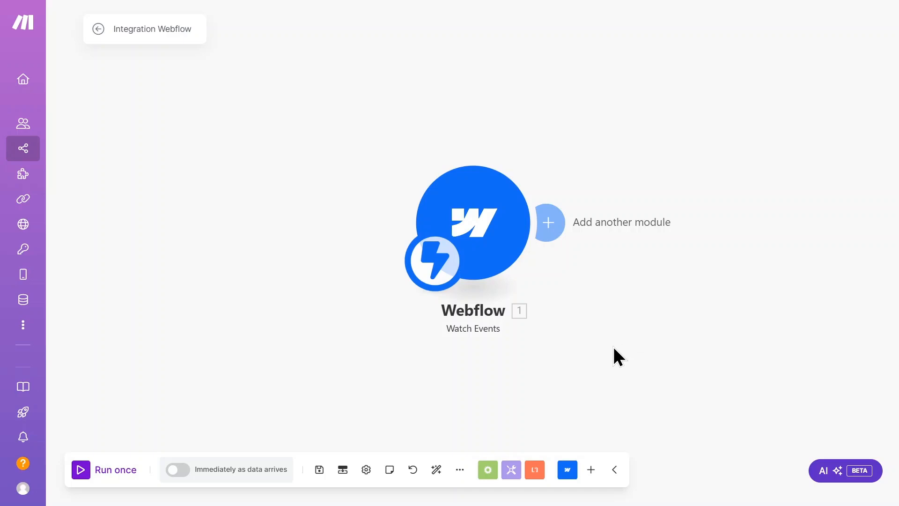
{"action": "mouse_move", "coordinate": [360, 387]}
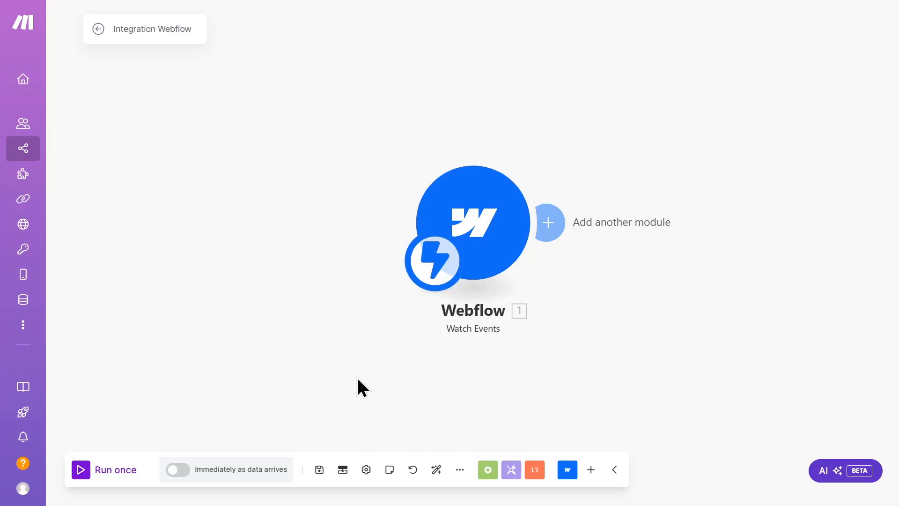
{"action": "mouse_move", "coordinate": [739, 212]}
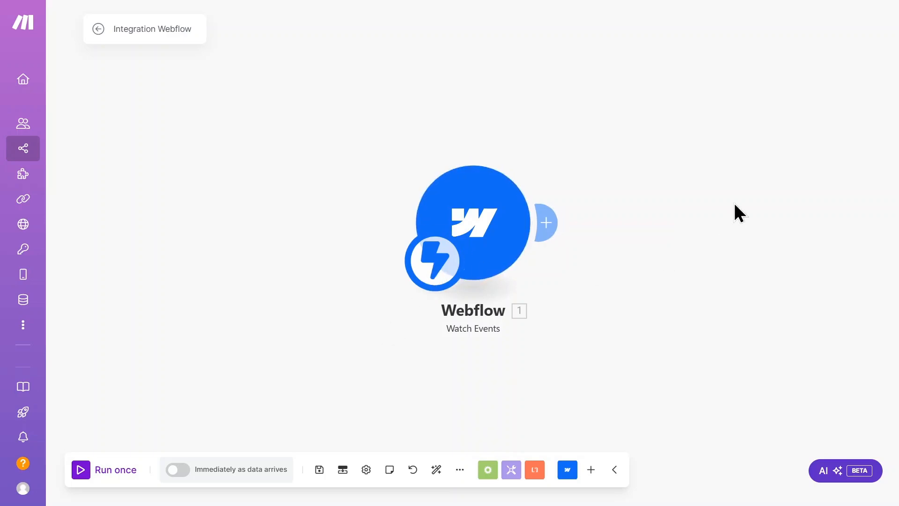
{"action": "mouse_move", "coordinate": [353, 359]}
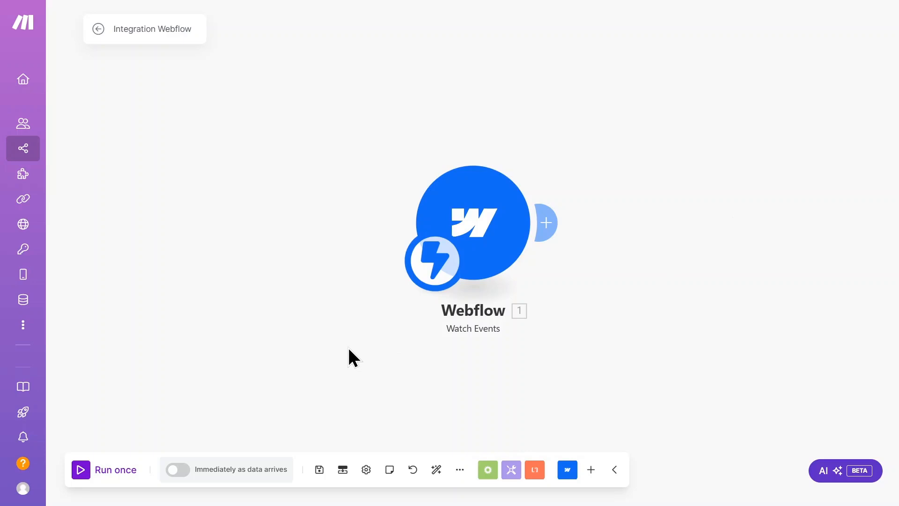
{"action": "mouse_move", "coordinate": [114, 476]}
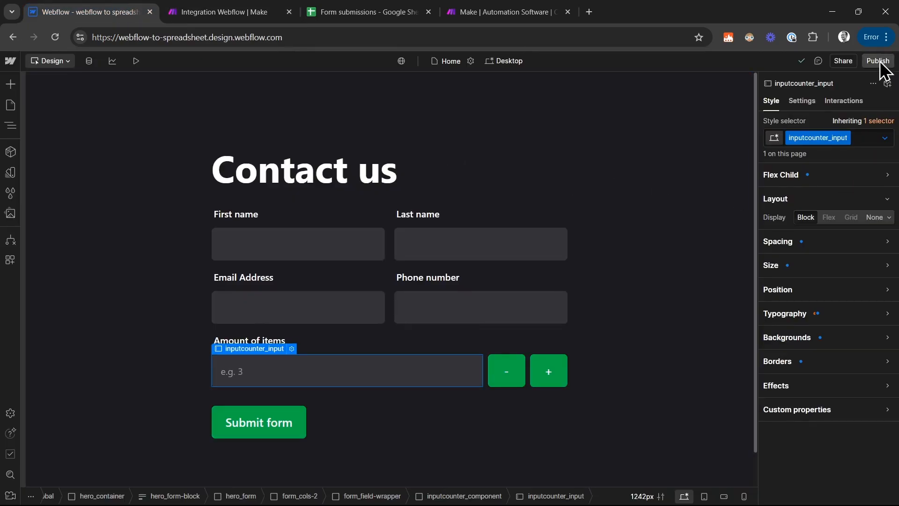
Step: Fill the live Contact us form with email test@example and submit it
{"action": "left_click", "coordinate": [876, 61]}
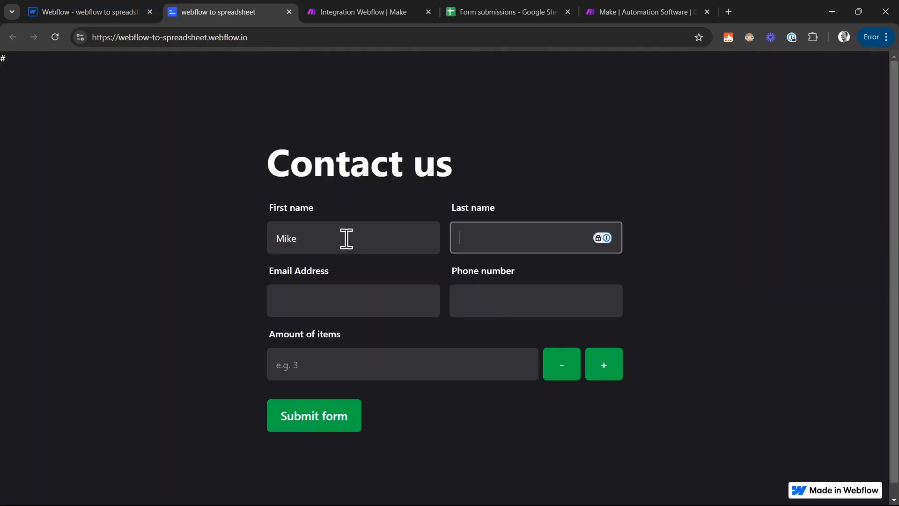
{"action": "type", "text": "test@example.com"}
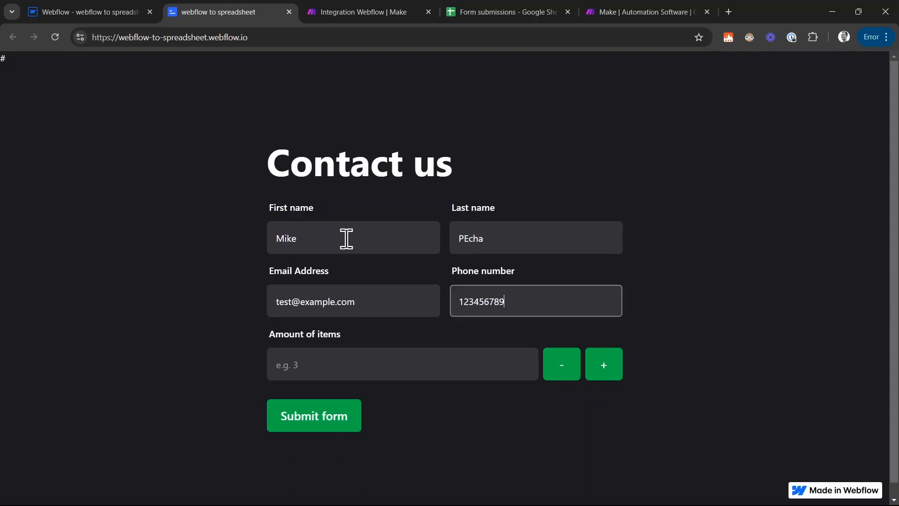
{"action": "left_click", "coordinate": [401, 364]}
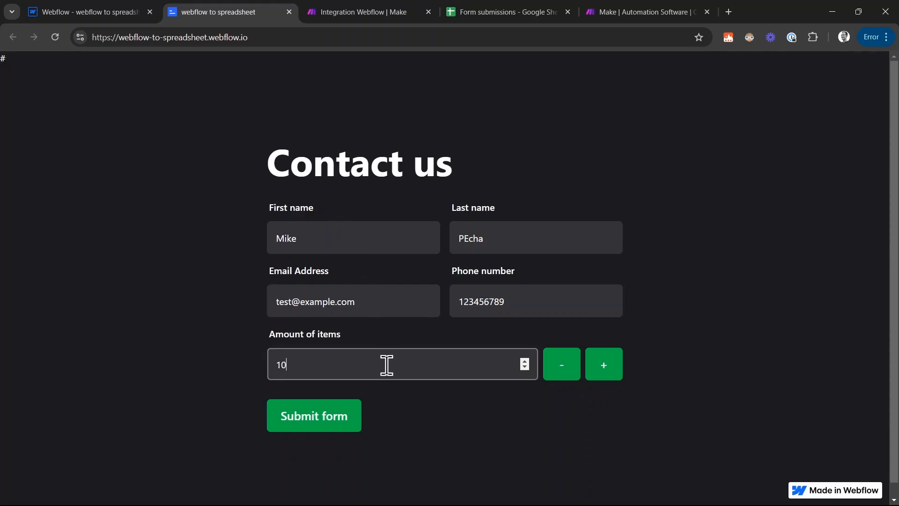
{"action": "mouse_move", "coordinate": [336, 427]}
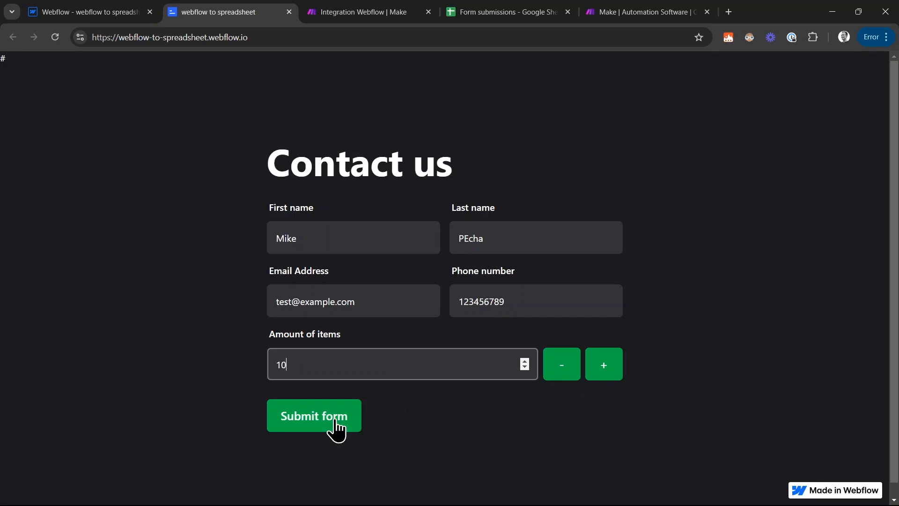
{"action": "left_click", "coordinate": [313, 416]}
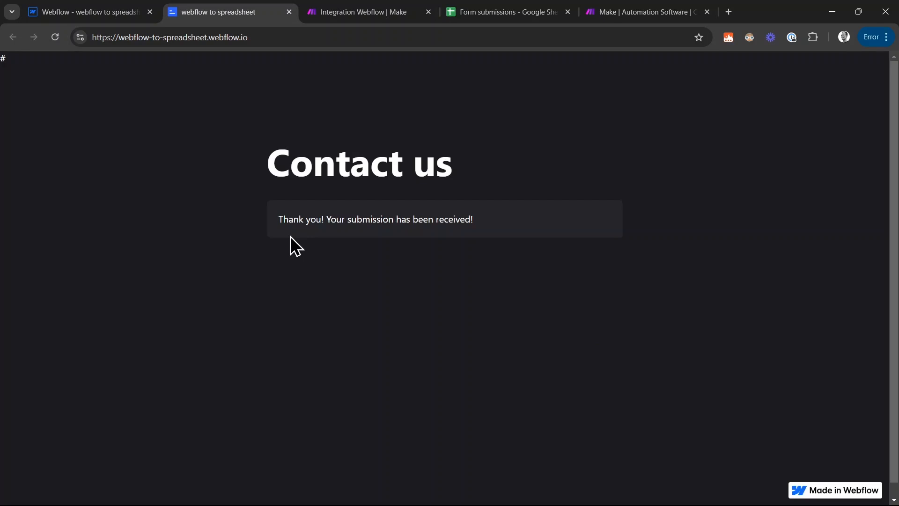
{"action": "mouse_move", "coordinate": [327, 221]}
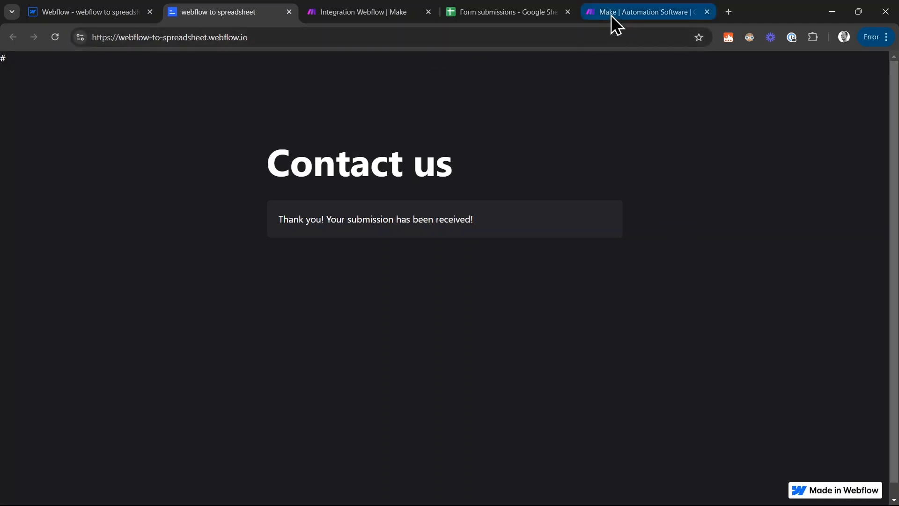
Step: Open the Webflow trigger's output and expand Data to show name, email, phone and amount
{"action": "left_click", "coordinate": [359, 11]}
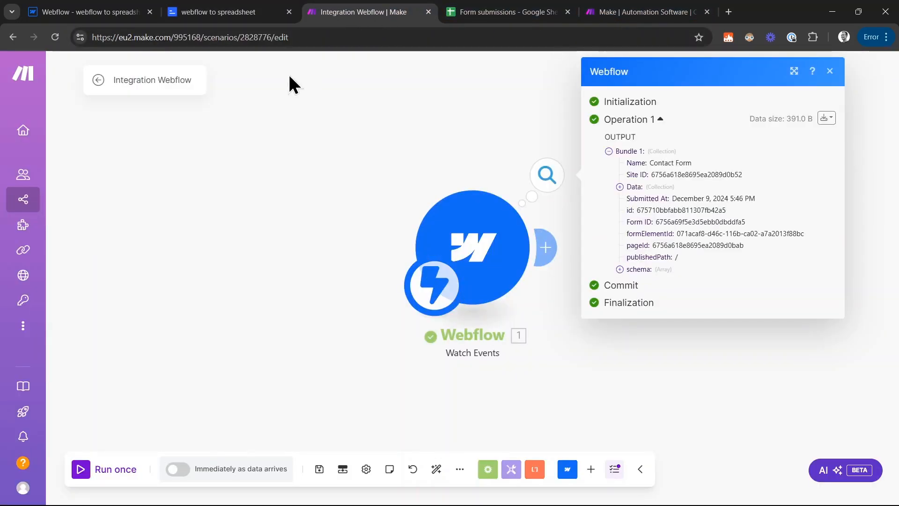
{"action": "mouse_move", "coordinate": [630, 125]}
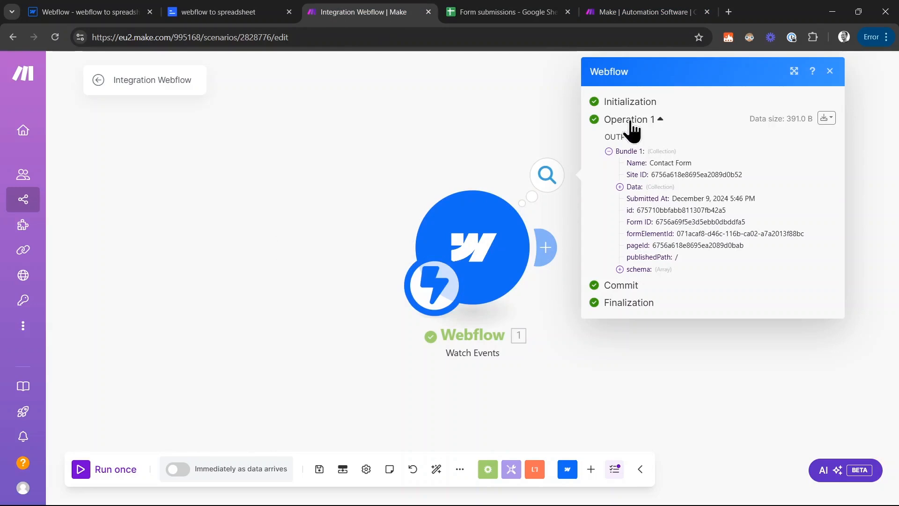
{"action": "mouse_move", "coordinate": [575, 183]}
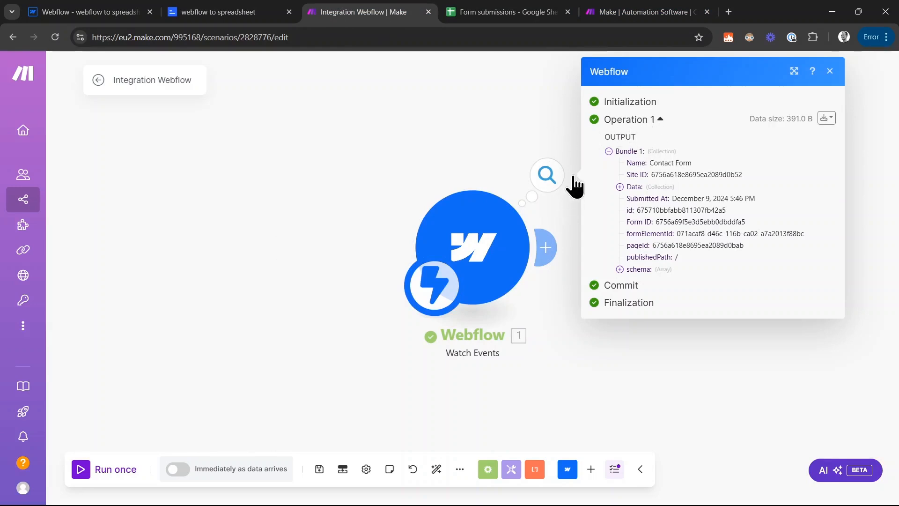
{"action": "left_click", "coordinate": [830, 71]}
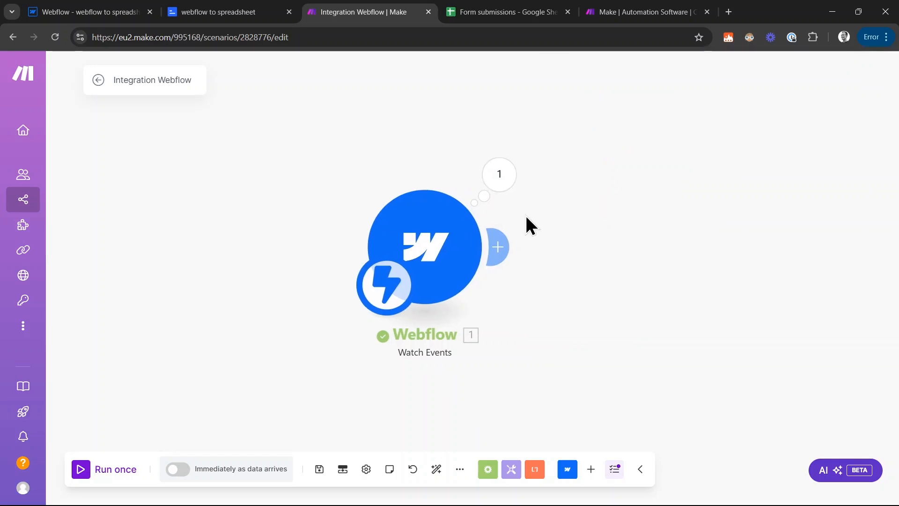
{"action": "left_click", "coordinate": [498, 174]}
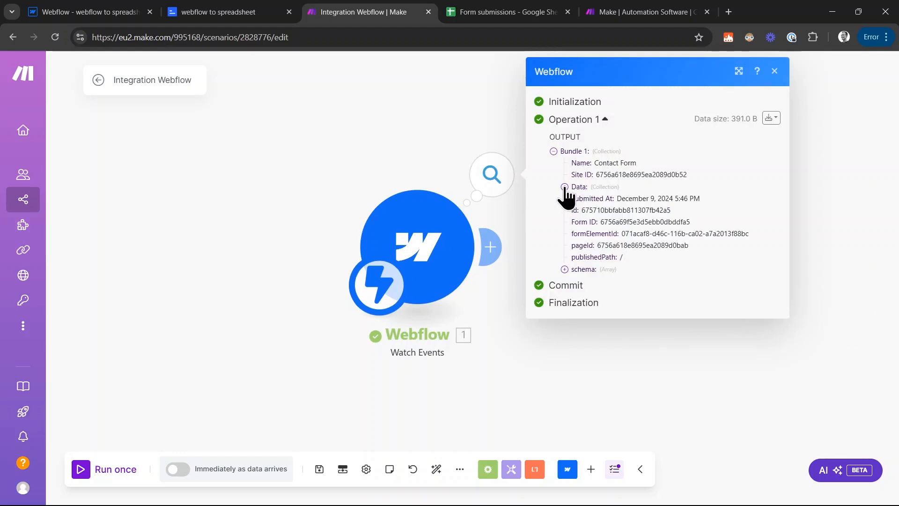
{"action": "left_click", "coordinate": [565, 186]}
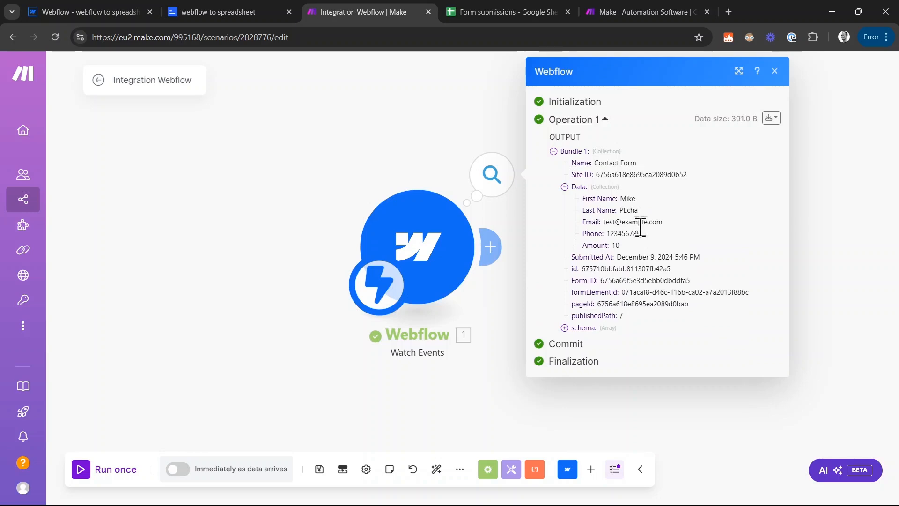
{"action": "mouse_move", "coordinate": [628, 258]}
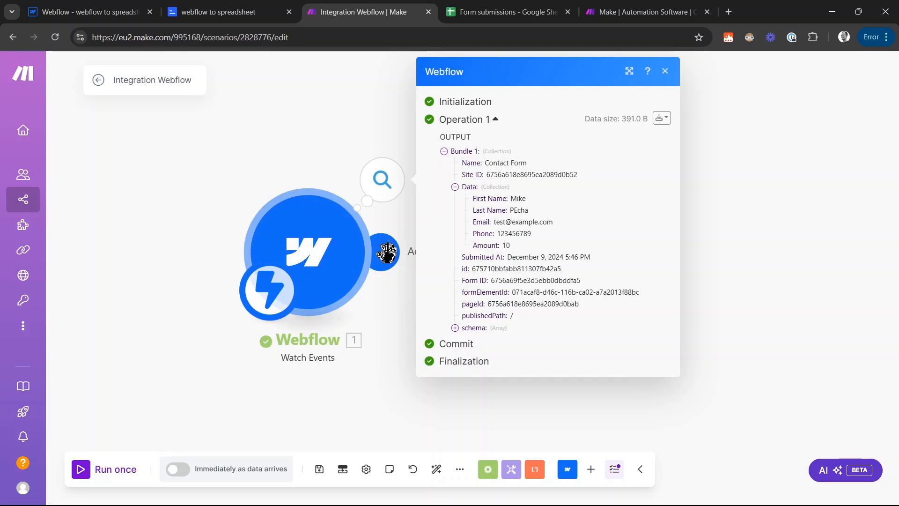
Step: Search 'google s' and add Google Sheets' Add a Row action after the Webflow module
{"action": "left_click", "coordinate": [664, 71]}
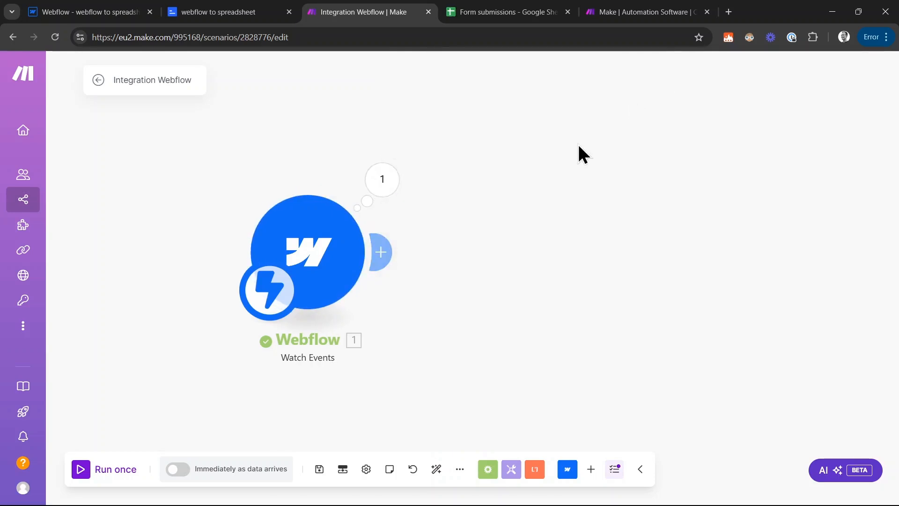
{"action": "left_click", "coordinate": [380, 253]}
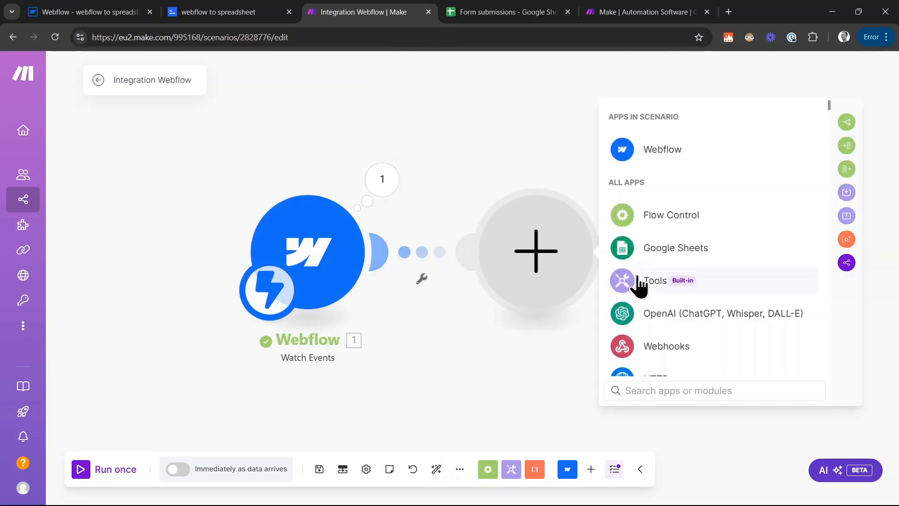
{"action": "type", "text": "google s"}
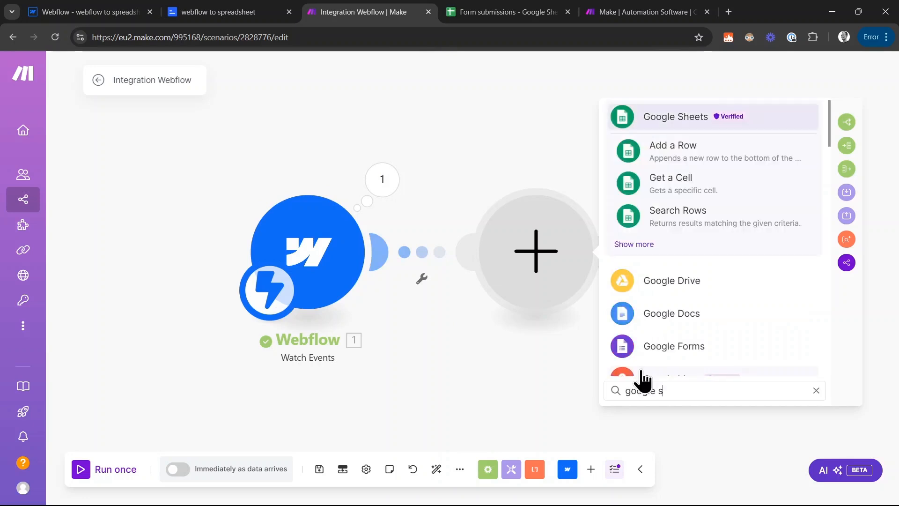
{"action": "left_click", "coordinate": [675, 116]}
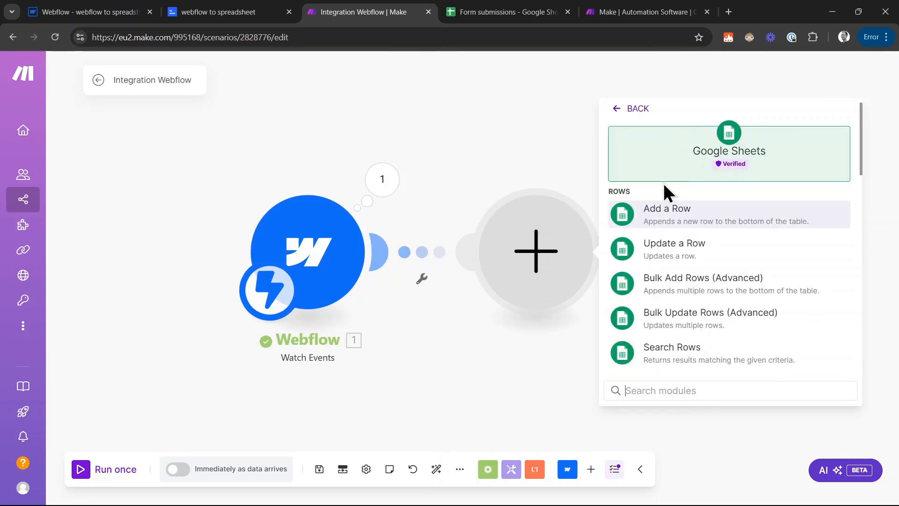
{"action": "mouse_move", "coordinate": [679, 221]}
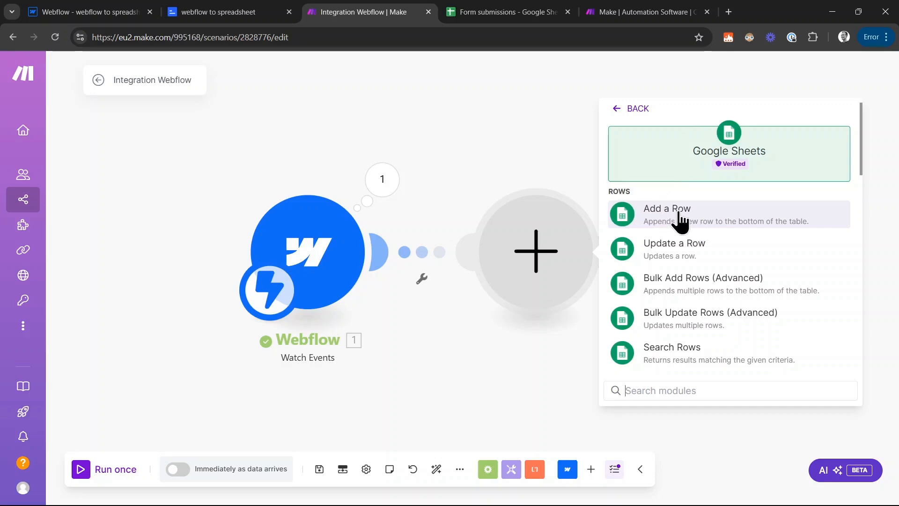
{"action": "left_click", "coordinate": [667, 215]}
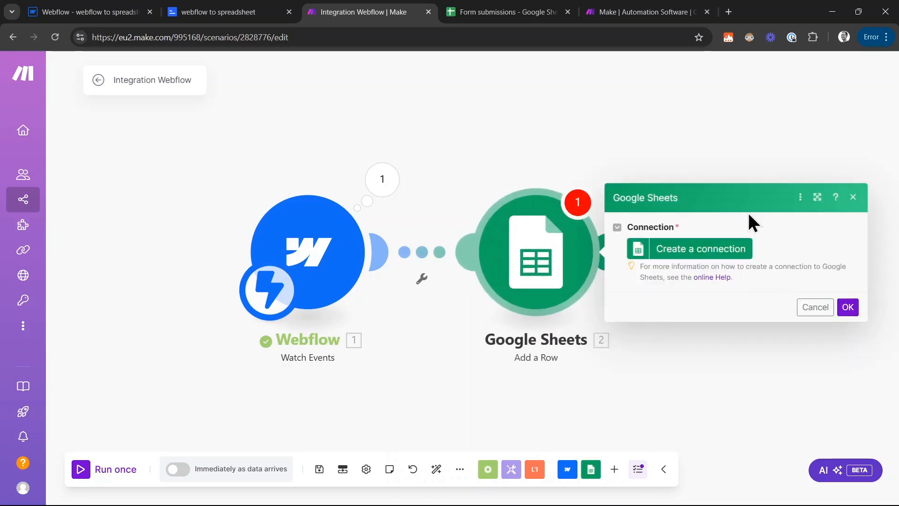
{"action": "mouse_move", "coordinate": [819, 249]}
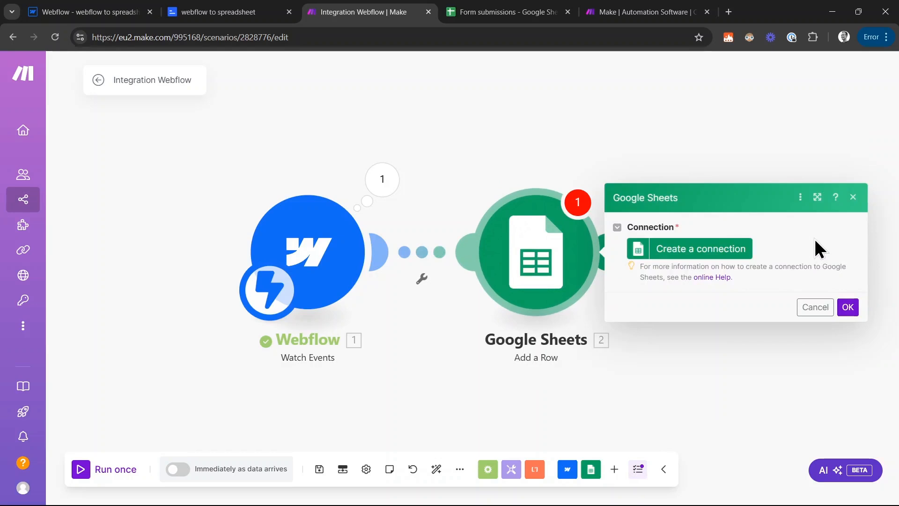
{"action": "mouse_move", "coordinate": [713, 276]}
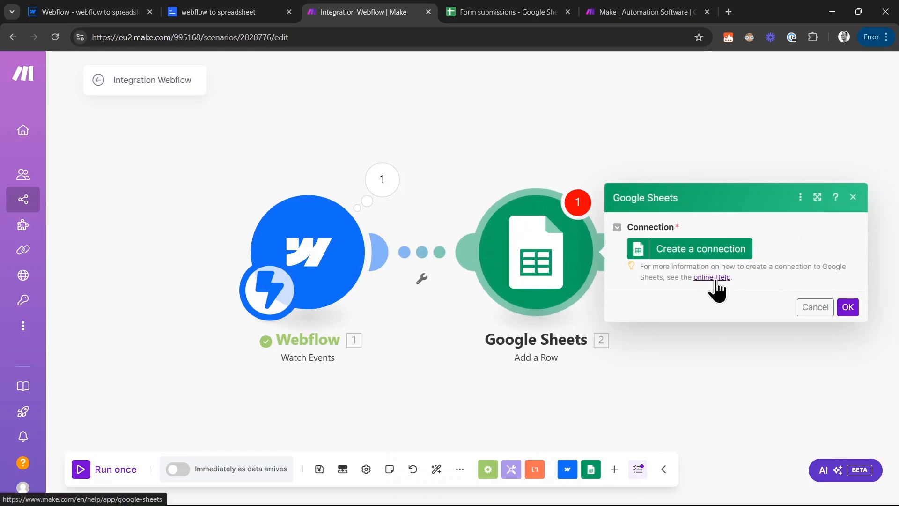
Step: Create My Google connection by signing in with Google and allowing Drive and Sheets access
{"action": "left_click", "coordinate": [700, 248]}
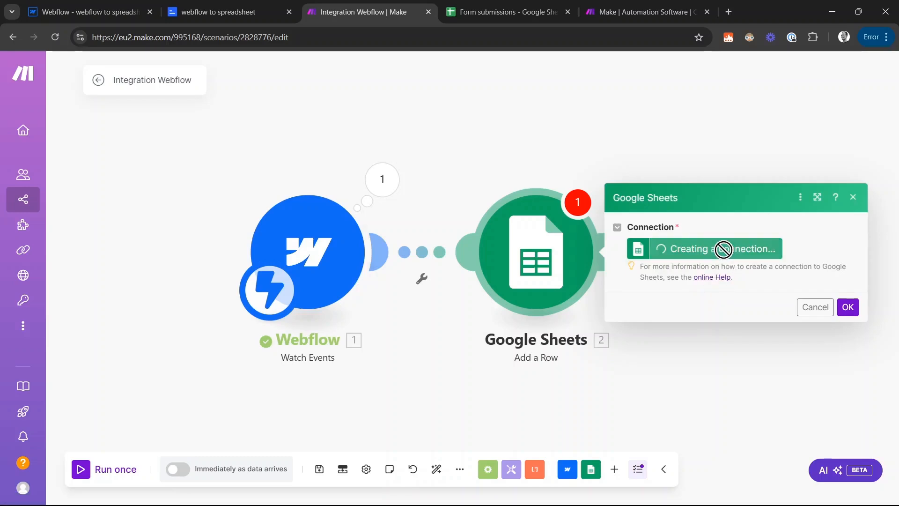
{"action": "left_click", "coordinate": [715, 248]}
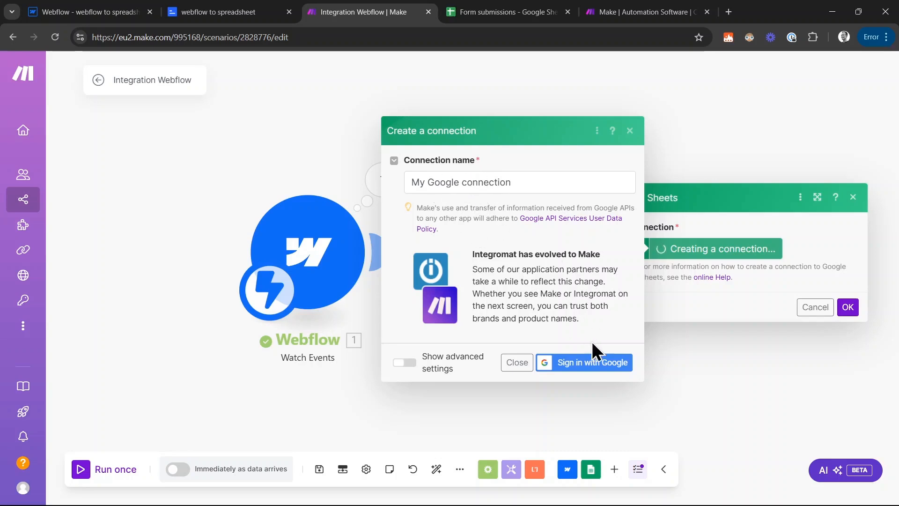
{"action": "mouse_move", "coordinate": [591, 365]}
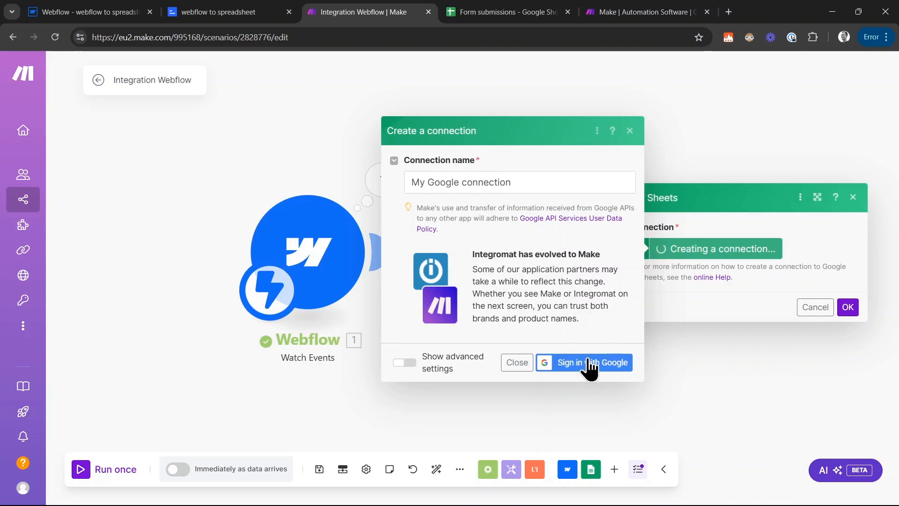
{"action": "mouse_move", "coordinate": [609, 368]}
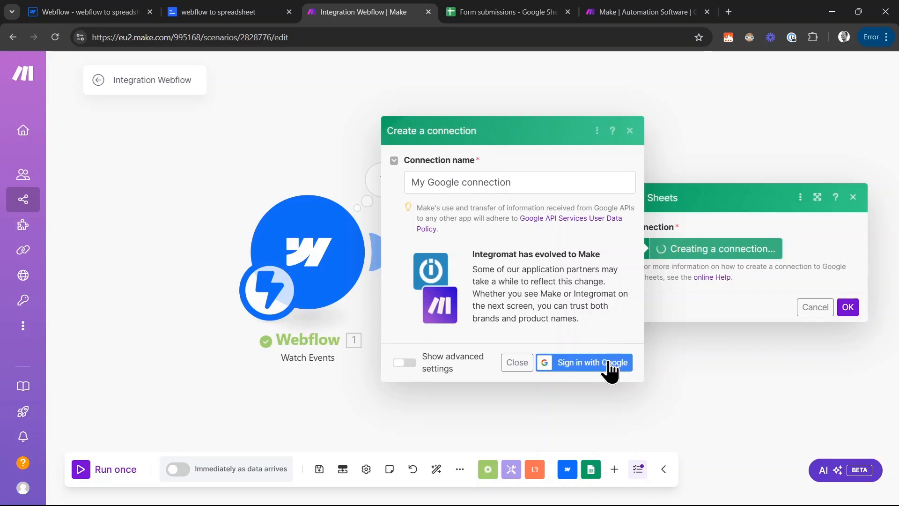
{"action": "left_click", "coordinate": [583, 362]}
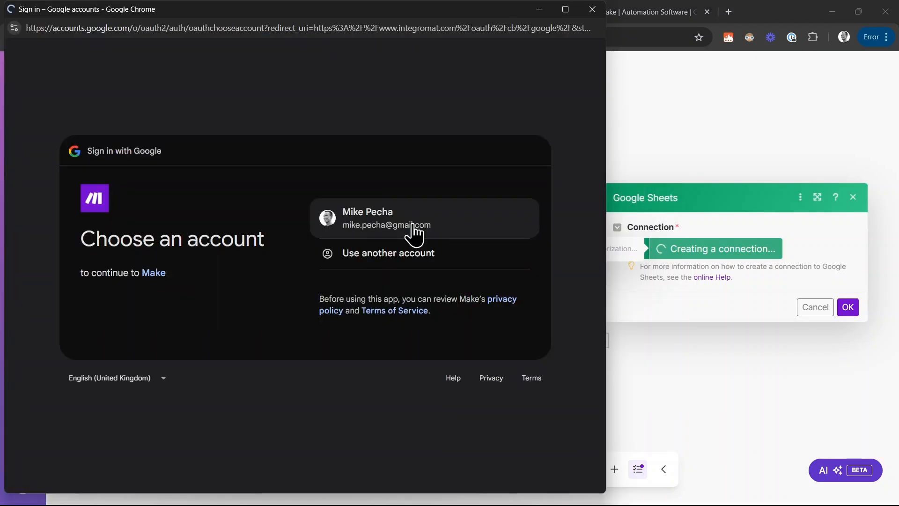
{"action": "mouse_move", "coordinate": [447, 203]}
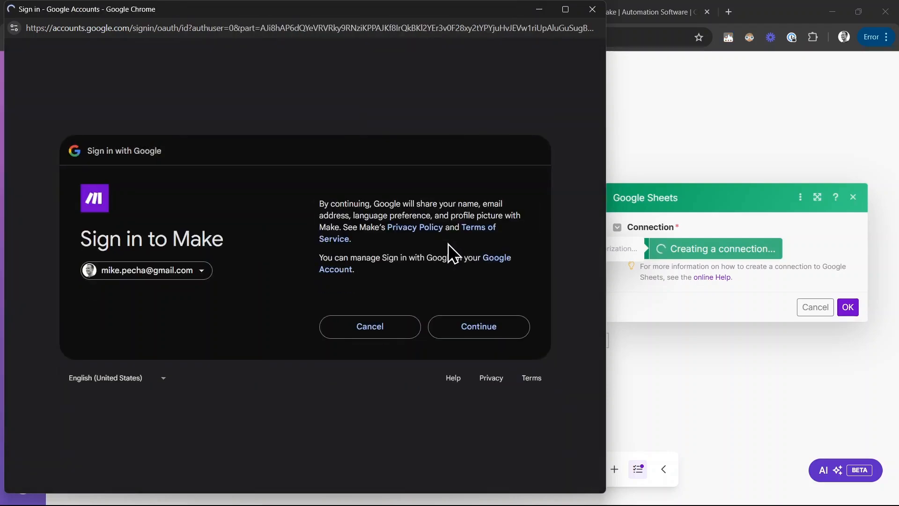
{"action": "mouse_move", "coordinate": [479, 327]}
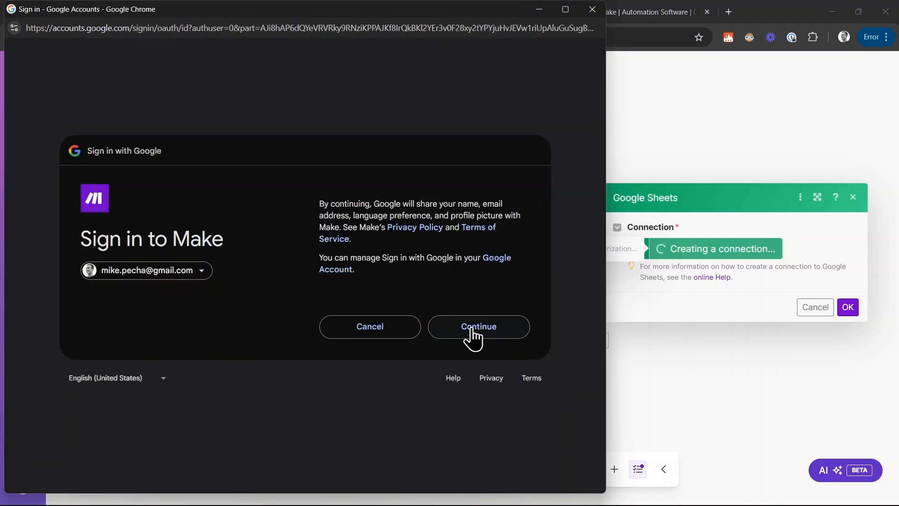
{"action": "left_click", "coordinate": [478, 327]}
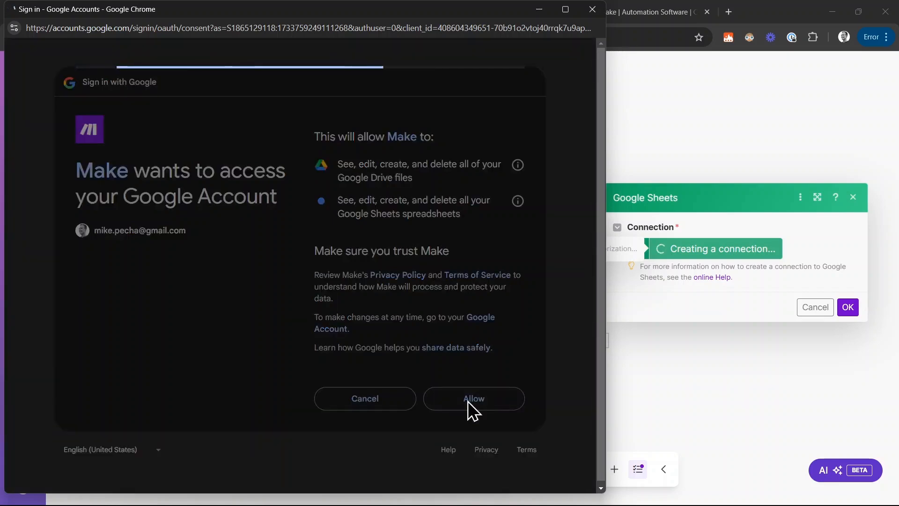
{"action": "left_click", "coordinate": [473, 399]}
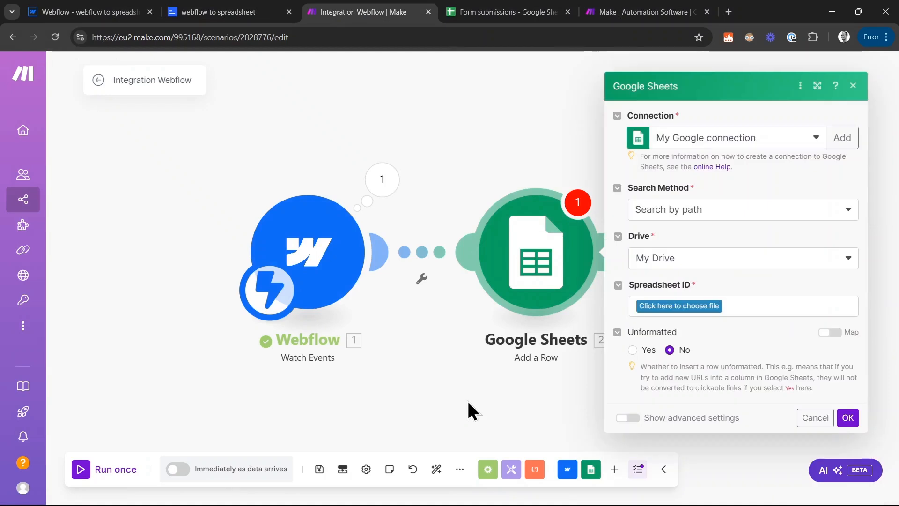
{"action": "mouse_move", "coordinate": [576, 416]}
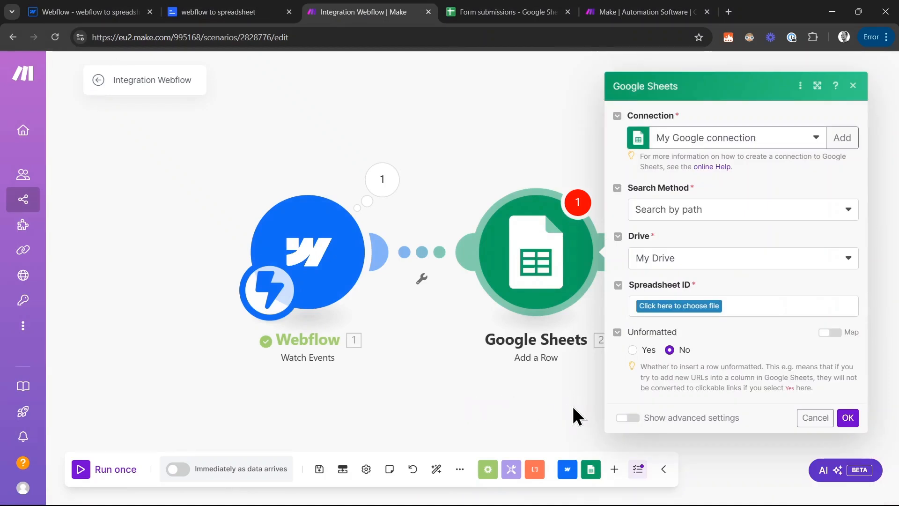
{"action": "mouse_move", "coordinate": [751, 376]}
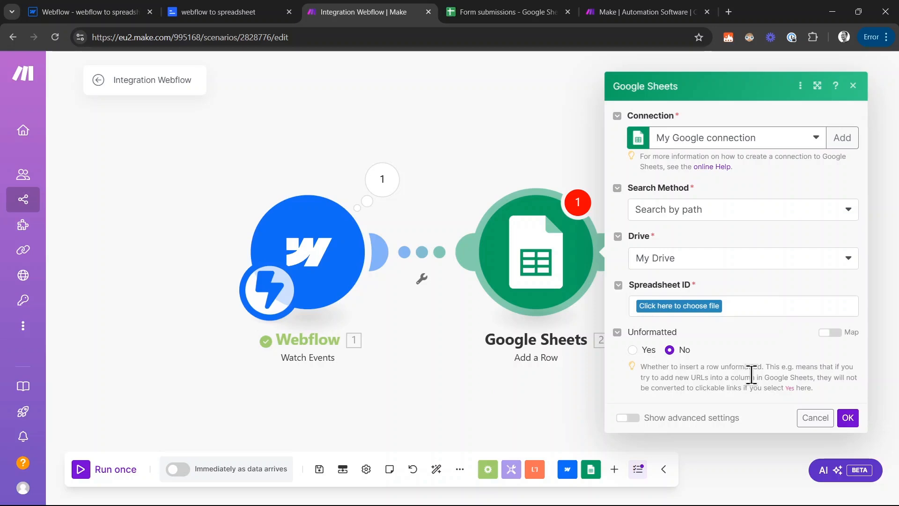
{"action": "mouse_move", "coordinate": [688, 219]}
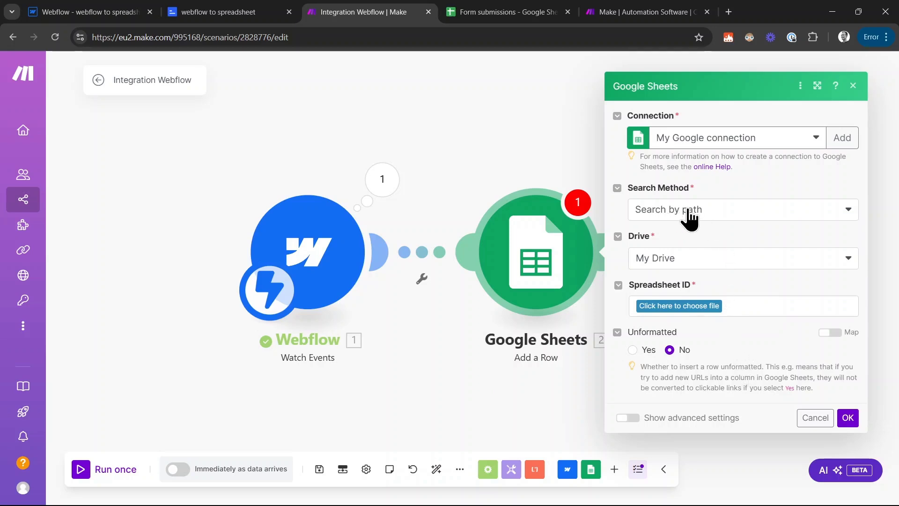
{"action": "mouse_move", "coordinate": [675, 270]}
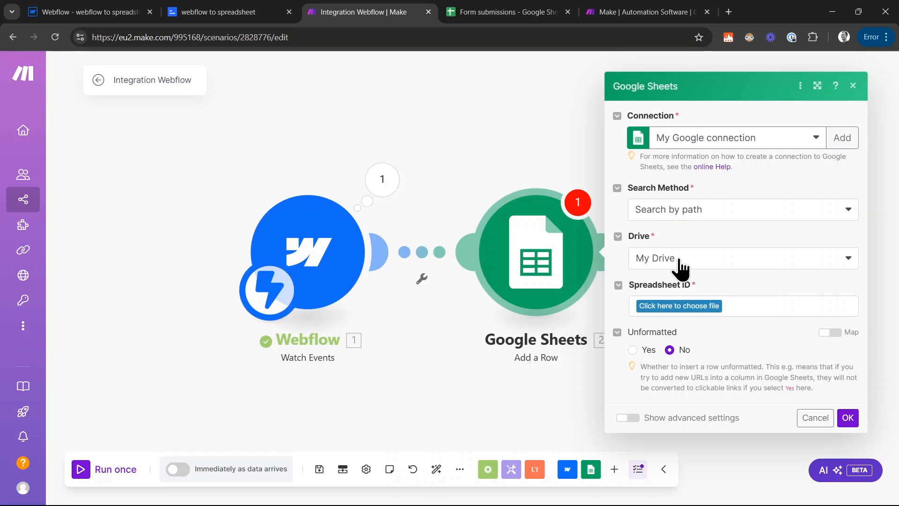
Step: Choose My Drive and the Form submissions spreadsheet as the target file
{"action": "left_click", "coordinate": [740, 258]}
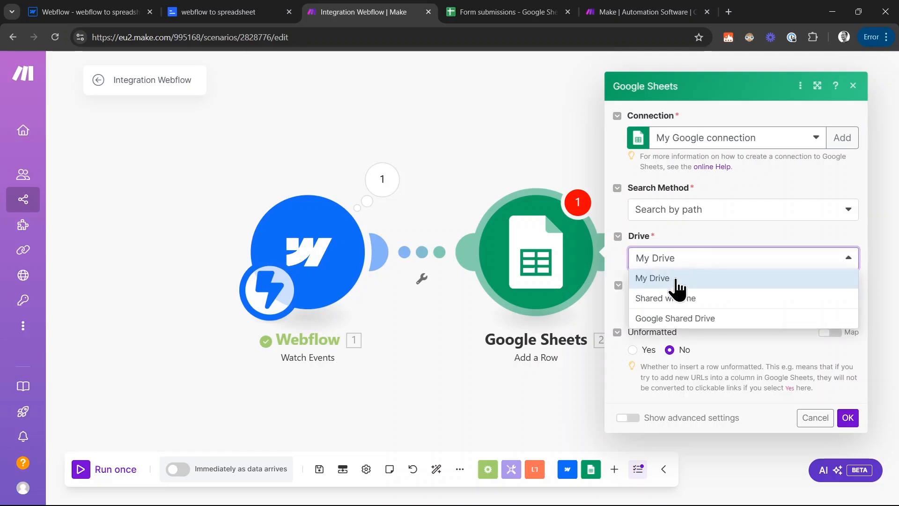
{"action": "left_click", "coordinate": [653, 278]}
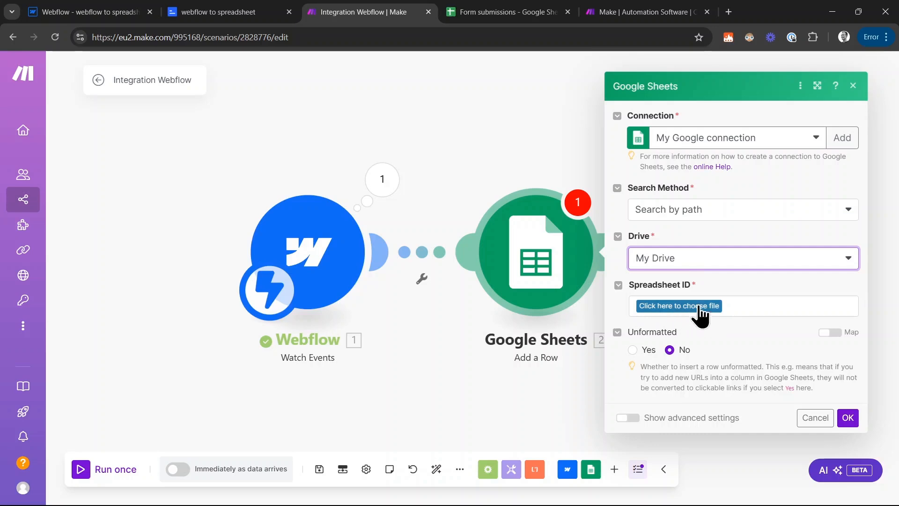
{"action": "mouse_move", "coordinate": [663, 322]}
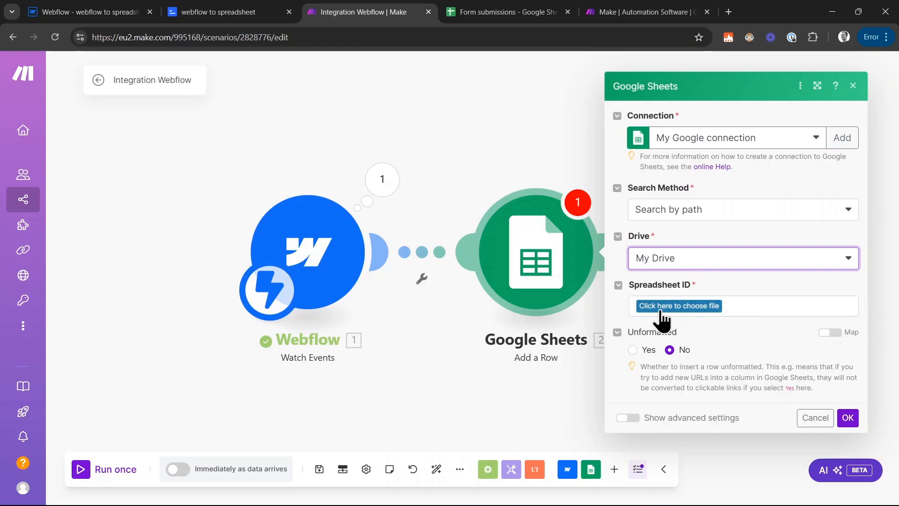
{"action": "mouse_move", "coordinate": [695, 318]}
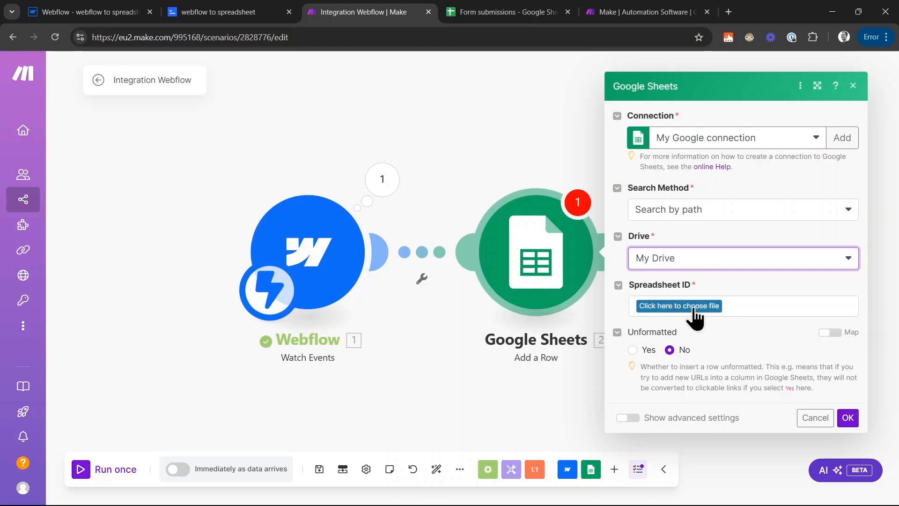
{"action": "left_click", "coordinate": [679, 306]}
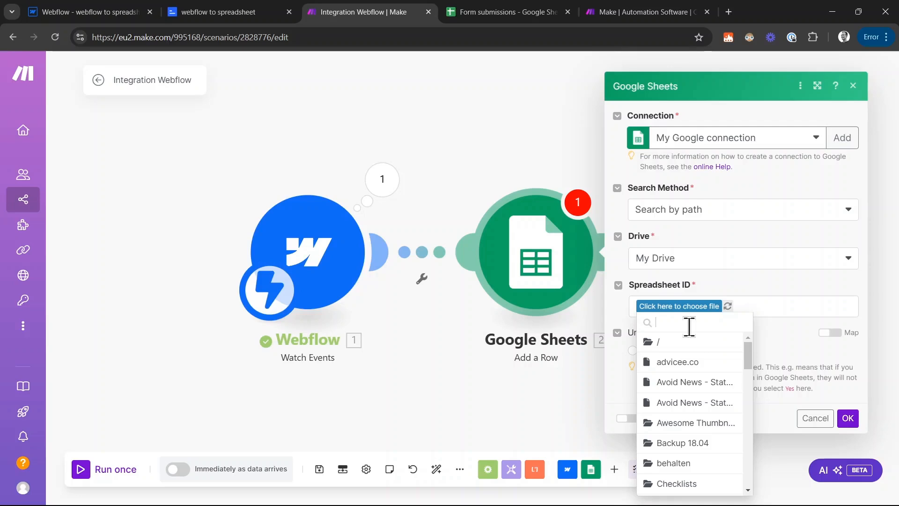
{"action": "type", "text": "form"}
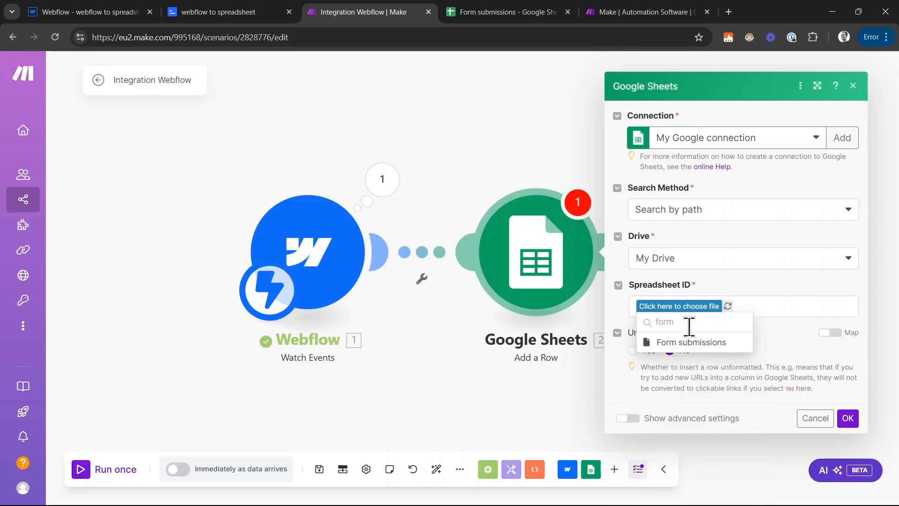
{"action": "left_click", "coordinate": [692, 342]}
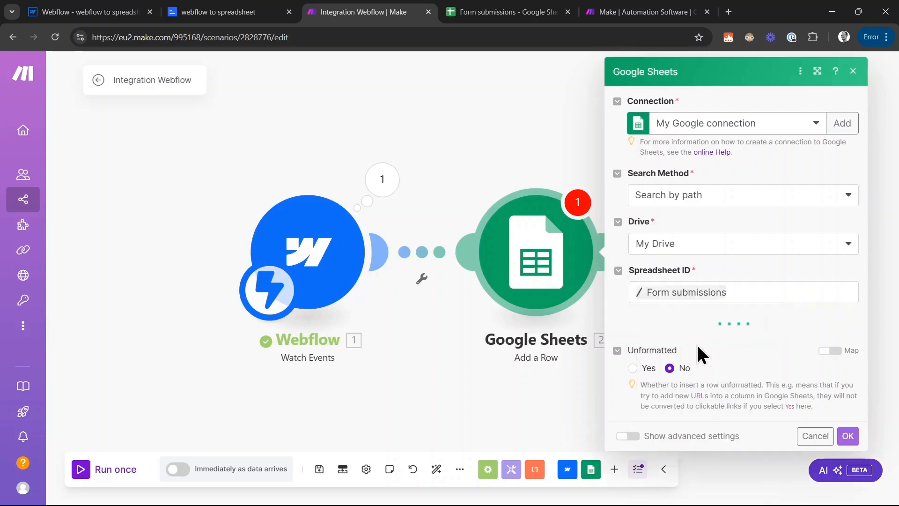
Step: Check the spreadsheet's tabs and set Sheet1 as the sheet to write to
{"action": "left_click", "coordinate": [504, 12]}
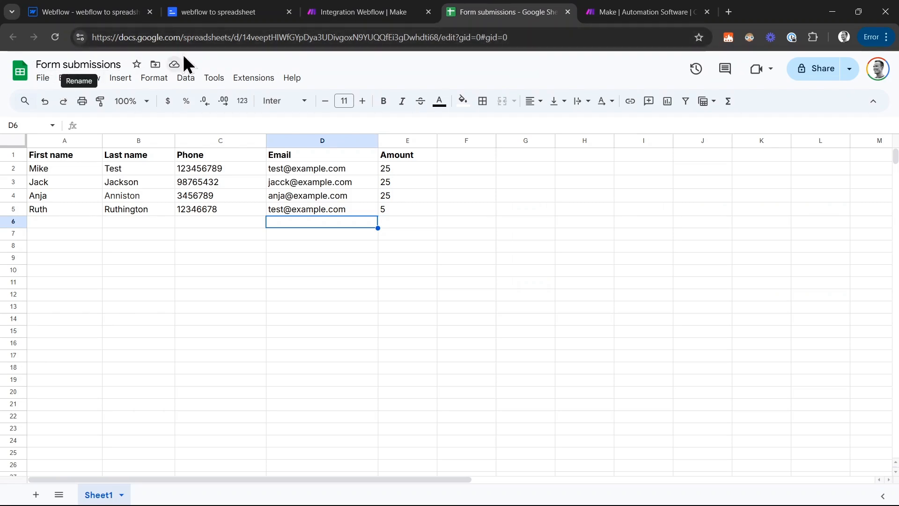
{"action": "left_click", "coordinate": [369, 11]}
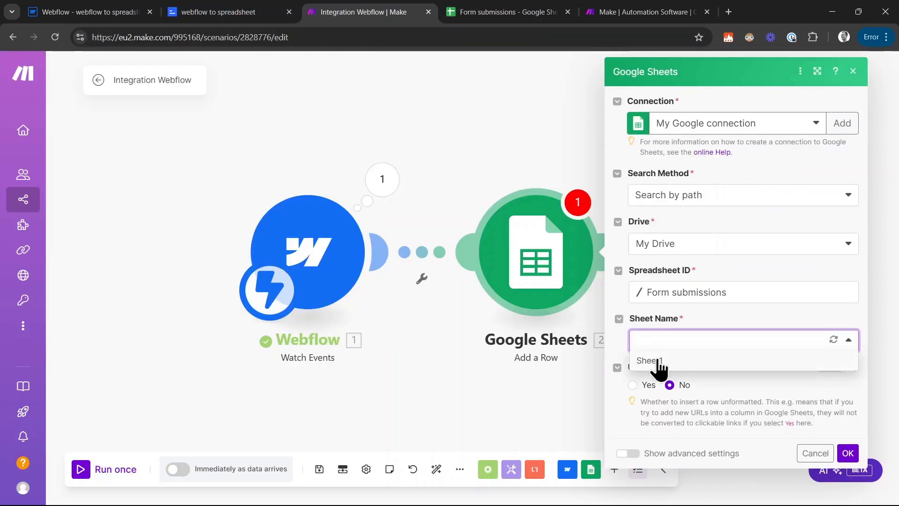
{"action": "left_click", "coordinate": [507, 11]}
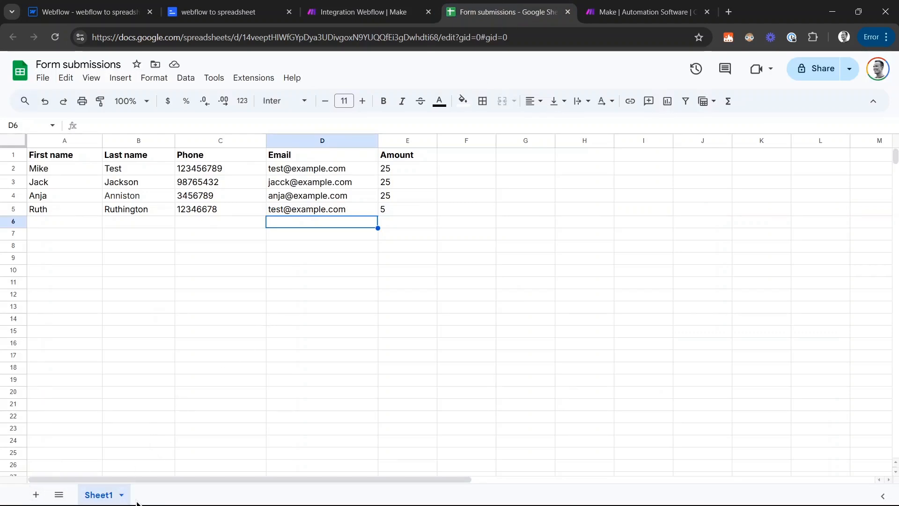
{"action": "mouse_move", "coordinate": [177, 497]}
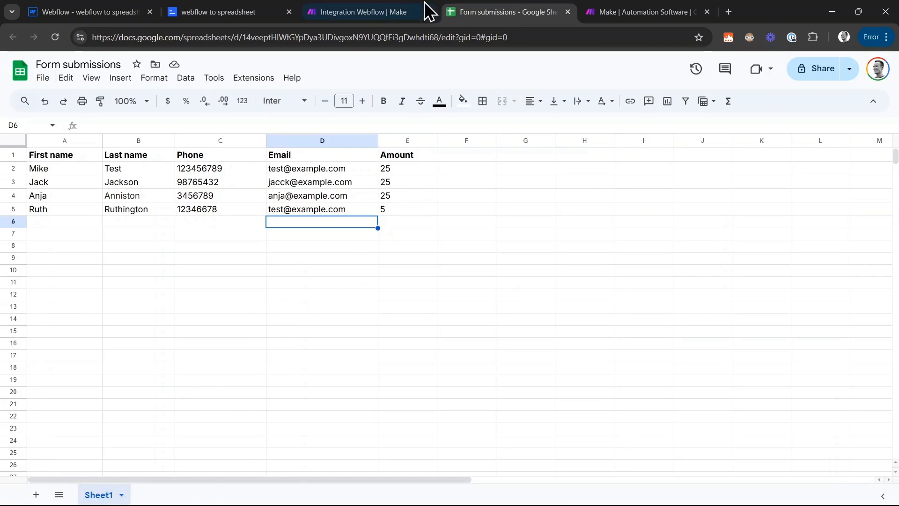
{"action": "left_click", "coordinate": [359, 12]}
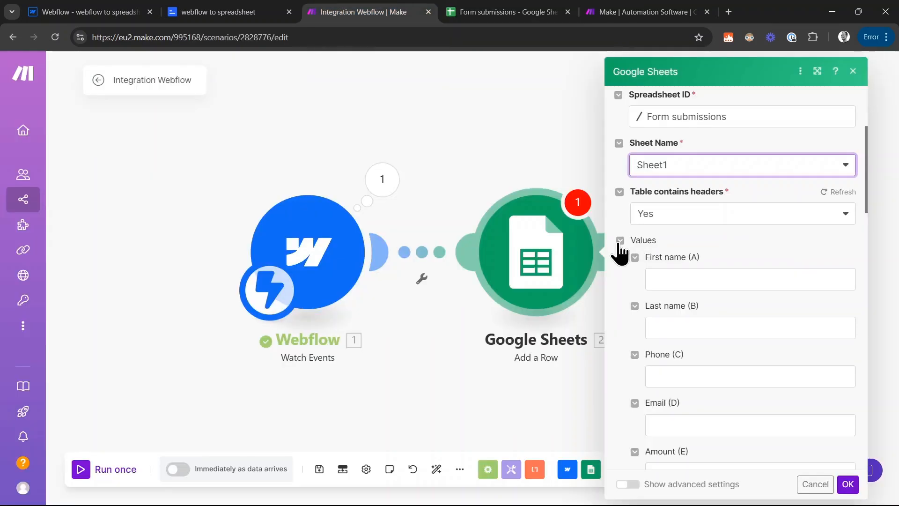
{"action": "mouse_move", "coordinate": [718, 201]}
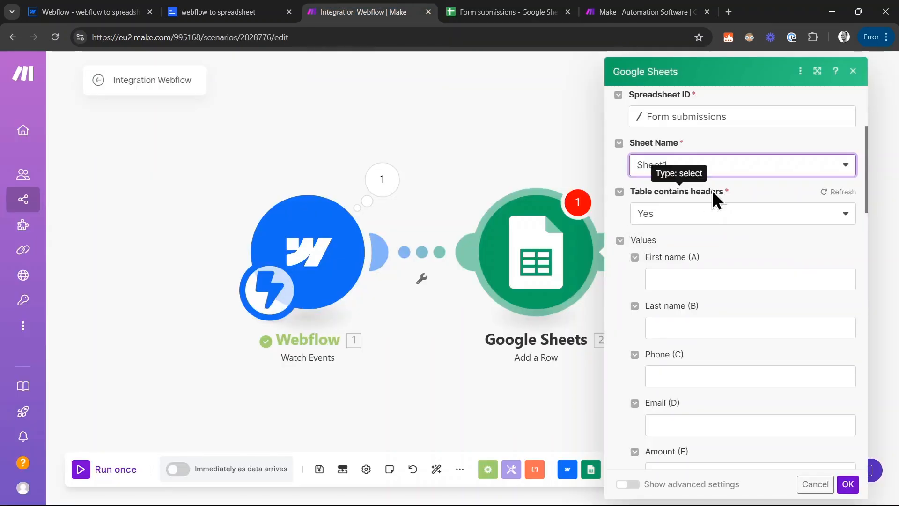
{"action": "mouse_move", "coordinate": [698, 223]}
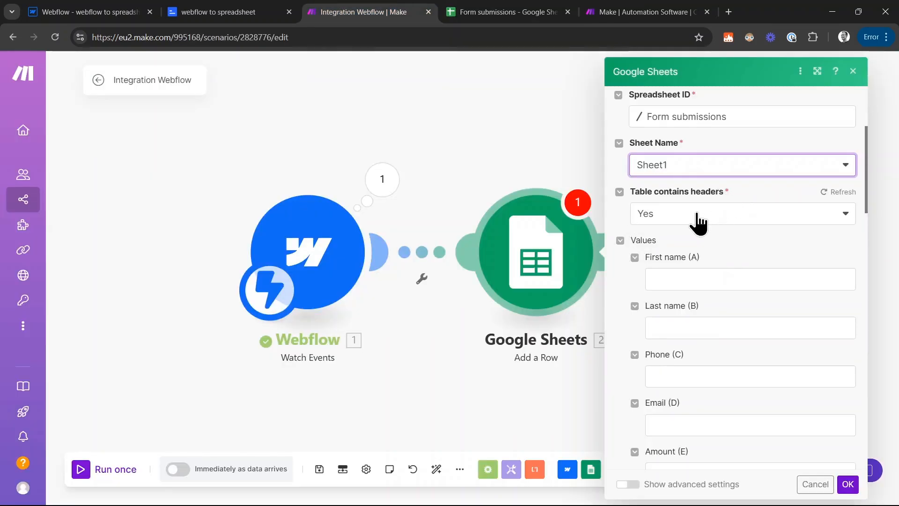
{"action": "left_click", "coordinate": [506, 11]}
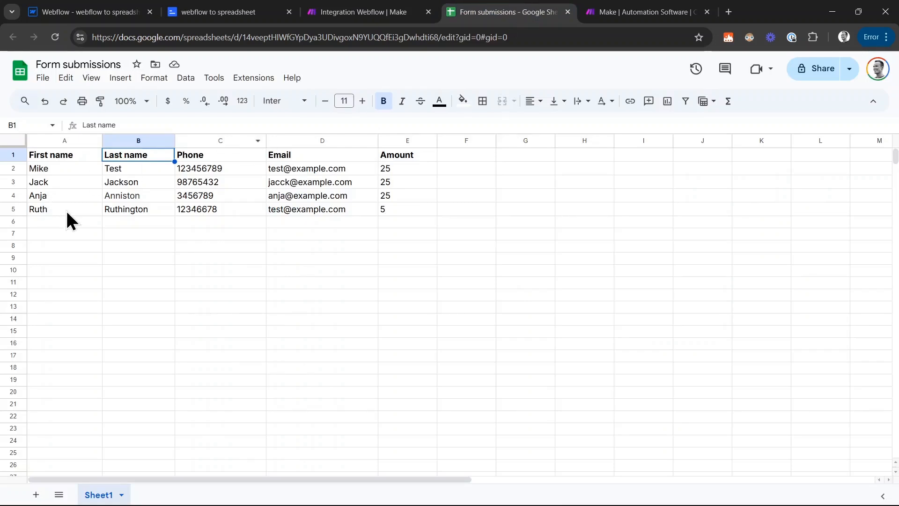
{"action": "mouse_move", "coordinate": [65, 211]}
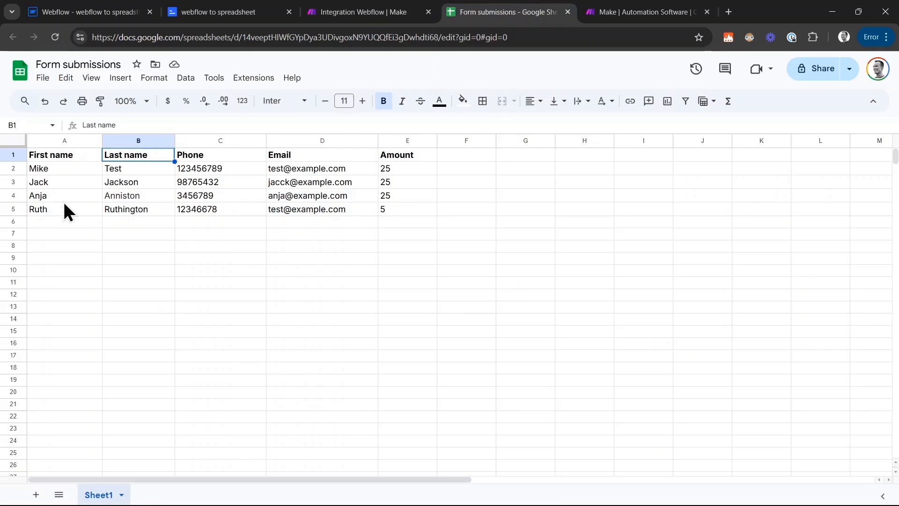
{"action": "left_click", "coordinate": [64, 155]}
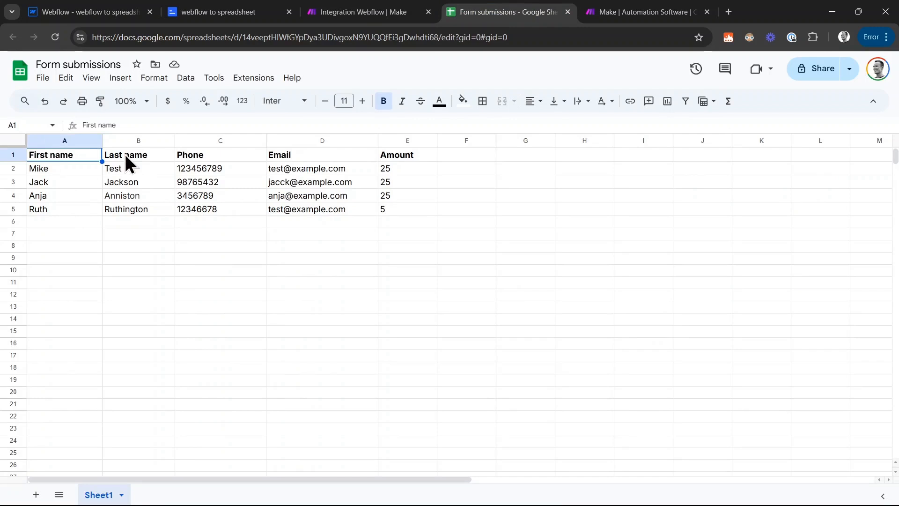
{"action": "mouse_move", "coordinate": [410, 163]}
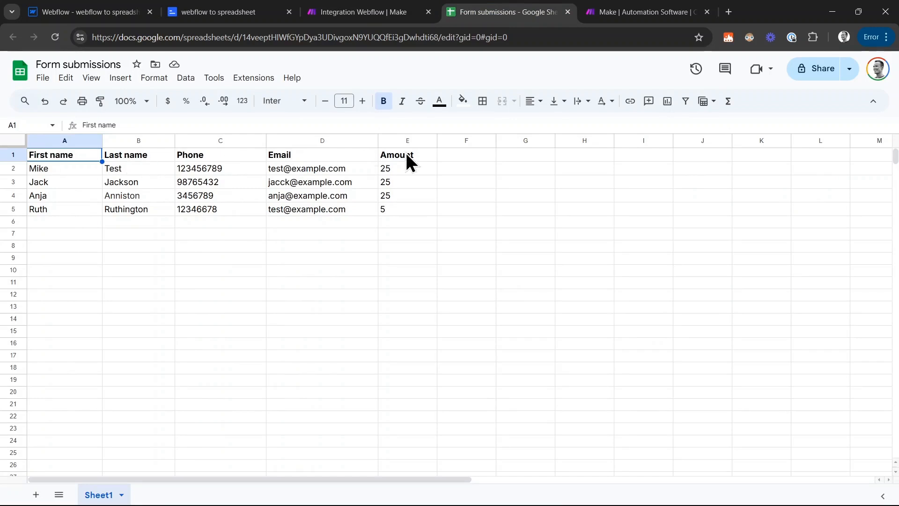
{"action": "mouse_move", "coordinate": [286, 237]}
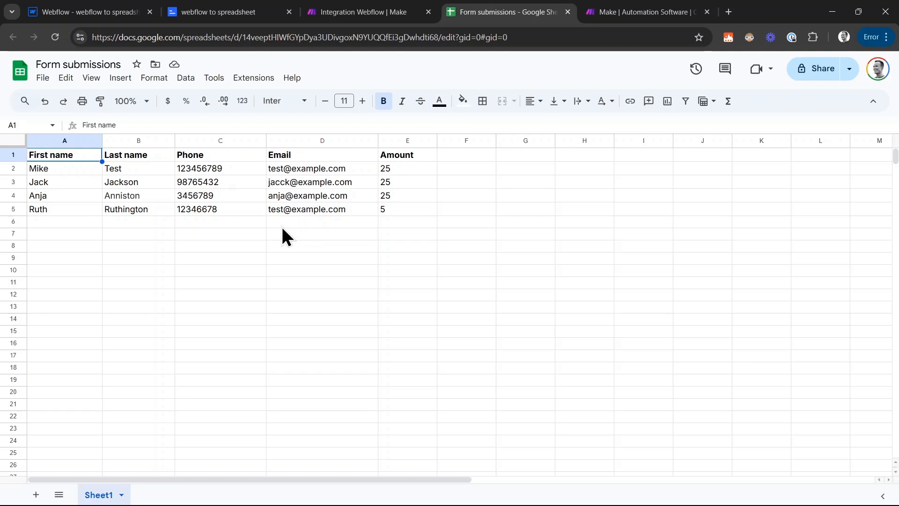
{"action": "mouse_move", "coordinate": [206, 162]}
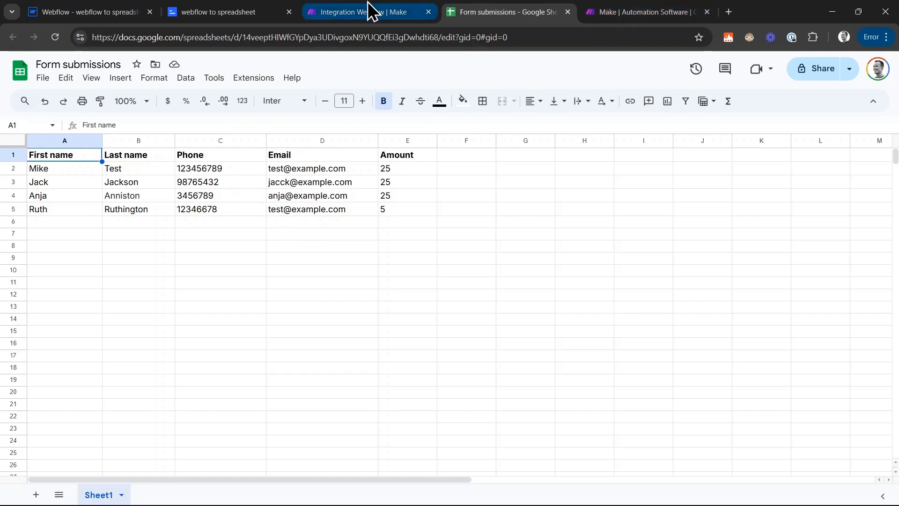
{"action": "left_click", "coordinate": [367, 11]}
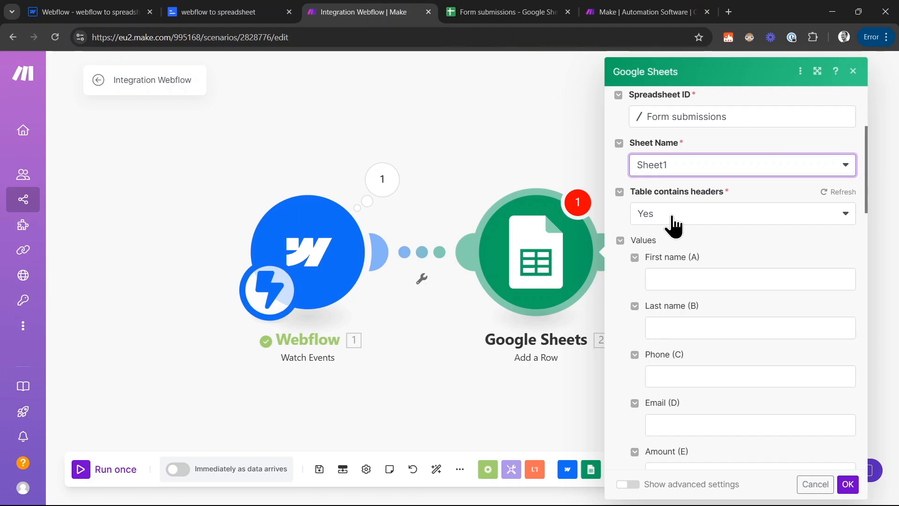
{"action": "mouse_move", "coordinate": [680, 238]}
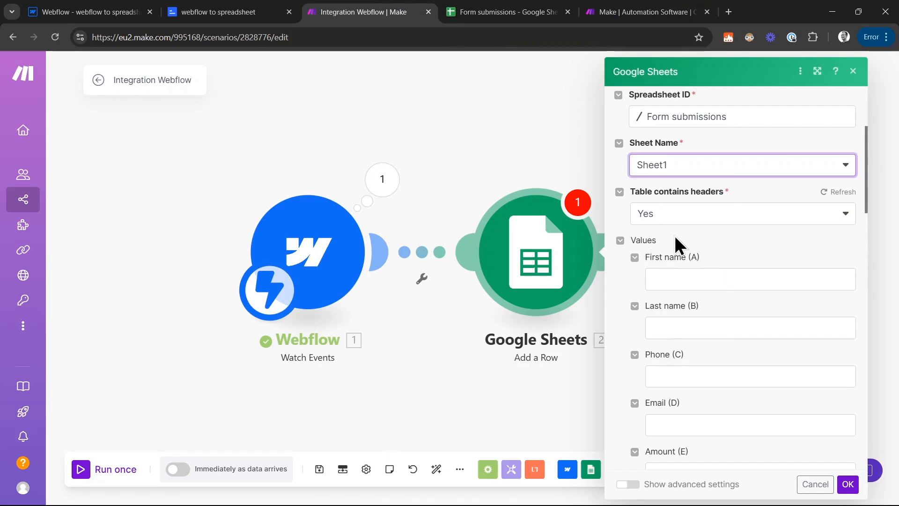
{"action": "scroll", "scroll_direction": "down", "scroll_amount": 3}
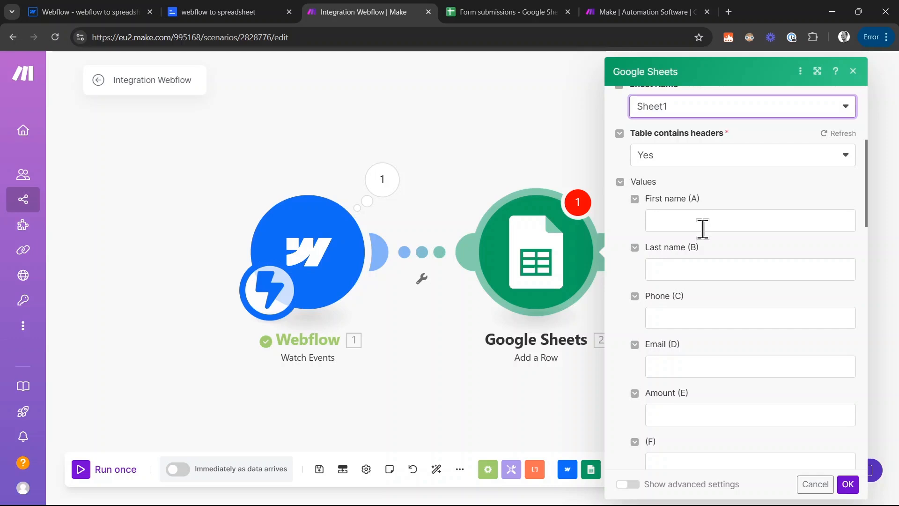
{"action": "mouse_move", "coordinate": [697, 211]}
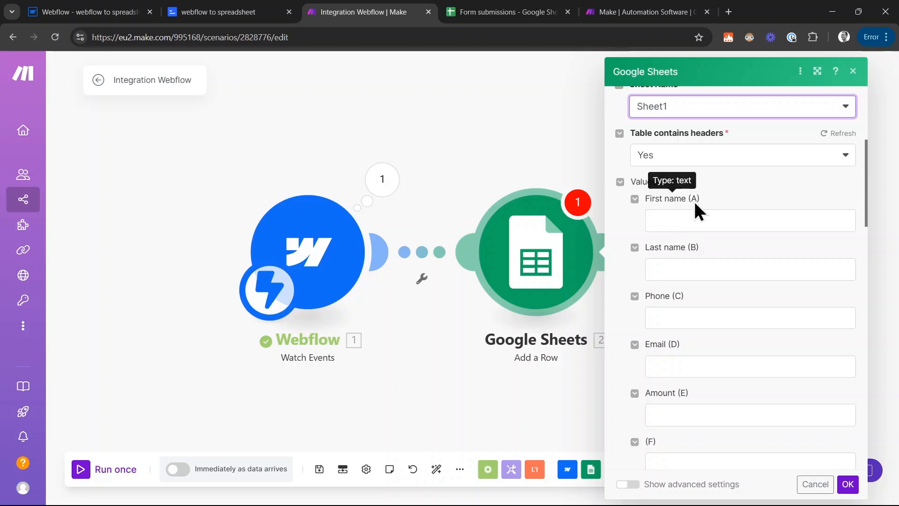
{"action": "mouse_move", "coordinate": [671, 286]}
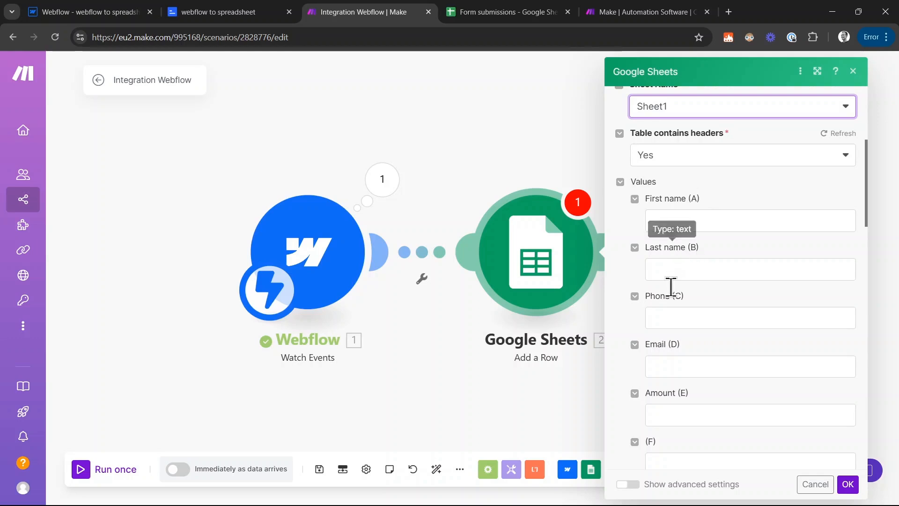
{"action": "mouse_move", "coordinate": [672, 408]}
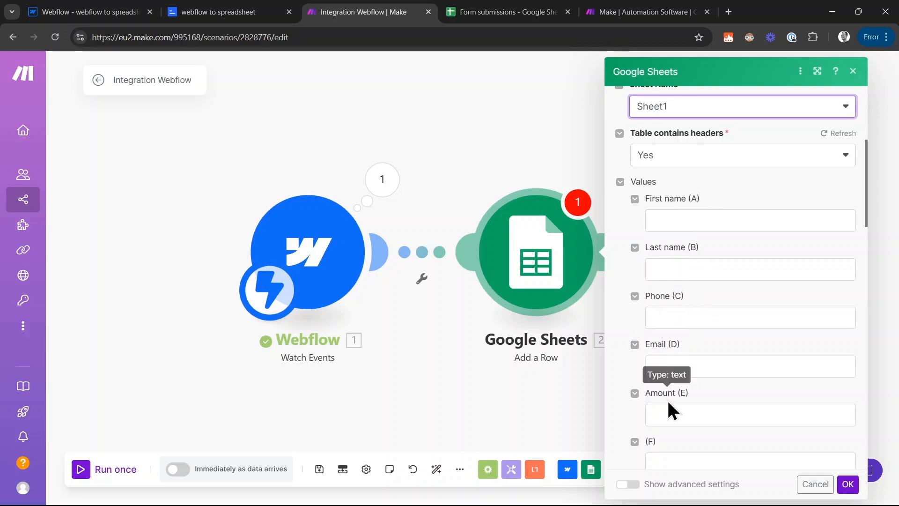
{"action": "scroll", "scroll_direction": "down", "scroll_amount": 3}
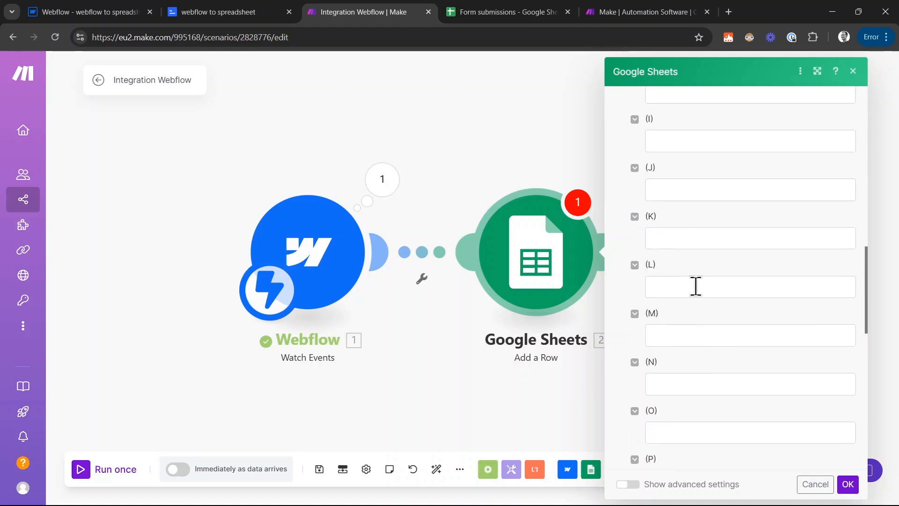
{"action": "scroll", "scroll_direction": "up", "scroll_amount": 3}
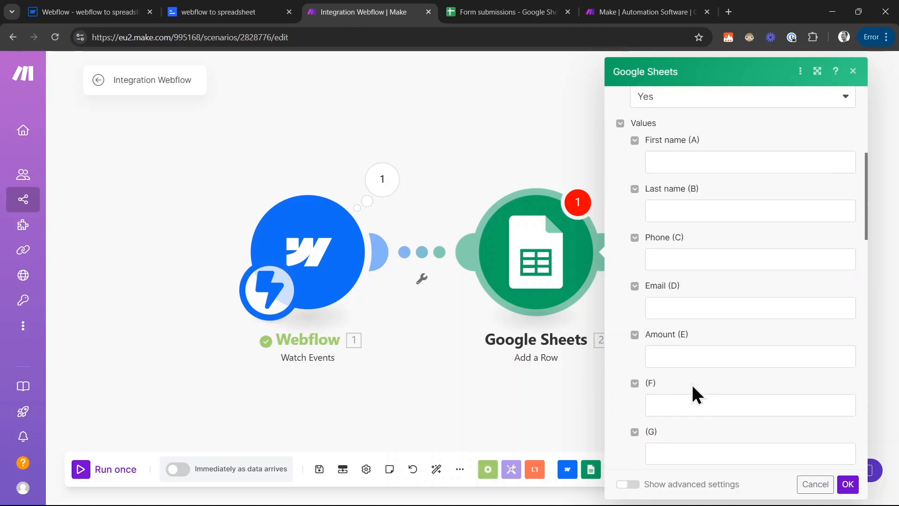
{"action": "scroll", "scroll_direction": "up", "scroll_amount": 3}
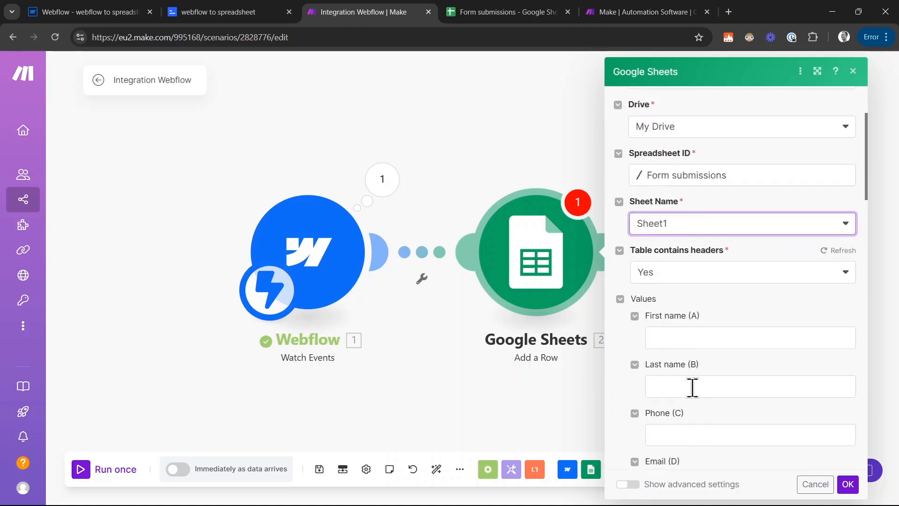
{"action": "scroll", "scroll_direction": "down", "scroll_amount": 3}
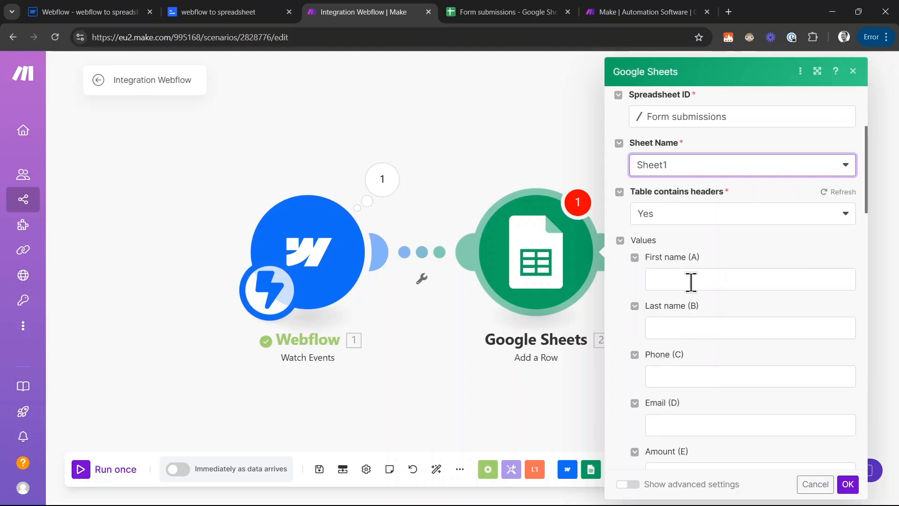
Step: Map the submitted First Name, Last Name and Phone into sheet columns A, B and C
{"action": "left_click", "coordinate": [746, 279]}
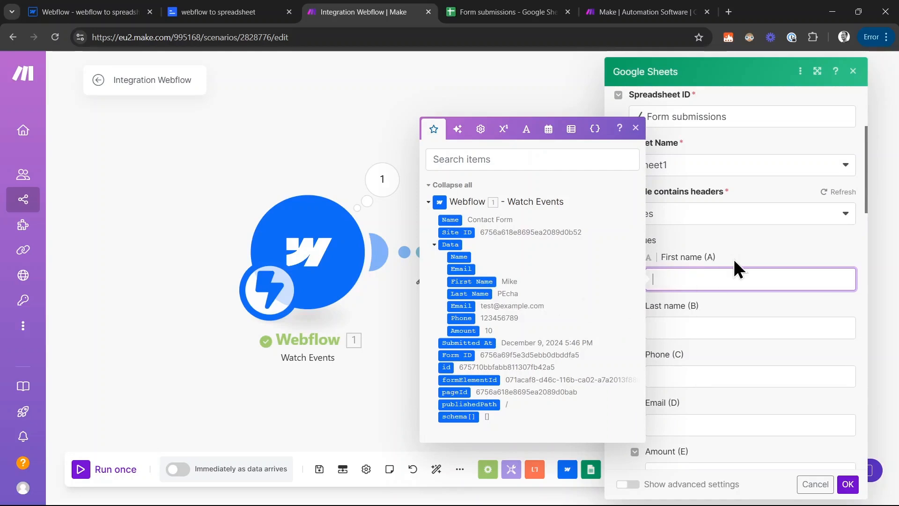
{"action": "mouse_move", "coordinate": [688, 270]}
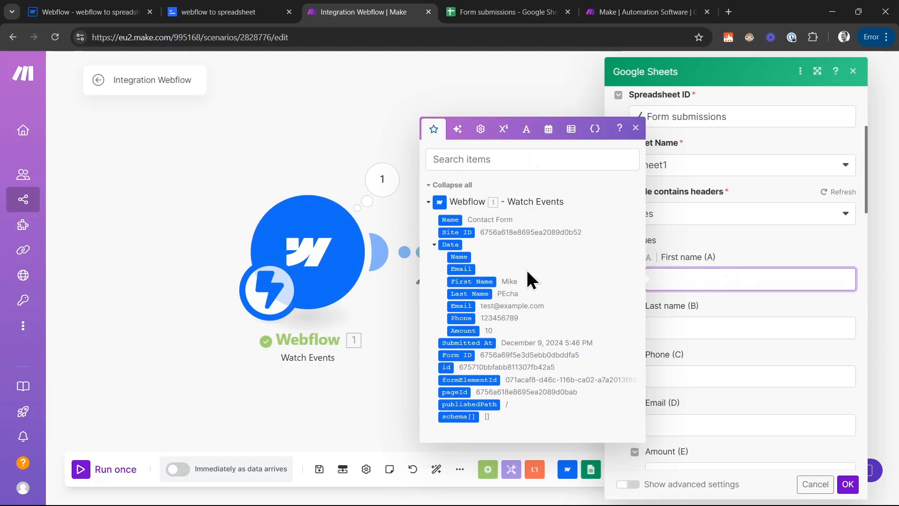
{"action": "left_click", "coordinate": [471, 281]}
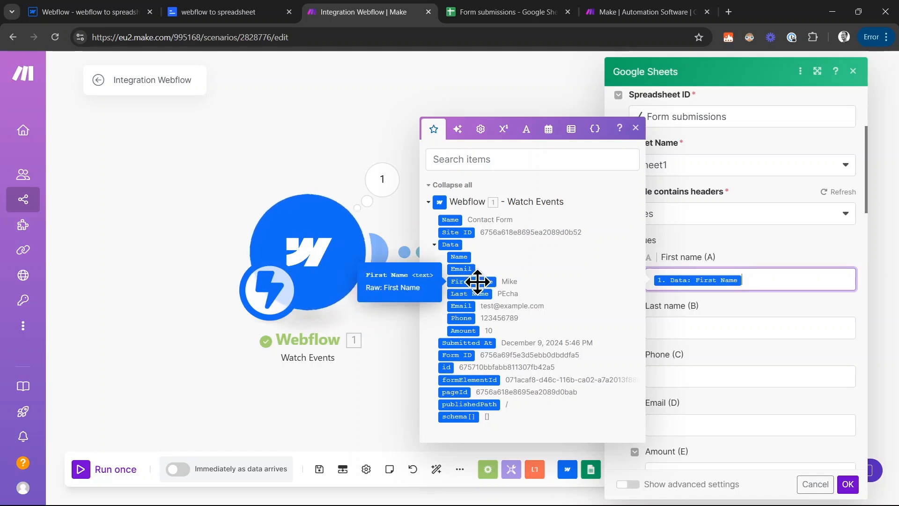
{"action": "left_click", "coordinate": [746, 327]}
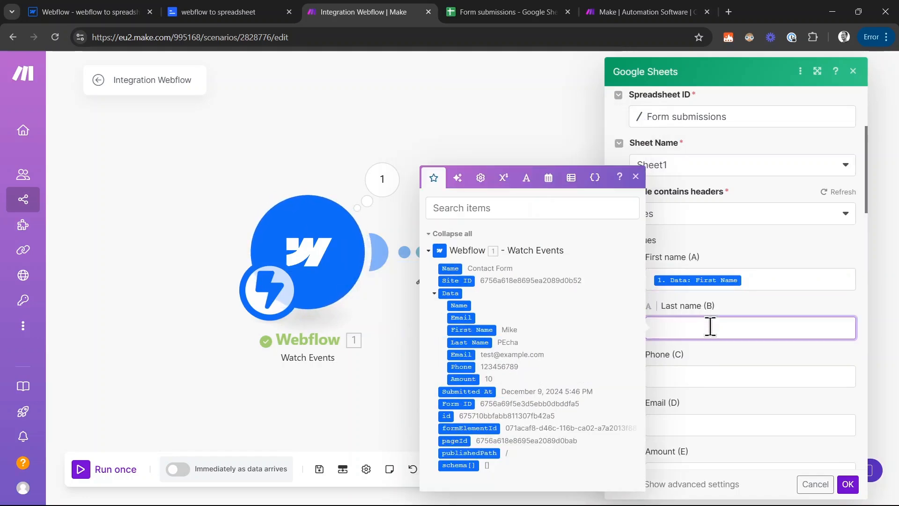
{"action": "left_click", "coordinate": [469, 342]}
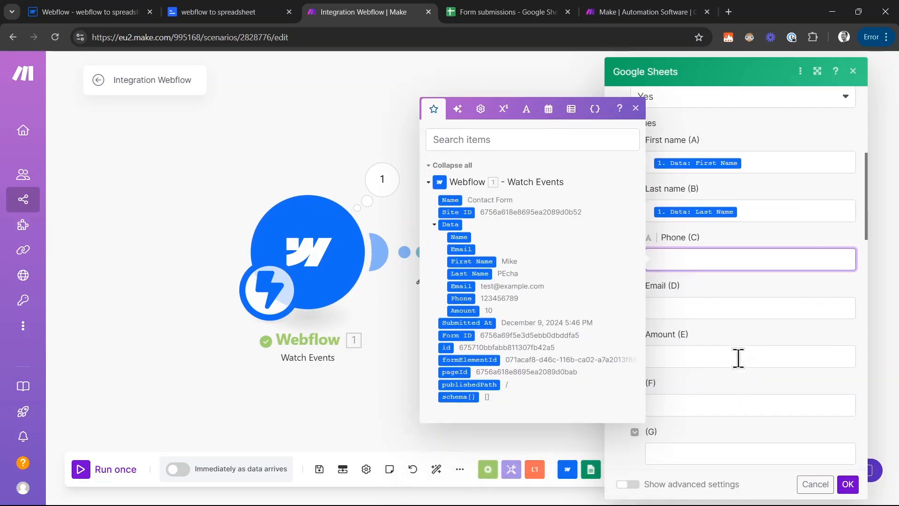
{"action": "left_click", "coordinate": [461, 298]}
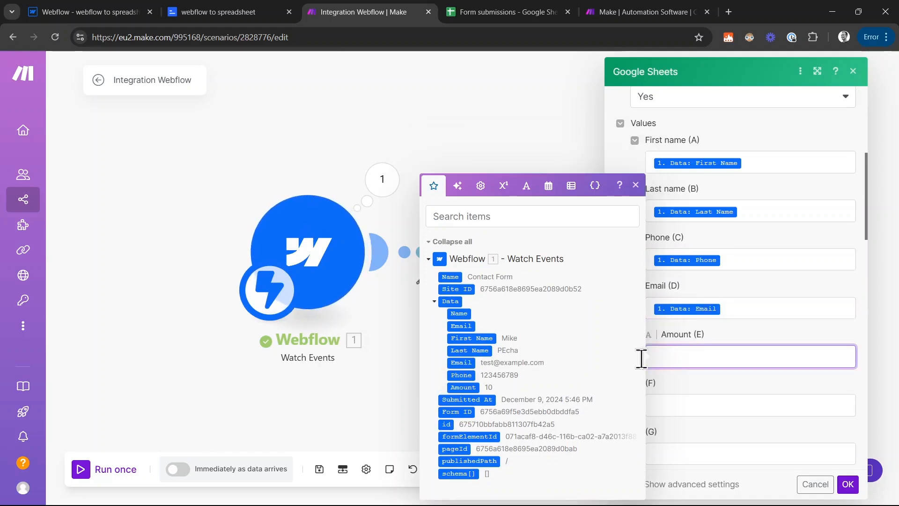
{"action": "mouse_move", "coordinate": [465, 388]}
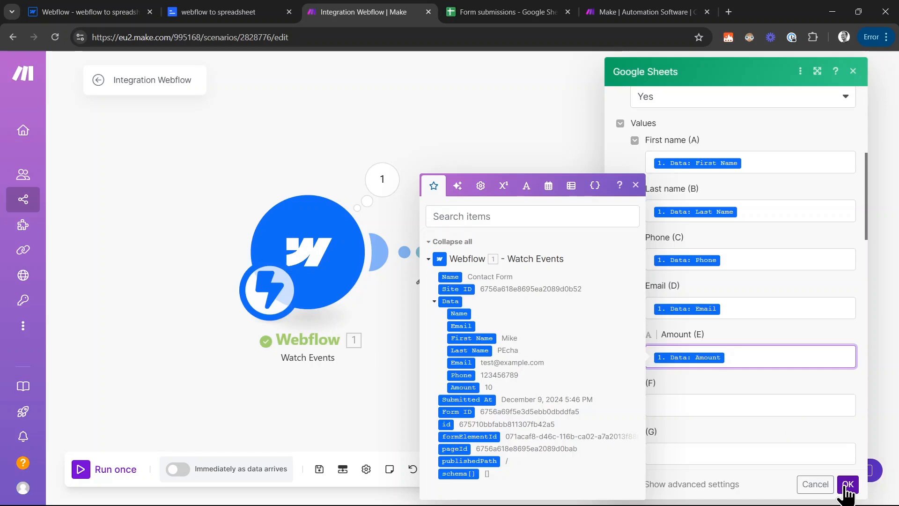
Step: Confirm the Add a Row mapping and start a one-off run awaiting form data
{"action": "left_click", "coordinate": [848, 484]}
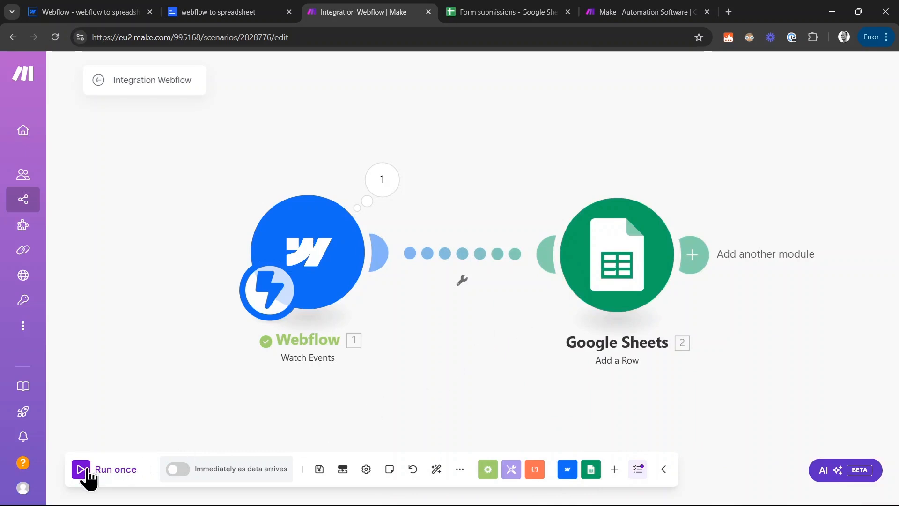
{"action": "left_click", "coordinate": [80, 469]}
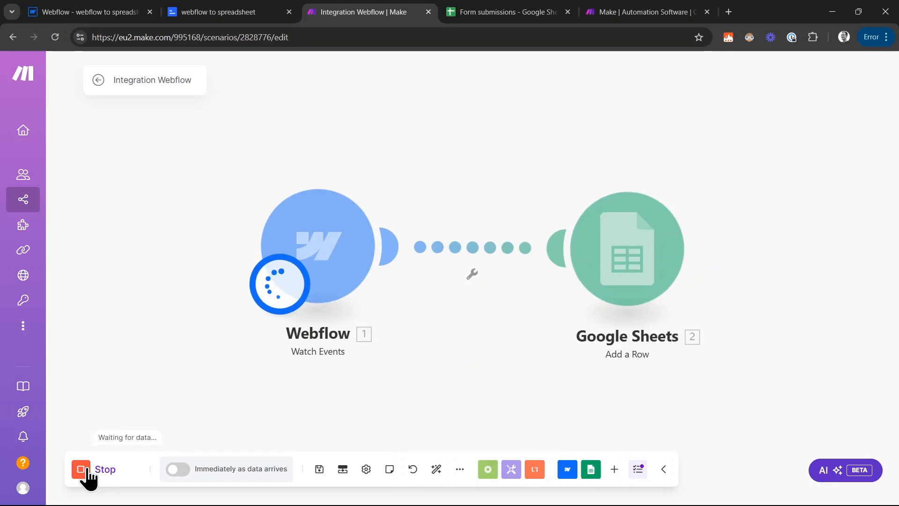
{"action": "mouse_move", "coordinate": [270, 179]}
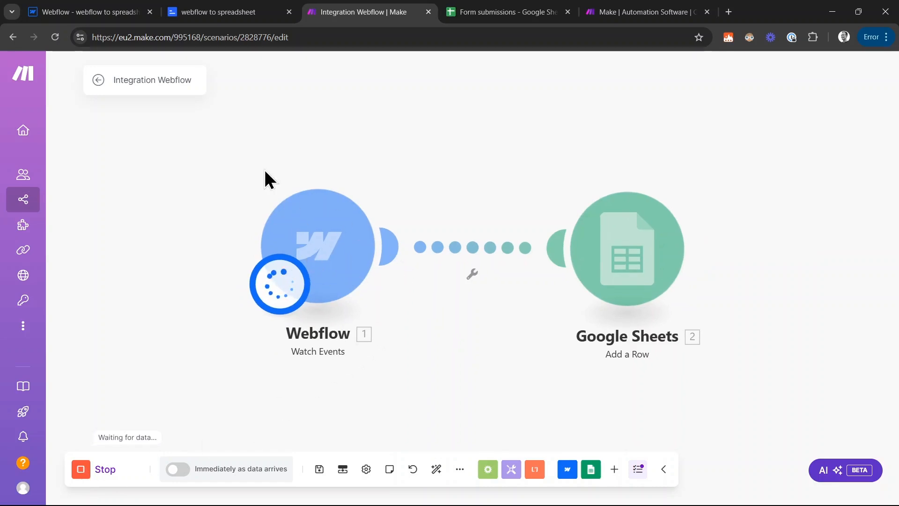
{"action": "left_click", "coordinate": [224, 12]}
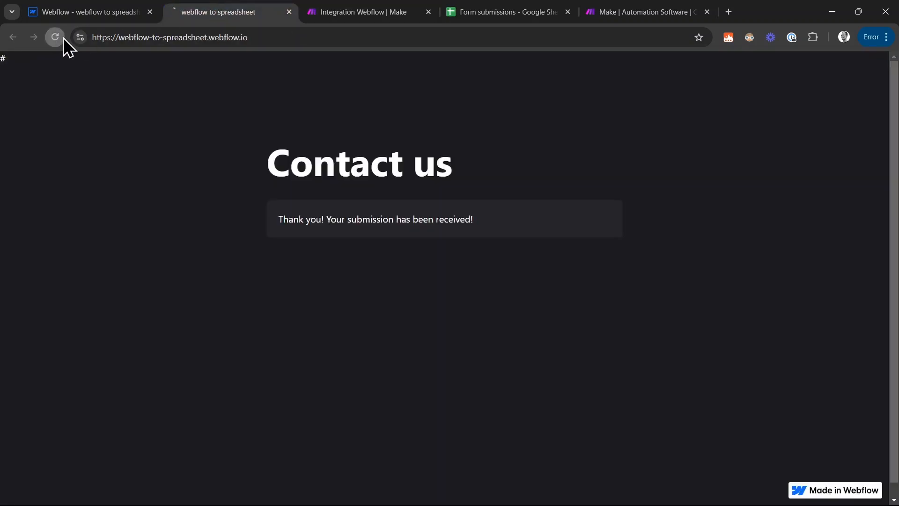
{"action": "left_click", "coordinate": [54, 37]}
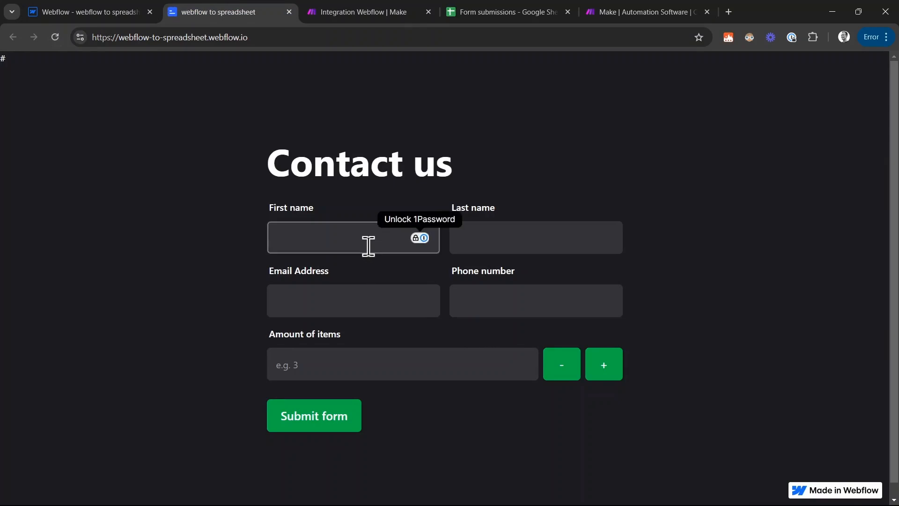
{"action": "left_click", "coordinate": [345, 237]}
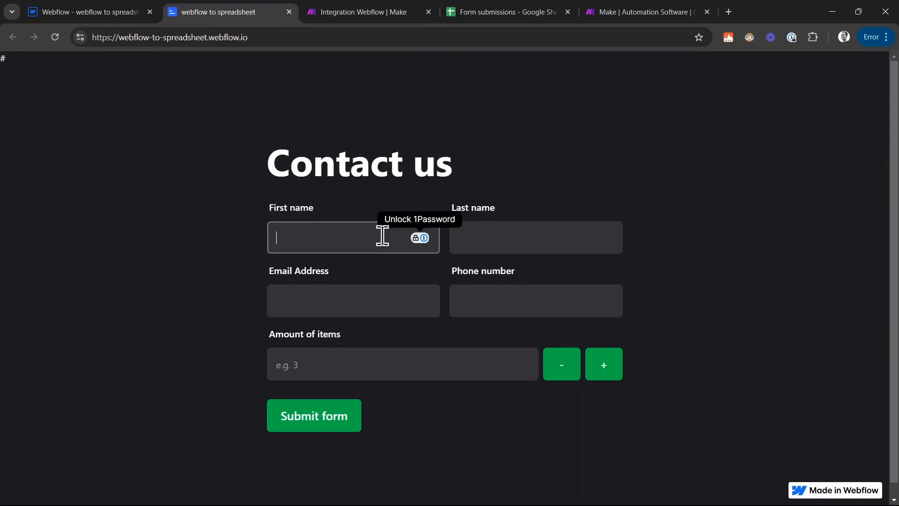
{"action": "type", "text": "Mike Test 1"}
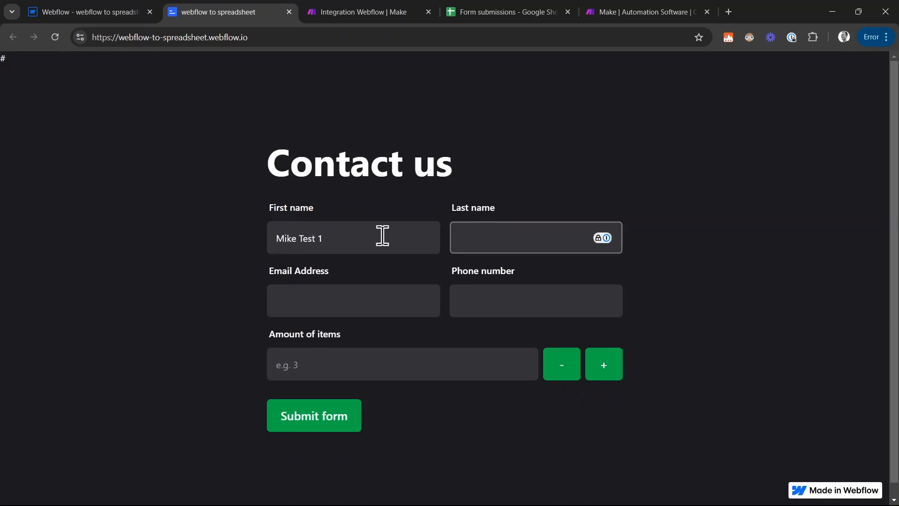
{"action": "type", "text": "tes"}
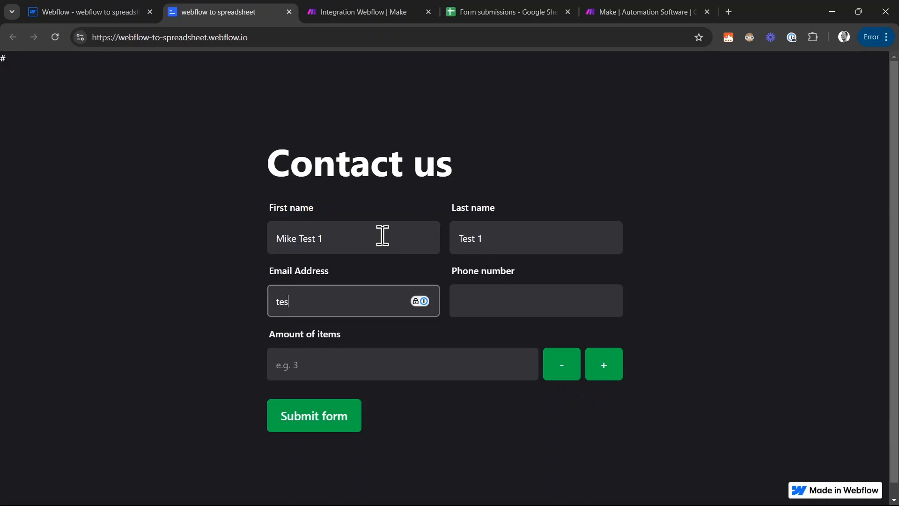
{"action": "type", "text": "t1"}
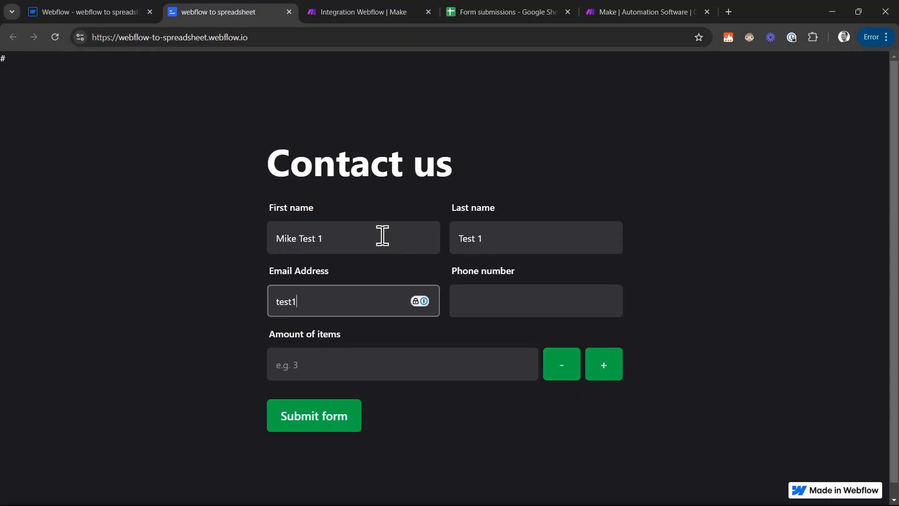
{"action": "type", "text": "@example."}
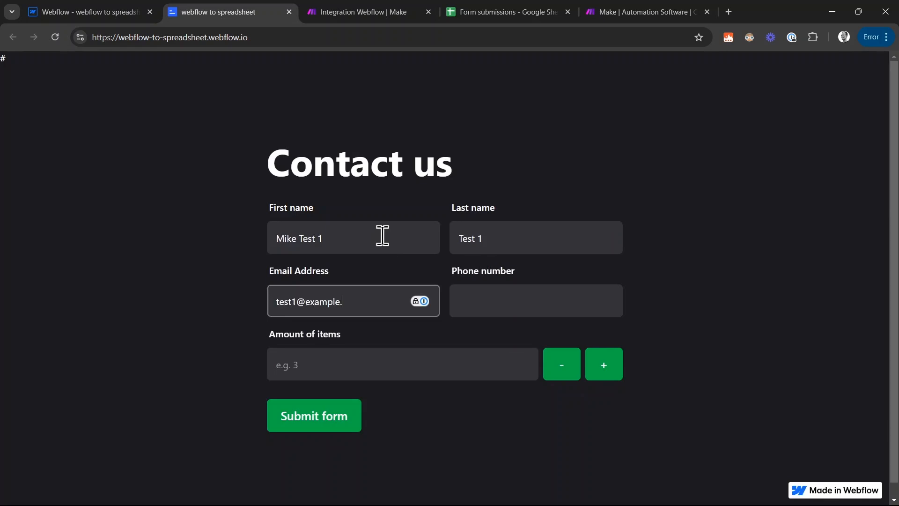
{"action": "left_click", "coordinate": [314, 416]}
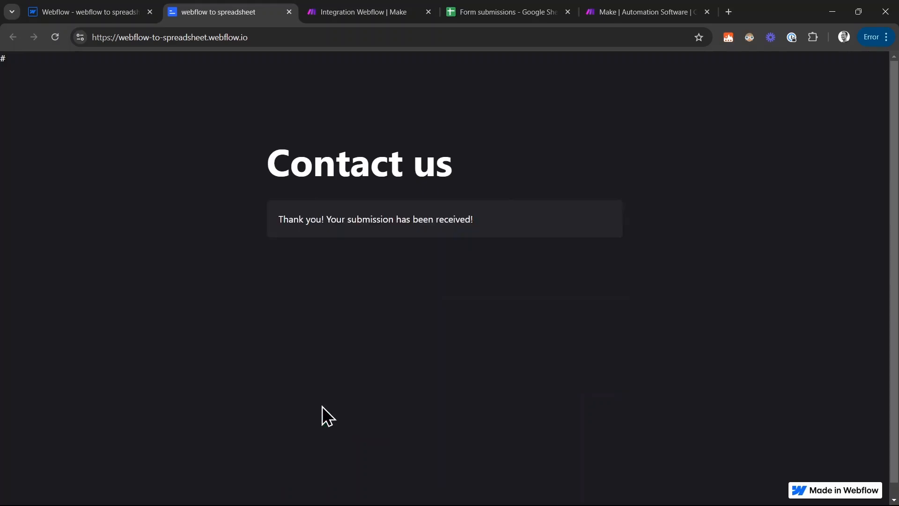
{"action": "mouse_move", "coordinate": [321, 245]}
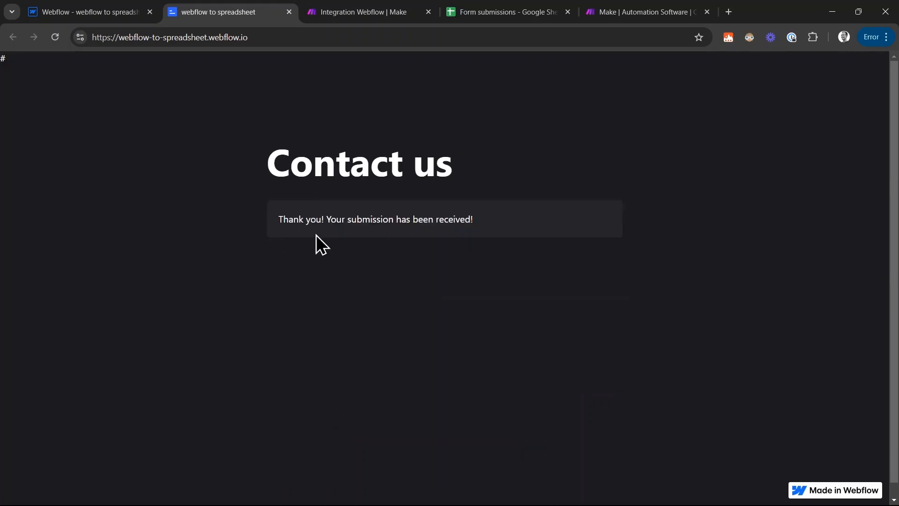
Step: Inspect row 8's first name, phone and email cells for Mike Test 1 in Form submissions
{"action": "left_click", "coordinate": [504, 11]}
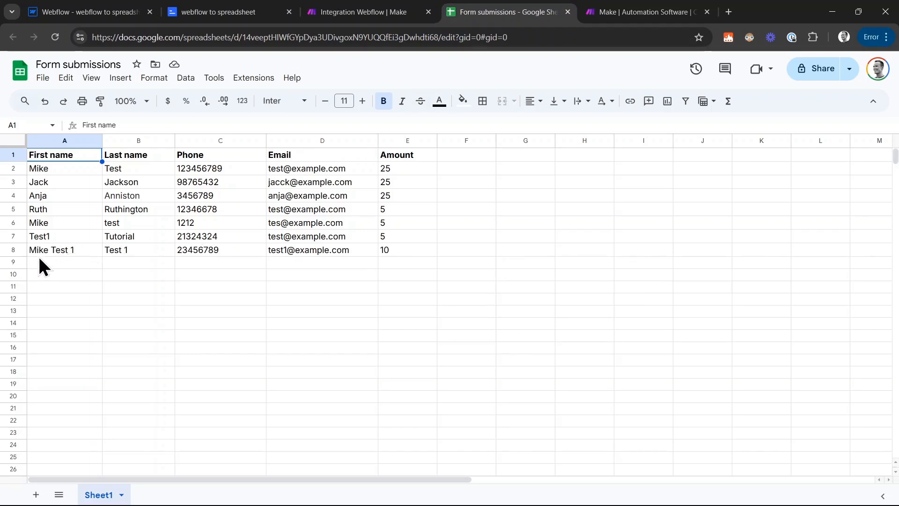
{"action": "left_click", "coordinate": [54, 250]}
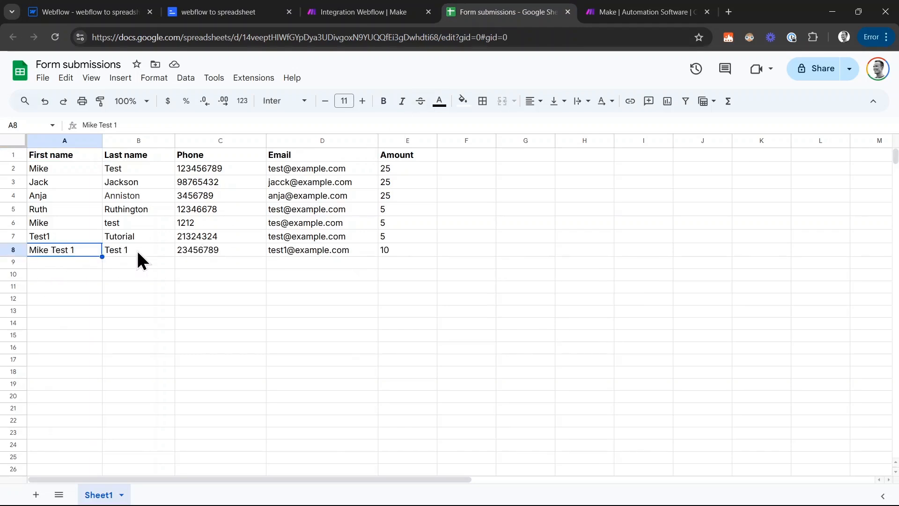
{"action": "left_click", "coordinate": [220, 250]}
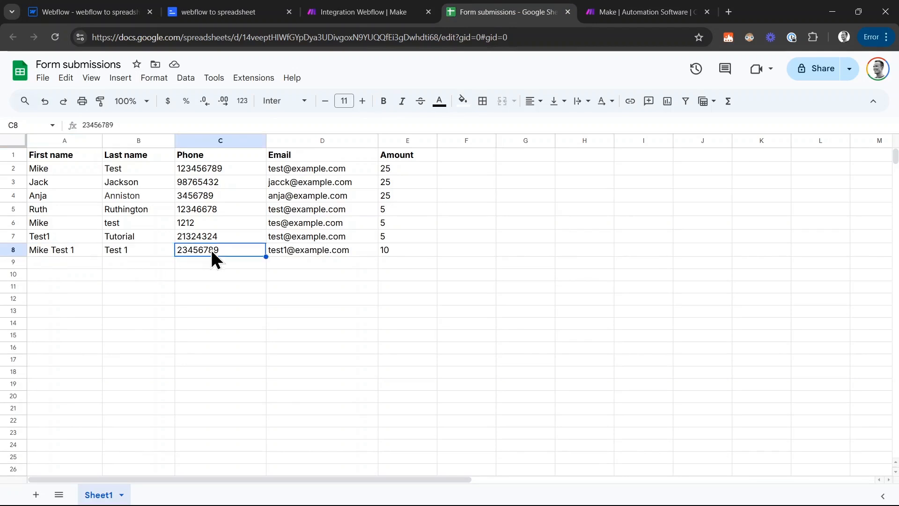
{"action": "left_click", "coordinate": [322, 250]}
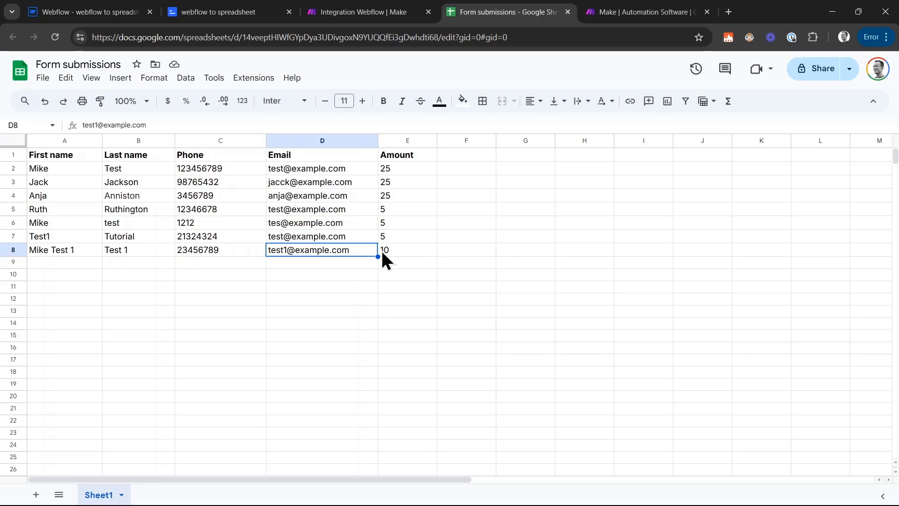
{"action": "mouse_move", "coordinate": [404, 253]}
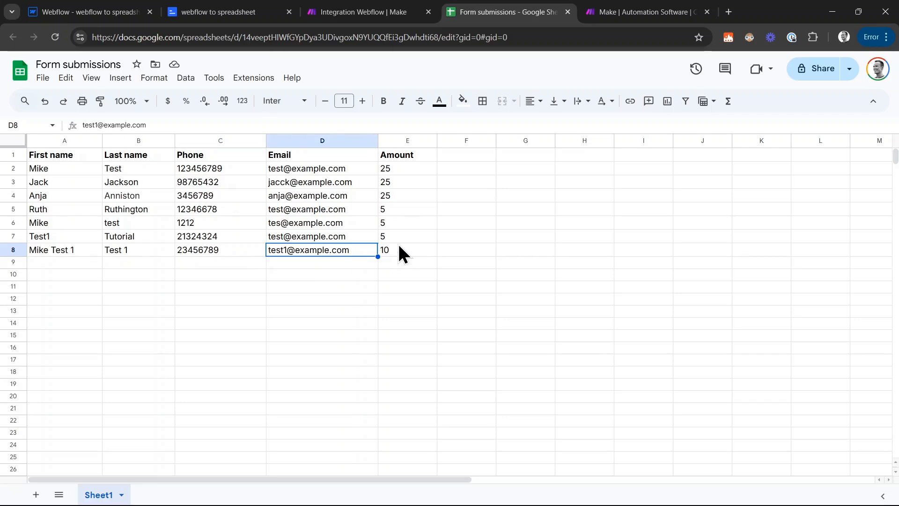
{"action": "mouse_move", "coordinate": [355, 243]}
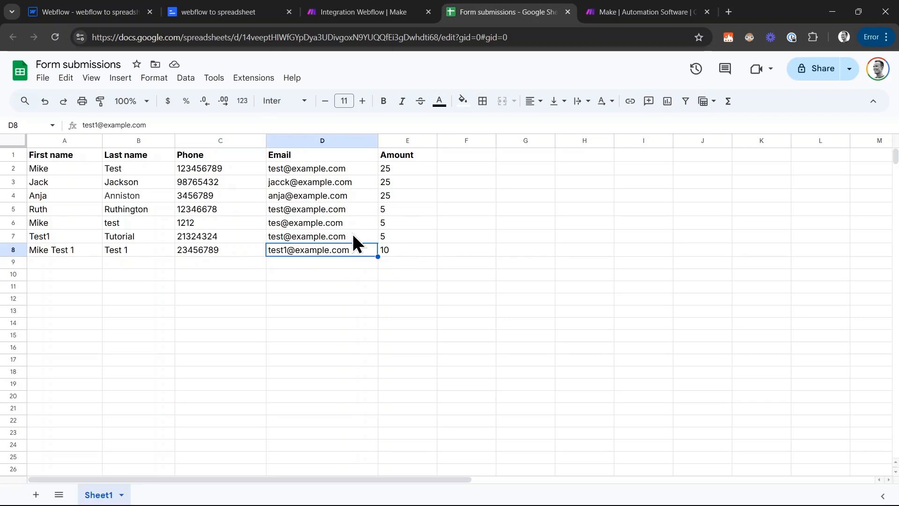
Step: Return to the Make scenario to review the one-bundle successful runs on both modules
{"action": "left_click", "coordinate": [367, 11]}
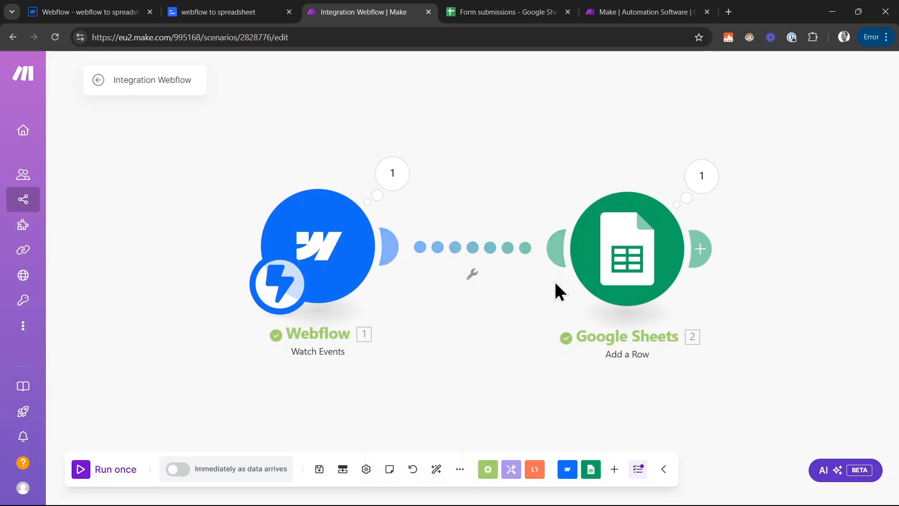
{"action": "mouse_move", "coordinate": [584, 285]}
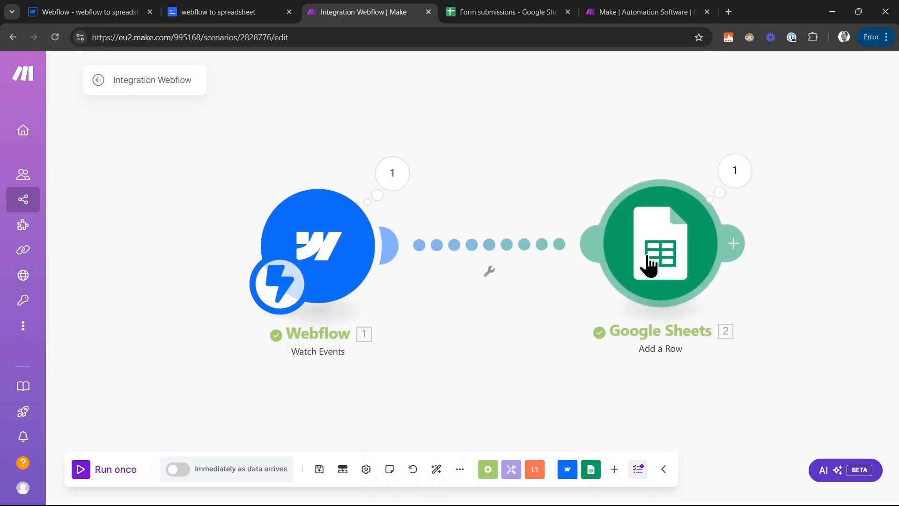
{"action": "mouse_move", "coordinate": [342, 347]}
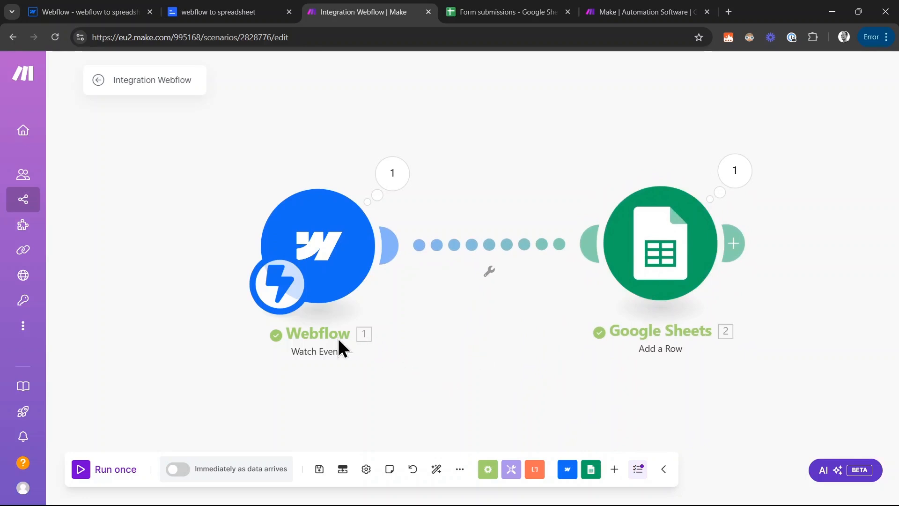
{"action": "mouse_move", "coordinate": [330, 358]}
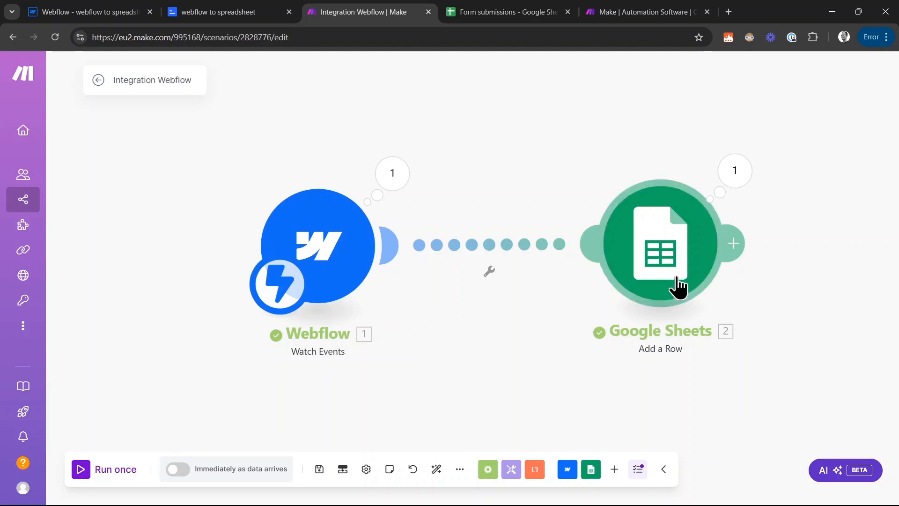
{"action": "mouse_move", "coordinate": [526, 356]}
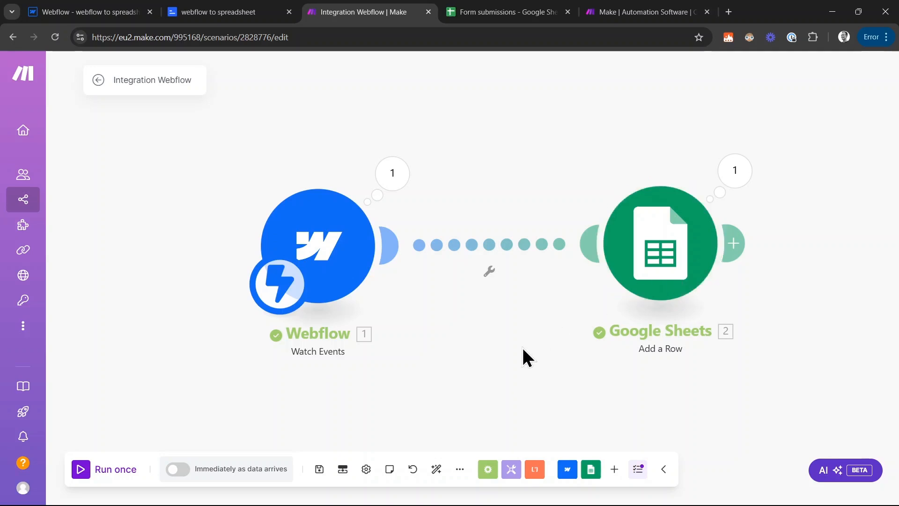
{"action": "mouse_move", "coordinate": [380, 281]}
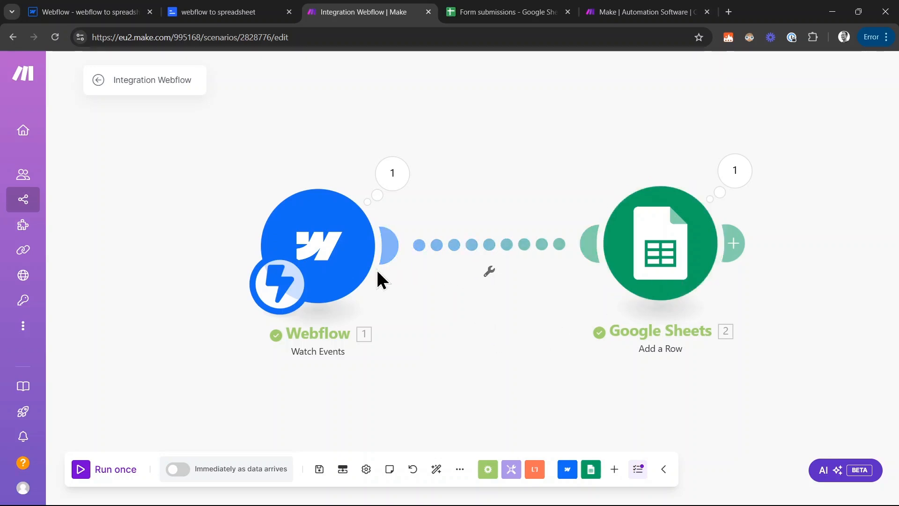
Step: Show the email input's settings in Webflow Designer to view Contact Form's webhook connections
{"action": "left_click", "coordinate": [87, 11]}
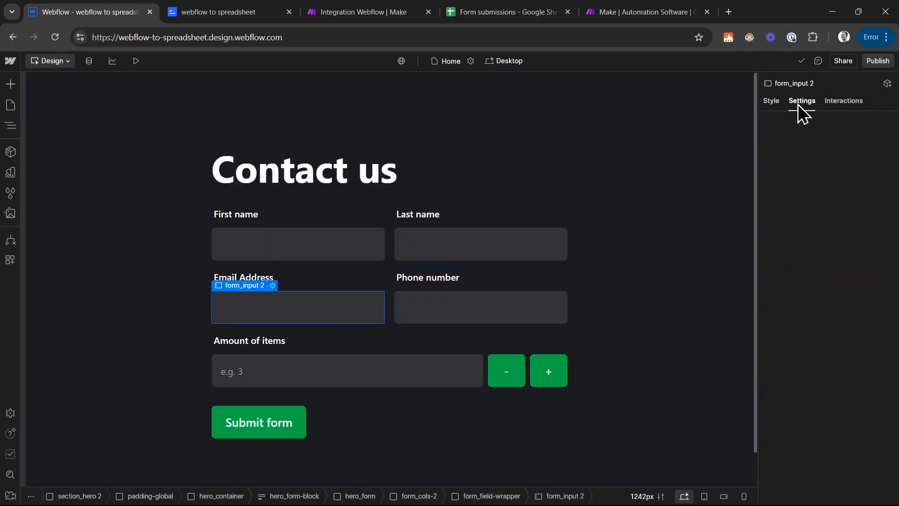
{"action": "left_click", "coordinate": [802, 101]}
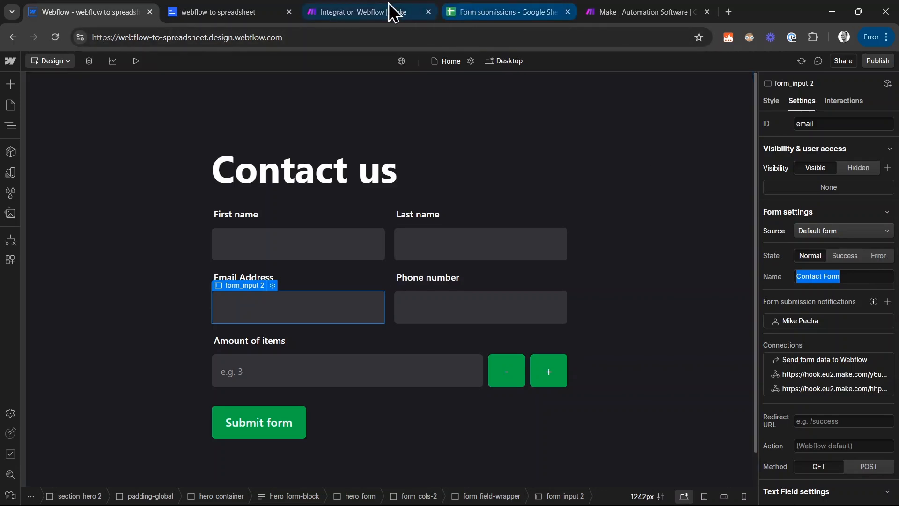
Step: Open the options menu on the Webflow-to-Google Sheets link in the Make scenario
{"action": "left_click", "coordinate": [356, 11]}
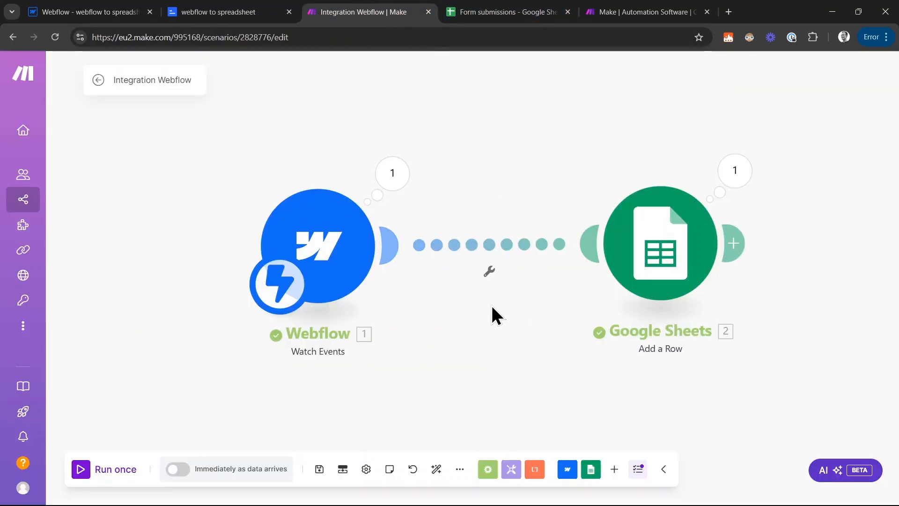
{"action": "mouse_move", "coordinate": [596, 309]}
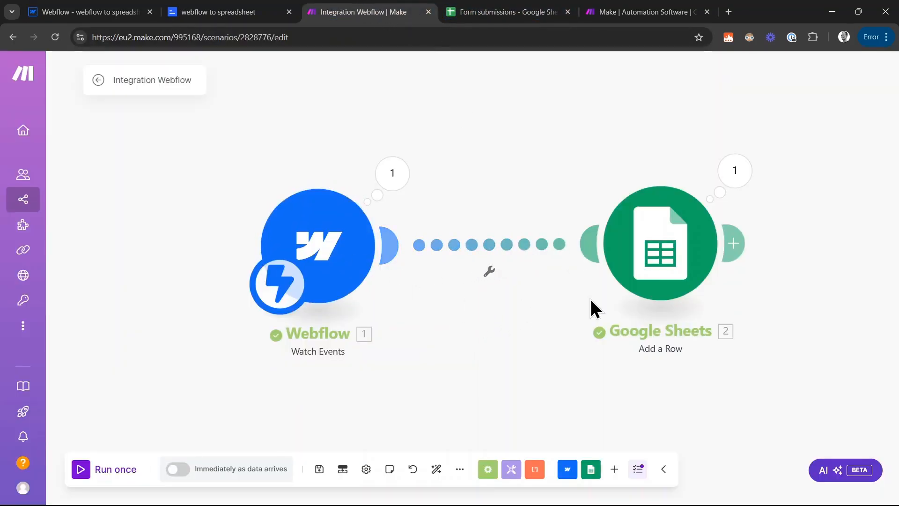
{"action": "mouse_move", "coordinate": [477, 287]}
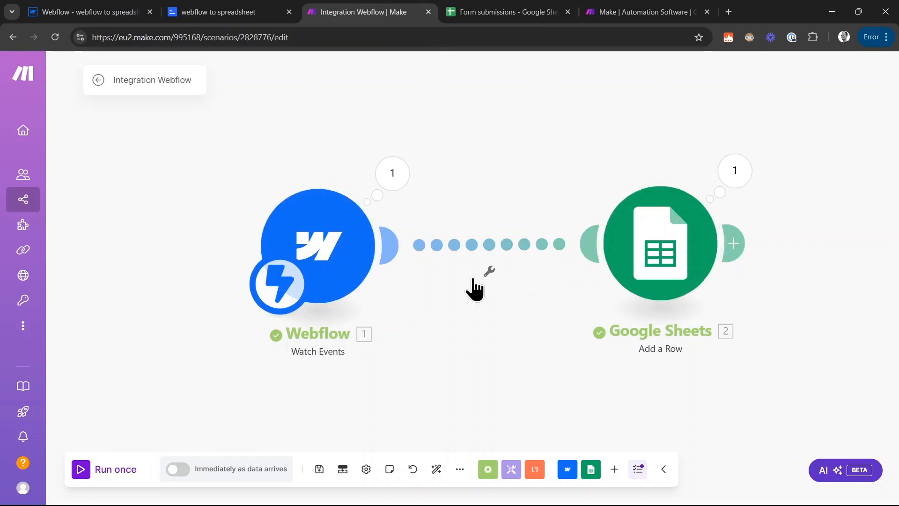
{"action": "mouse_move", "coordinate": [494, 281]}
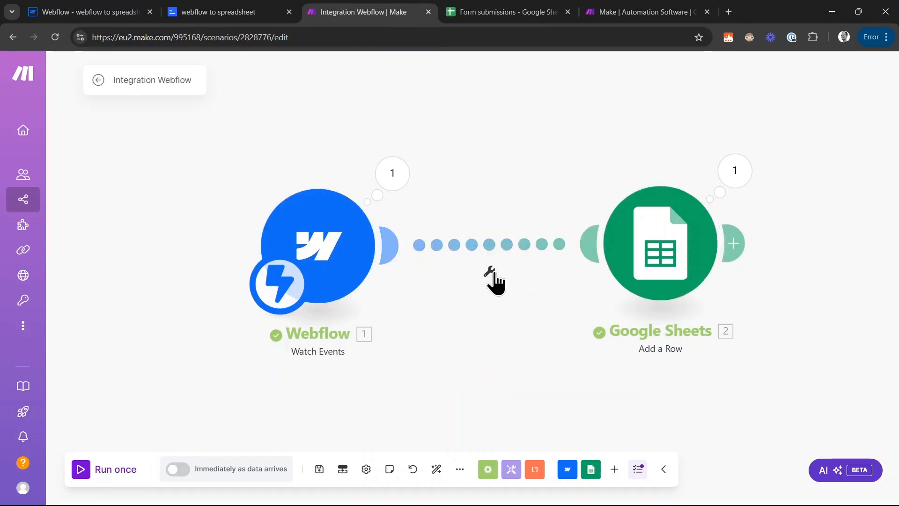
{"action": "left_click", "coordinate": [490, 270]}
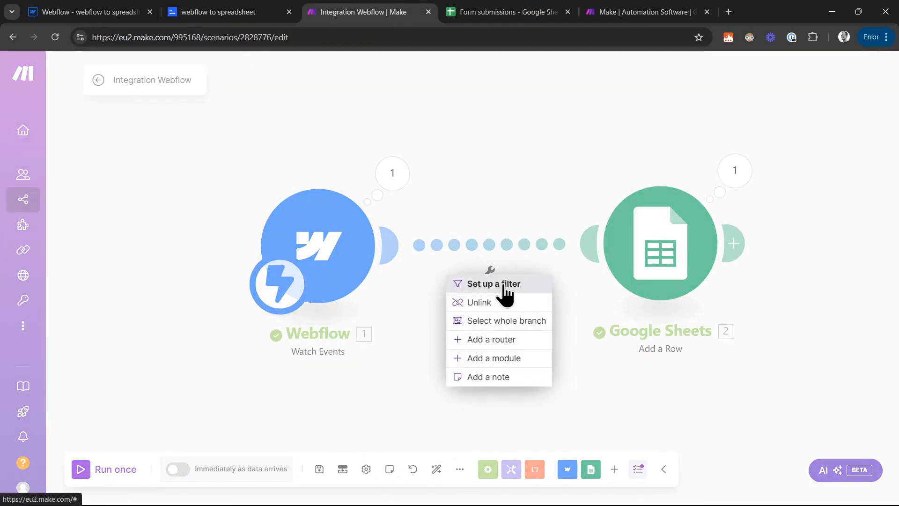
Step: Add filter 'Only from Contact Form' passing events only when 1. Name equals Contact Form
{"action": "left_click", "coordinate": [495, 284]}
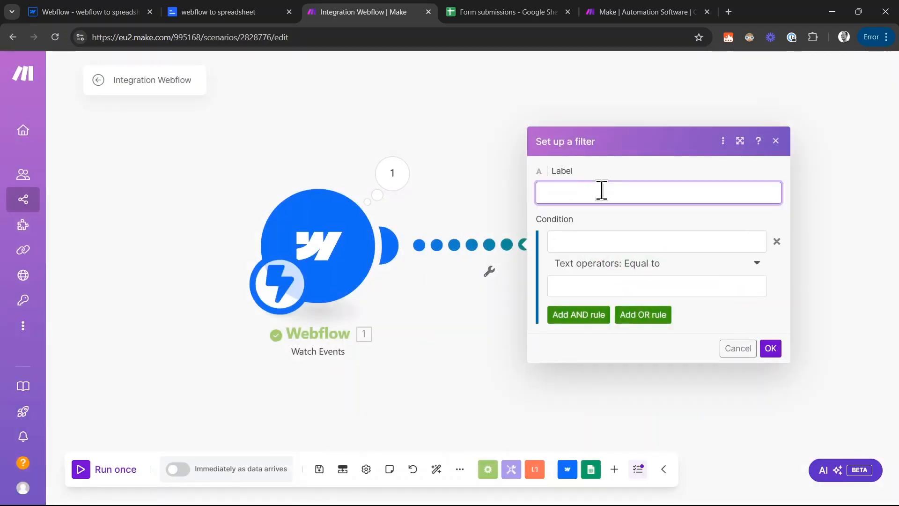
{"action": "type", "text": "Only from co"}
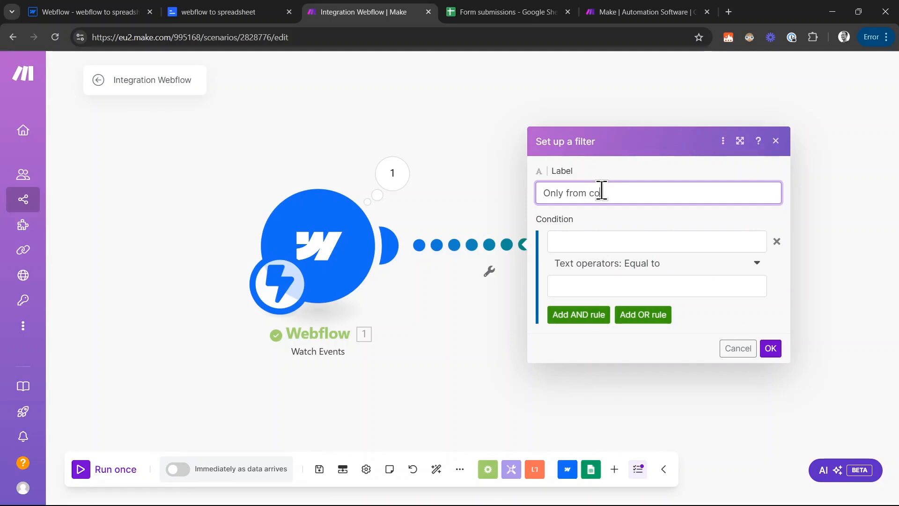
{"action": "left_click", "coordinate": [654, 241]}
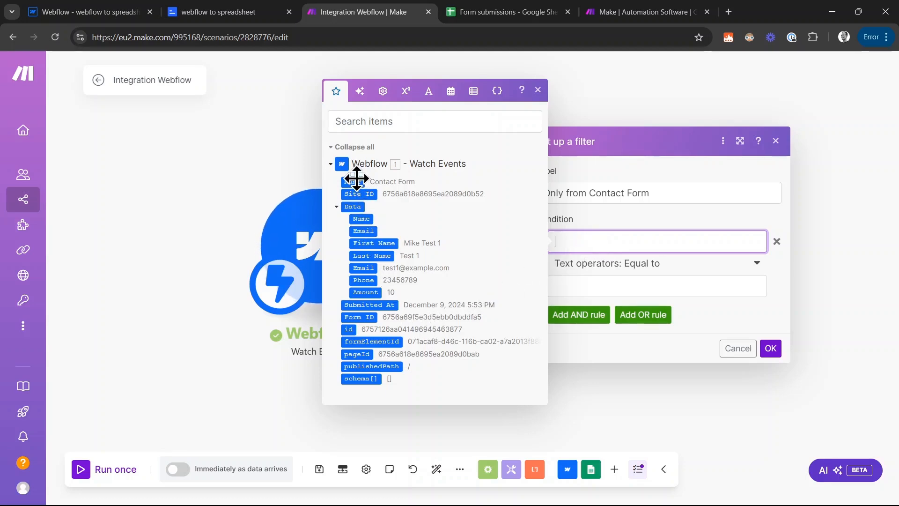
{"action": "left_click", "coordinate": [361, 219]}
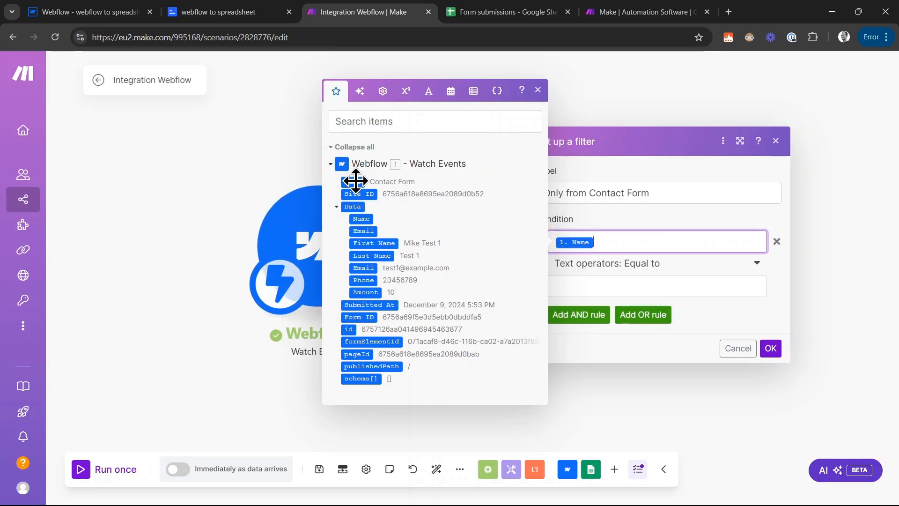
{"action": "mouse_move", "coordinate": [430, 191]}
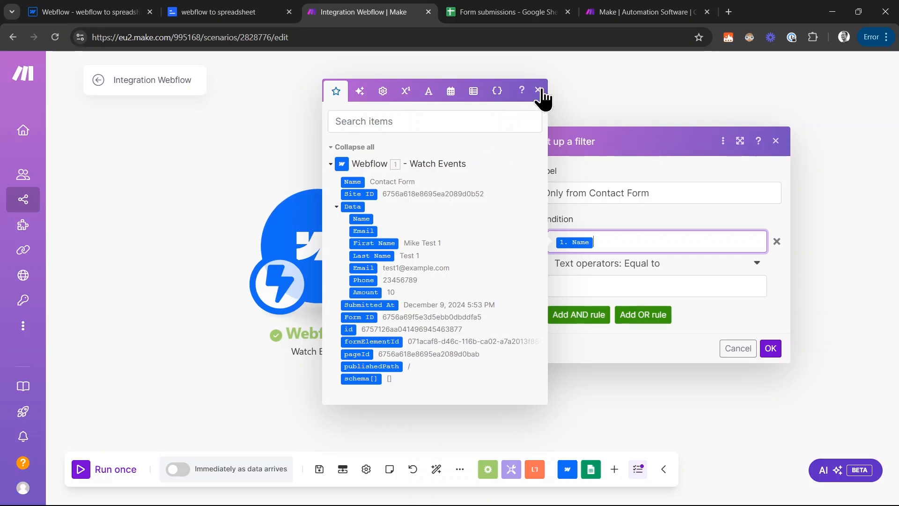
{"action": "left_click", "coordinate": [538, 90]}
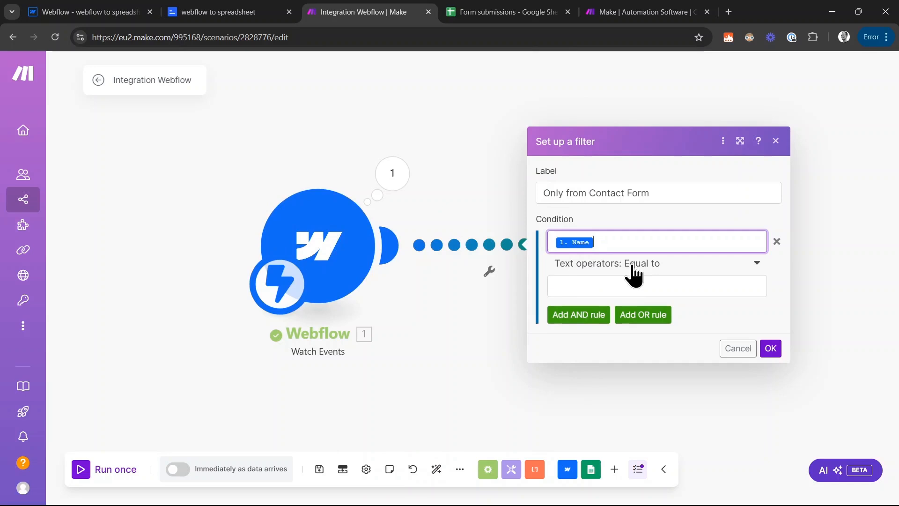
{"action": "left_click", "coordinate": [655, 285]}
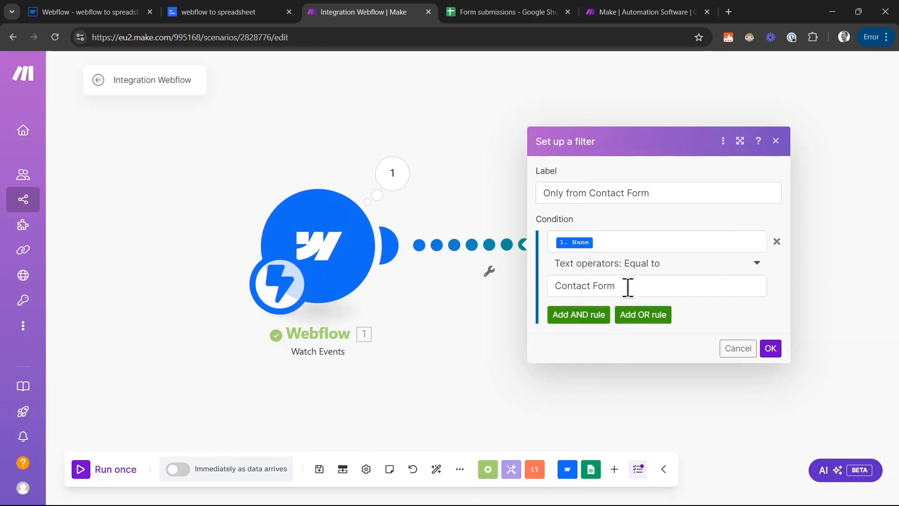
{"action": "mouse_move", "coordinate": [687, 312]}
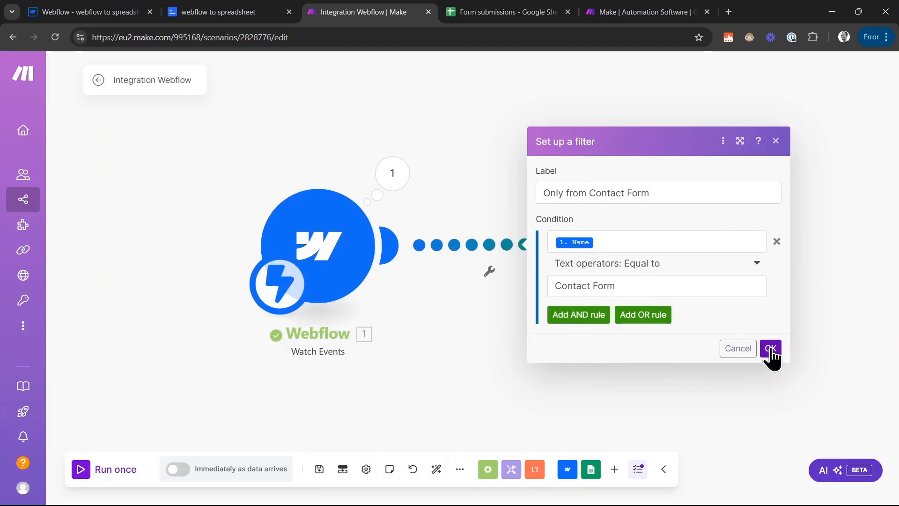
{"action": "left_click", "coordinate": [771, 349]}
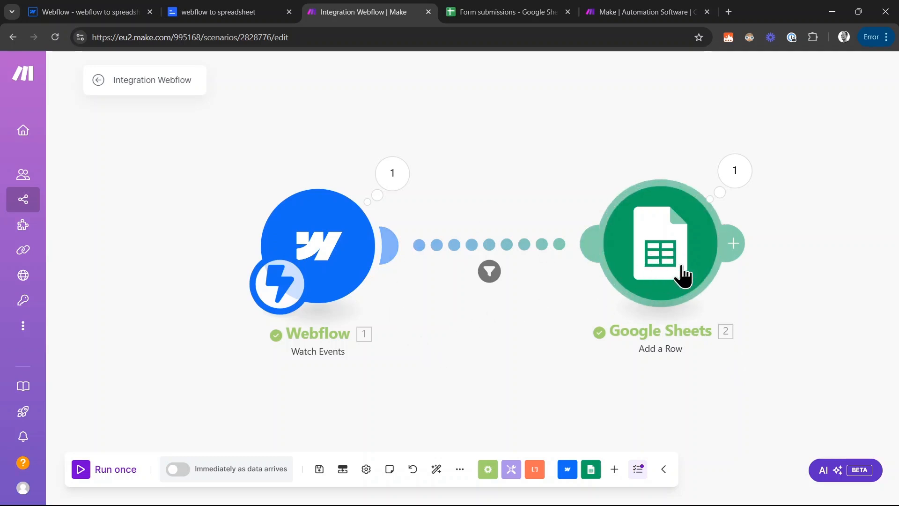
{"action": "mouse_move", "coordinate": [549, 321]}
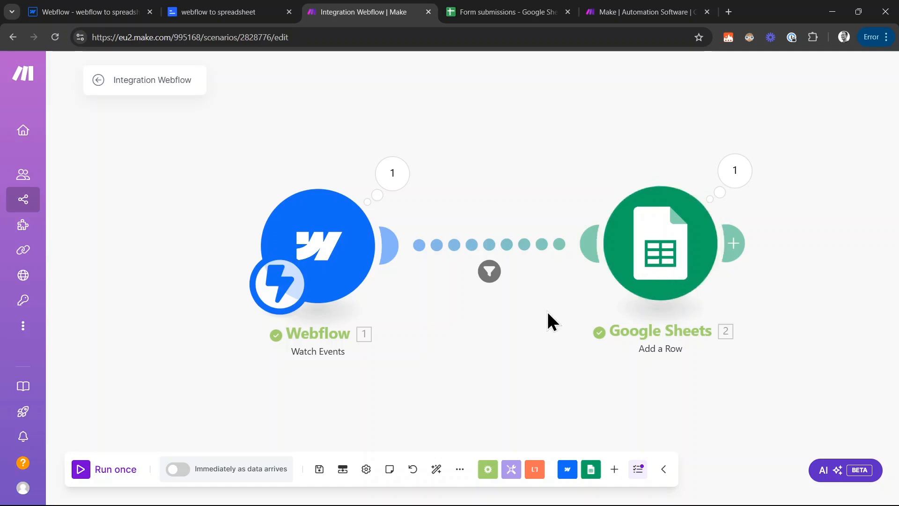
{"action": "mouse_move", "coordinate": [514, 330]}
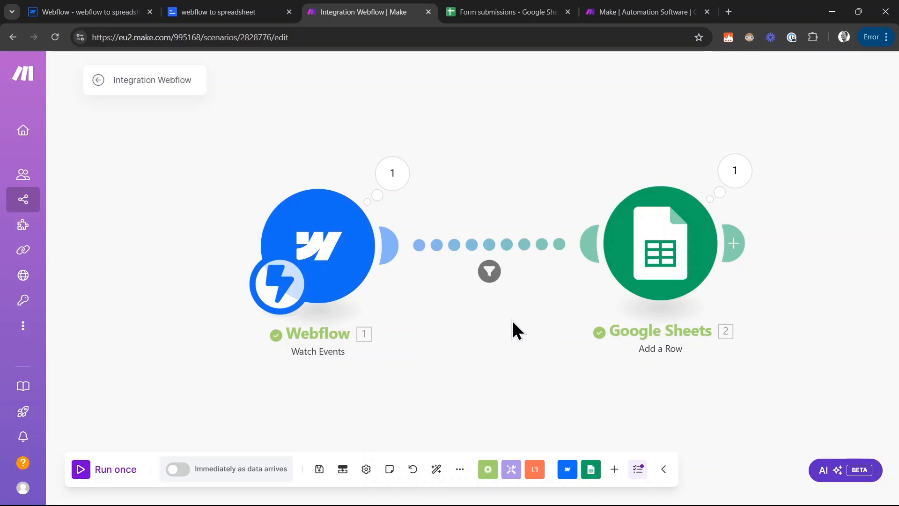
{"action": "mouse_move", "coordinate": [489, 281]}
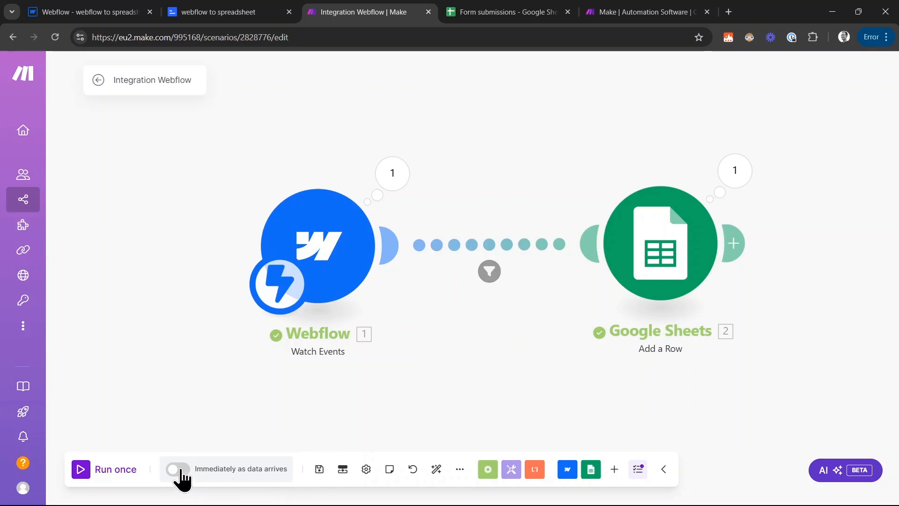
Step: Turn on 'Immediately as data arrives' scheduling and save the scenario
{"action": "left_click", "coordinate": [178, 468]}
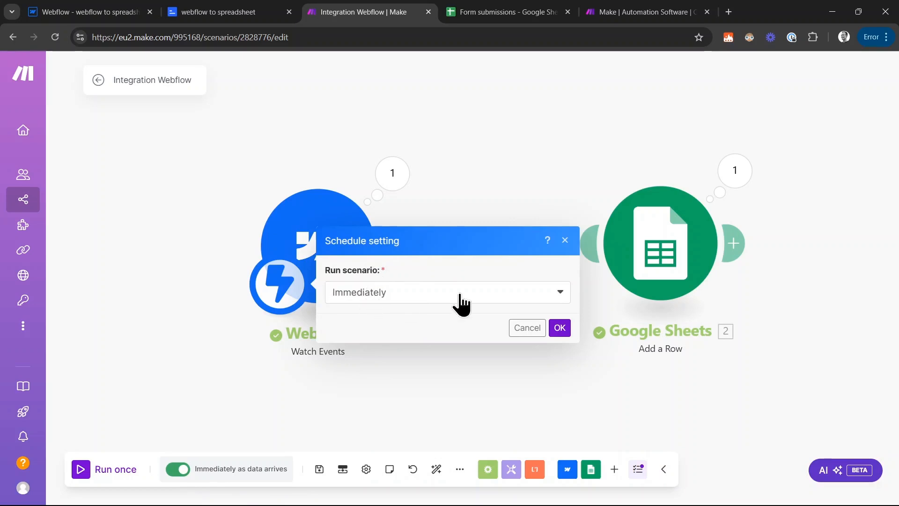
{"action": "left_click", "coordinate": [559, 328]}
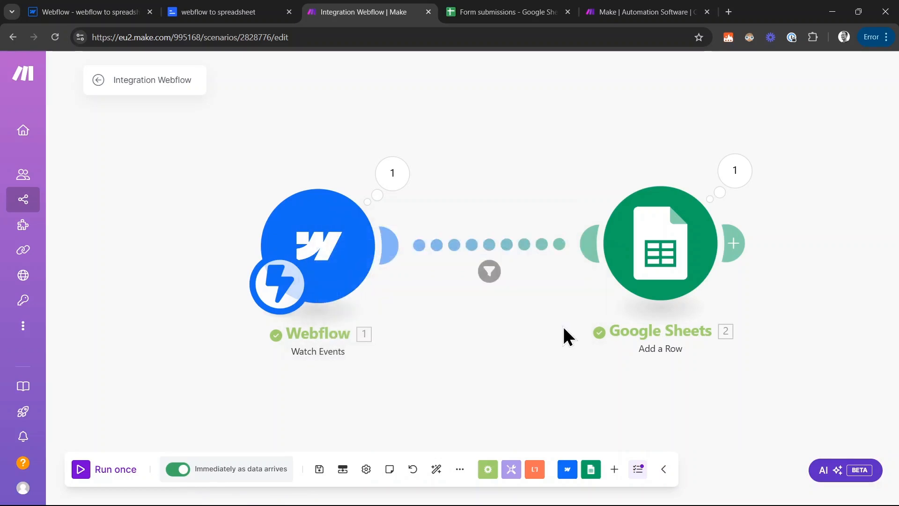
{"action": "mouse_move", "coordinate": [319, 469]}
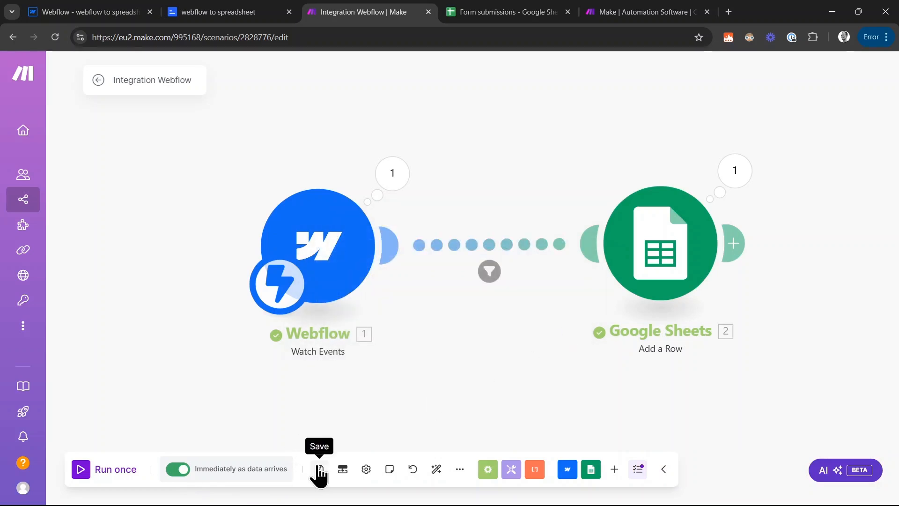
{"action": "left_click", "coordinate": [319, 469]}
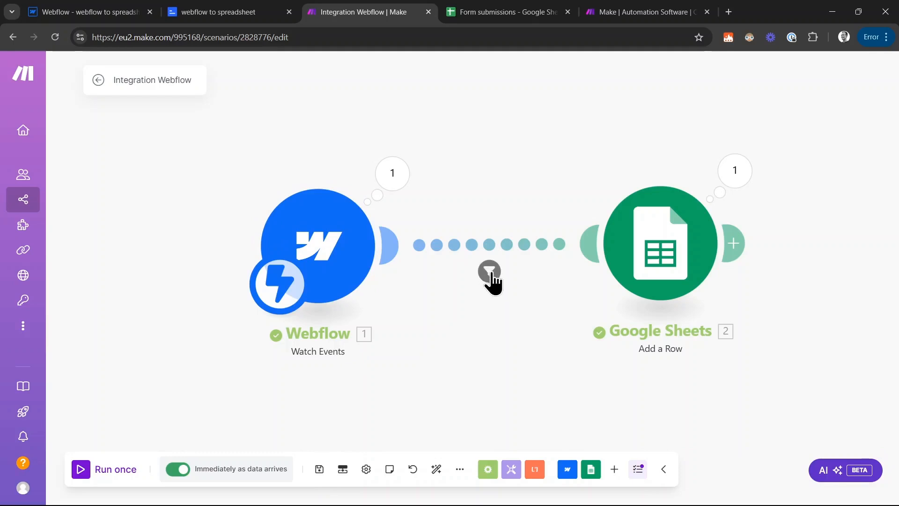
{"action": "left_click", "coordinate": [229, 11]}
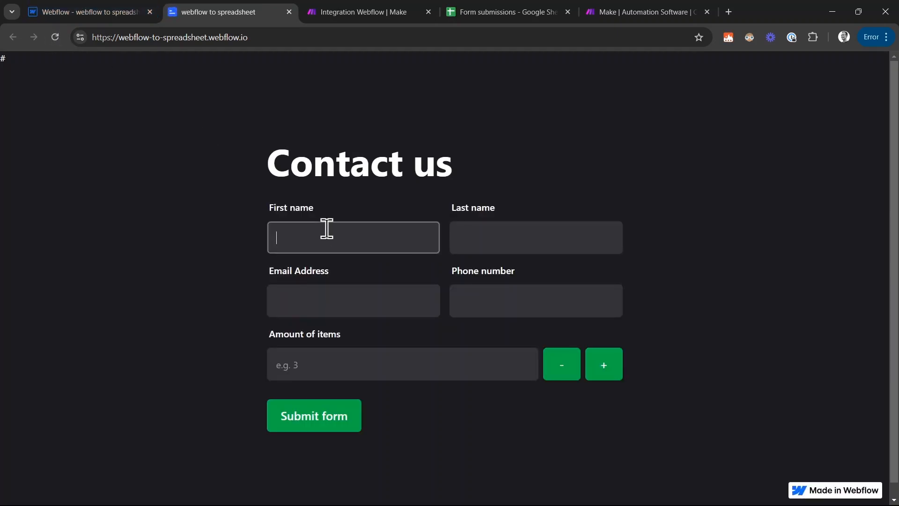
Step: Submit a live contact form entry for Mike Test 2 with a test@example address
{"action": "type", "text": "Mike"}
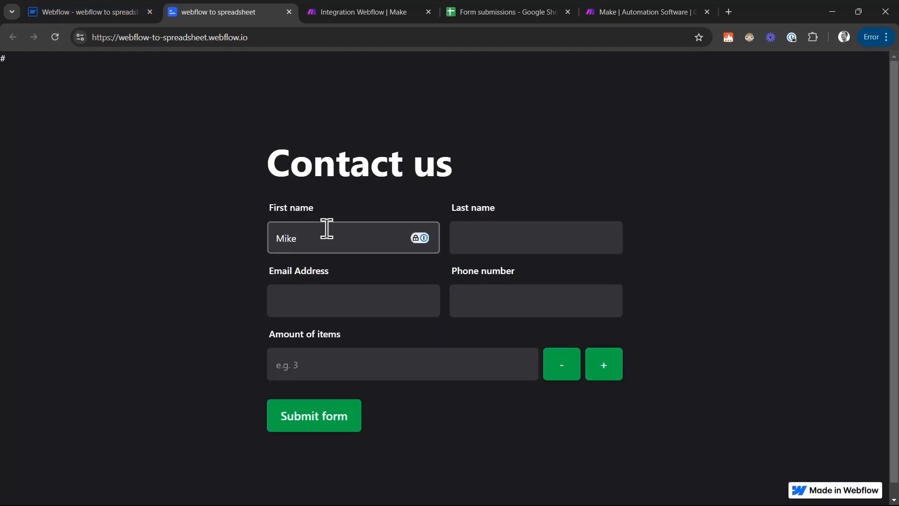
{"action": "type", "text": "TEst 2"}
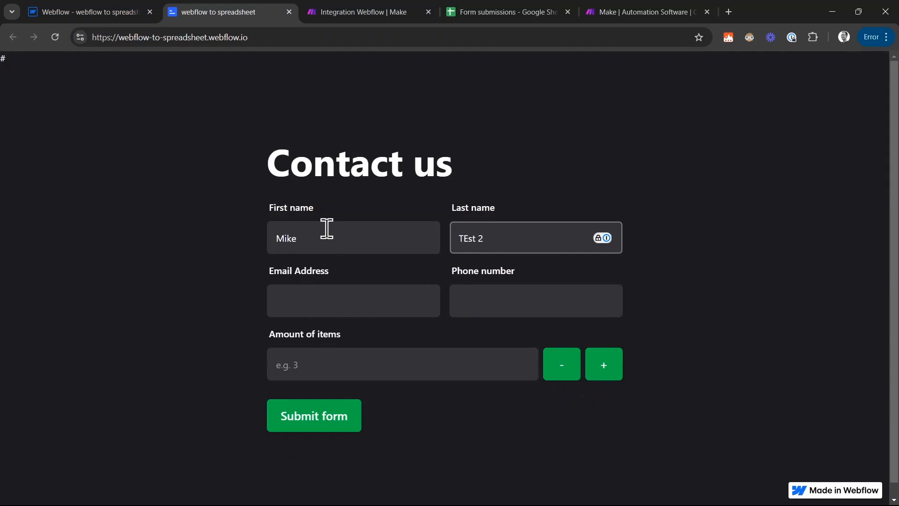
{"action": "type", "text": "test@example."}
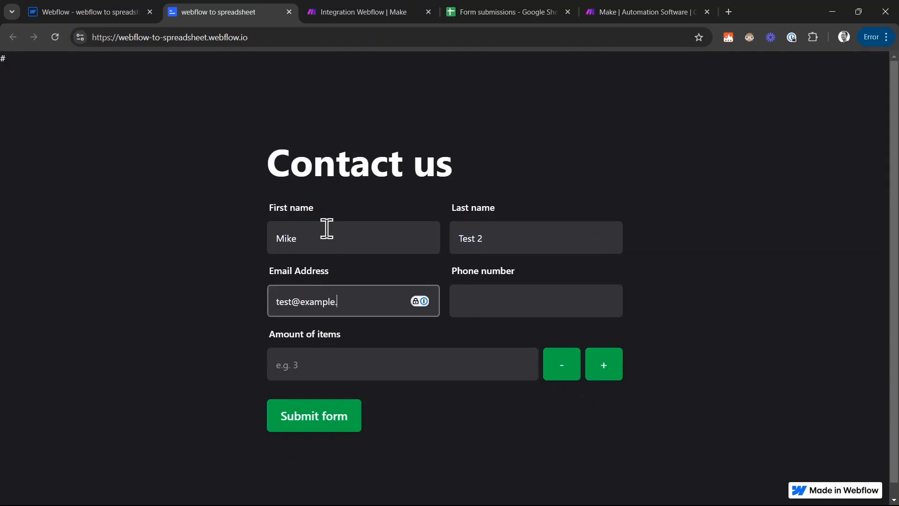
{"action": "left_click", "coordinate": [313, 416]}
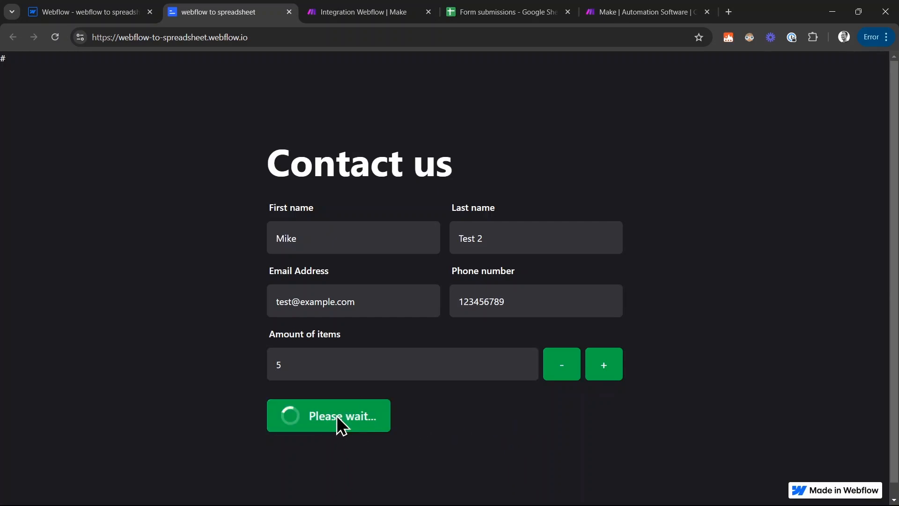
{"action": "left_click", "coordinate": [328, 415]}
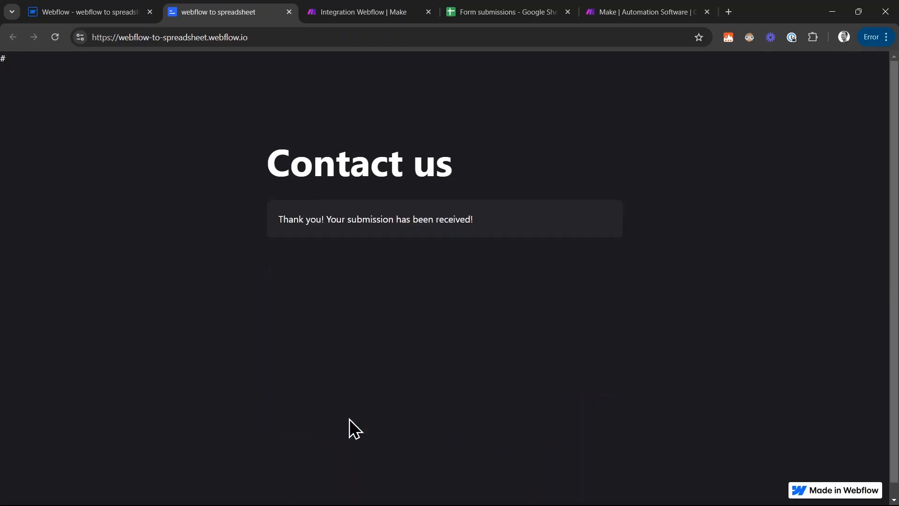
{"action": "mouse_move", "coordinate": [493, 103]}
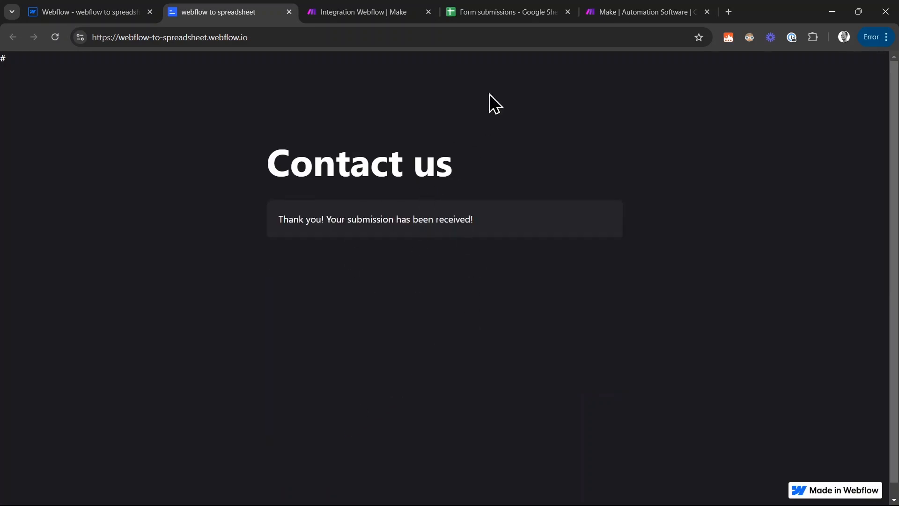
Step: View the Form submissions sheet's new row 9: Mike Test 2, 123456789, amount 5
{"action": "left_click", "coordinate": [507, 11]}
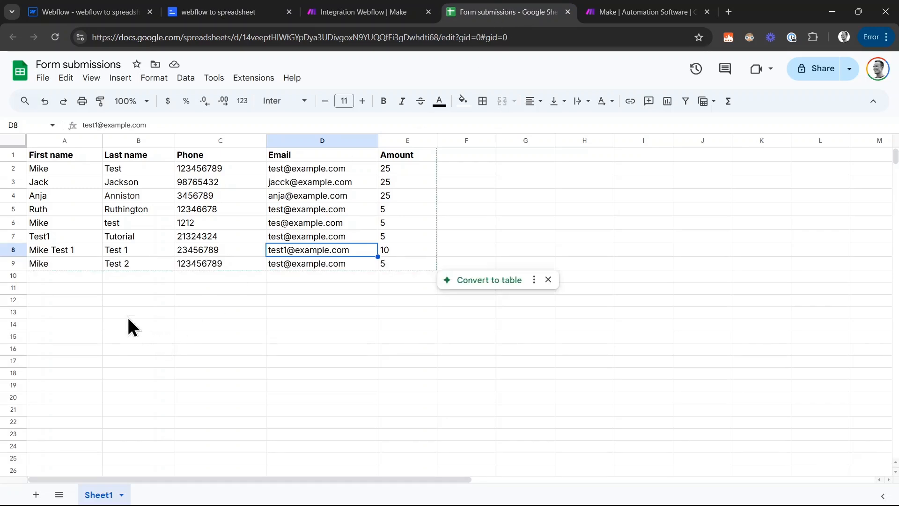
{"action": "mouse_move", "coordinate": [51, 270]}
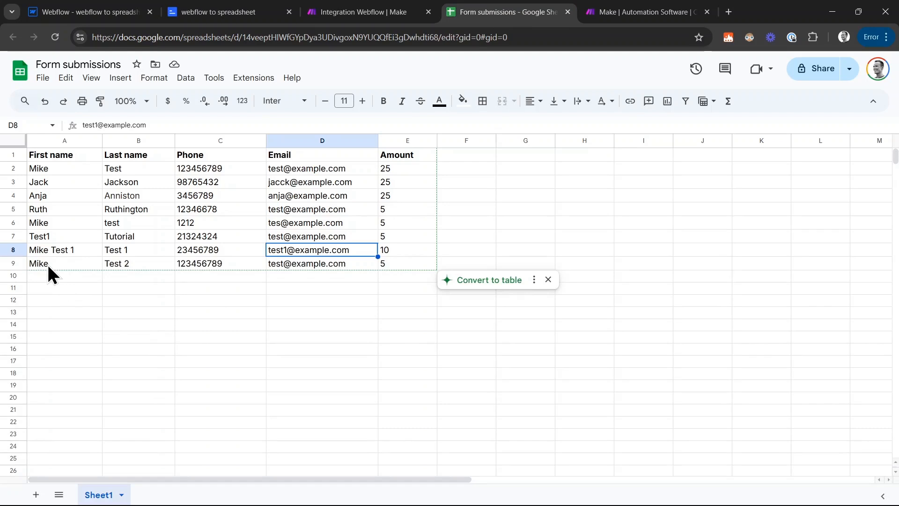
{"action": "mouse_move", "coordinate": [367, 269]}
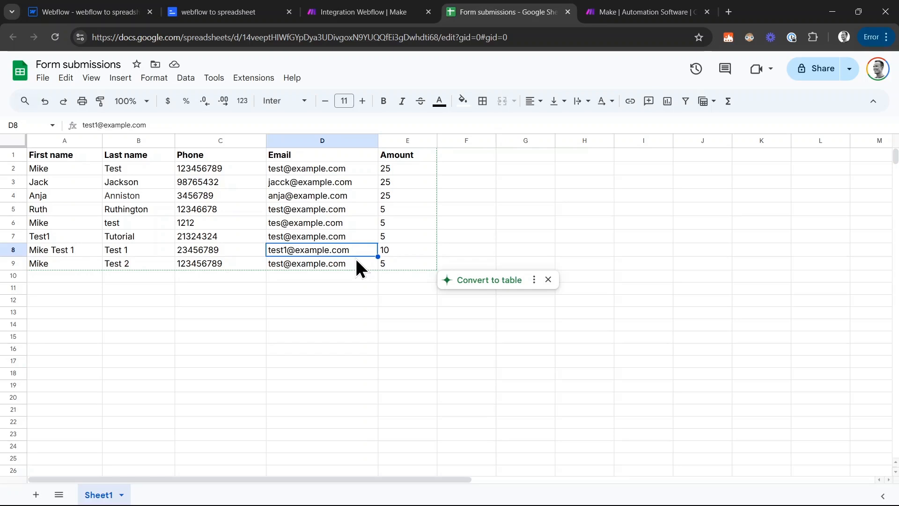
{"action": "mouse_move", "coordinate": [358, 244]}
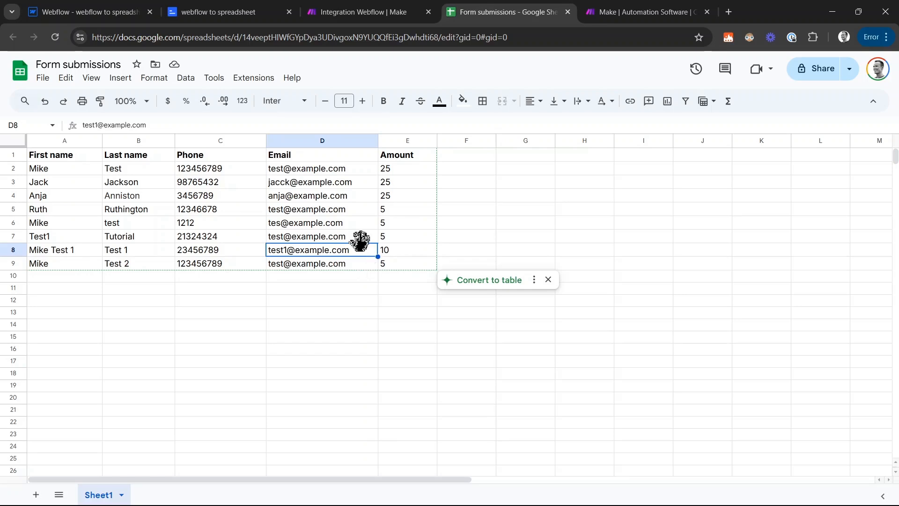
{"action": "mouse_move", "coordinate": [376, 248]}
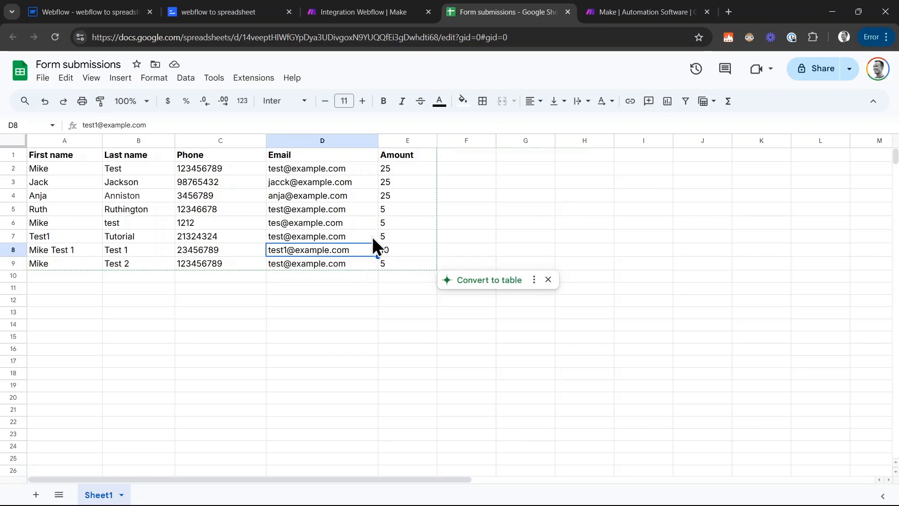